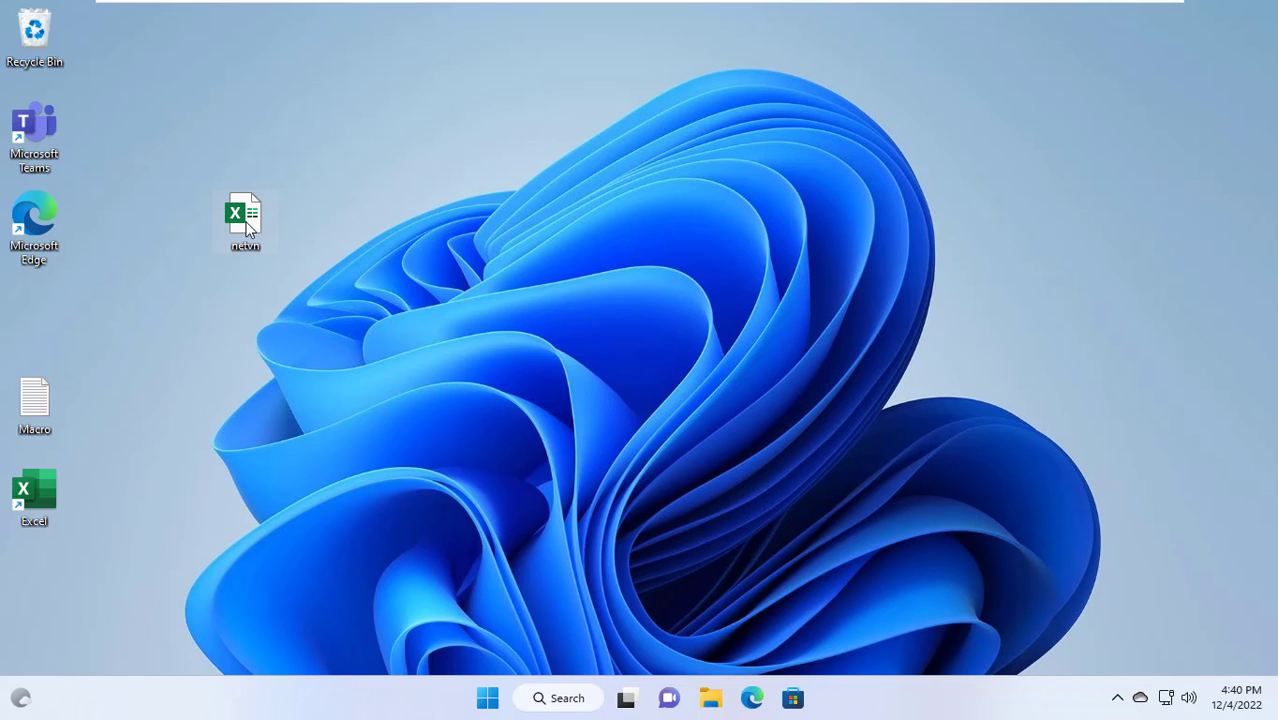
Step: Open the netvn workbook from the desktop and select its empty Status and Latency cells
{"action": "double_click", "coordinate": [245, 213]}
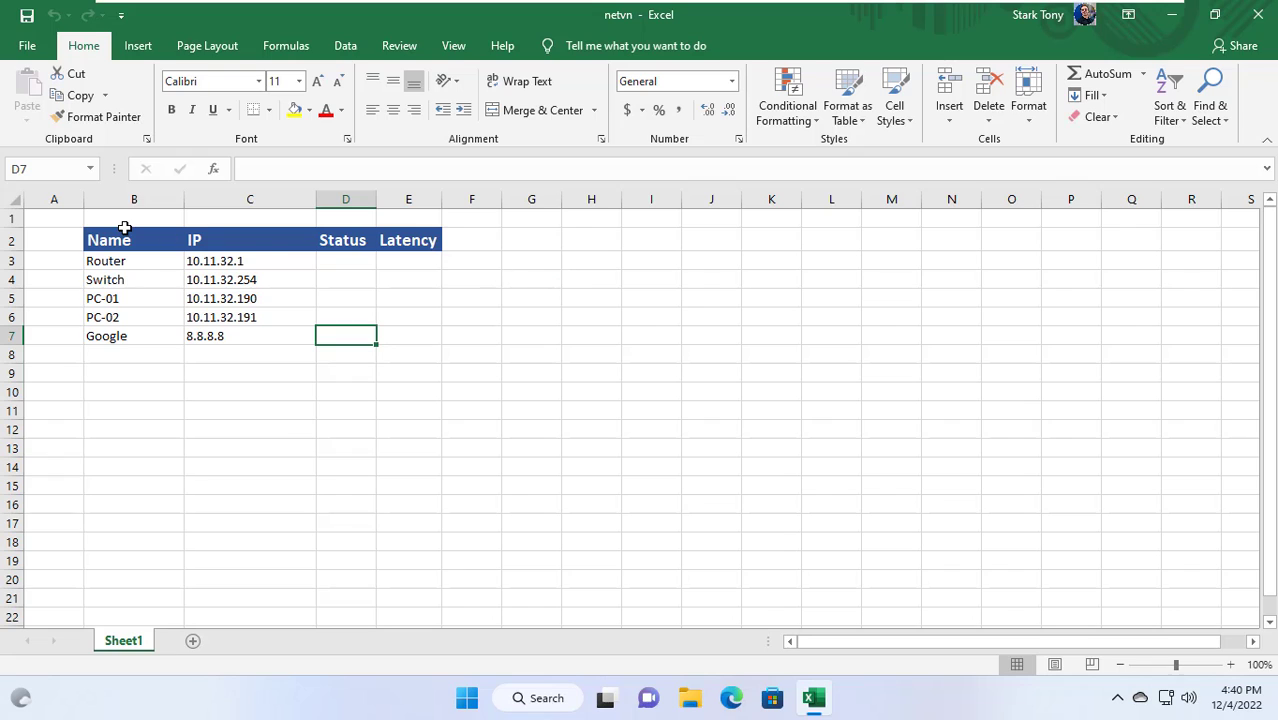
{"action": "left_click_drag", "start_coordinate": [108, 240], "coordinate": [408, 336]}
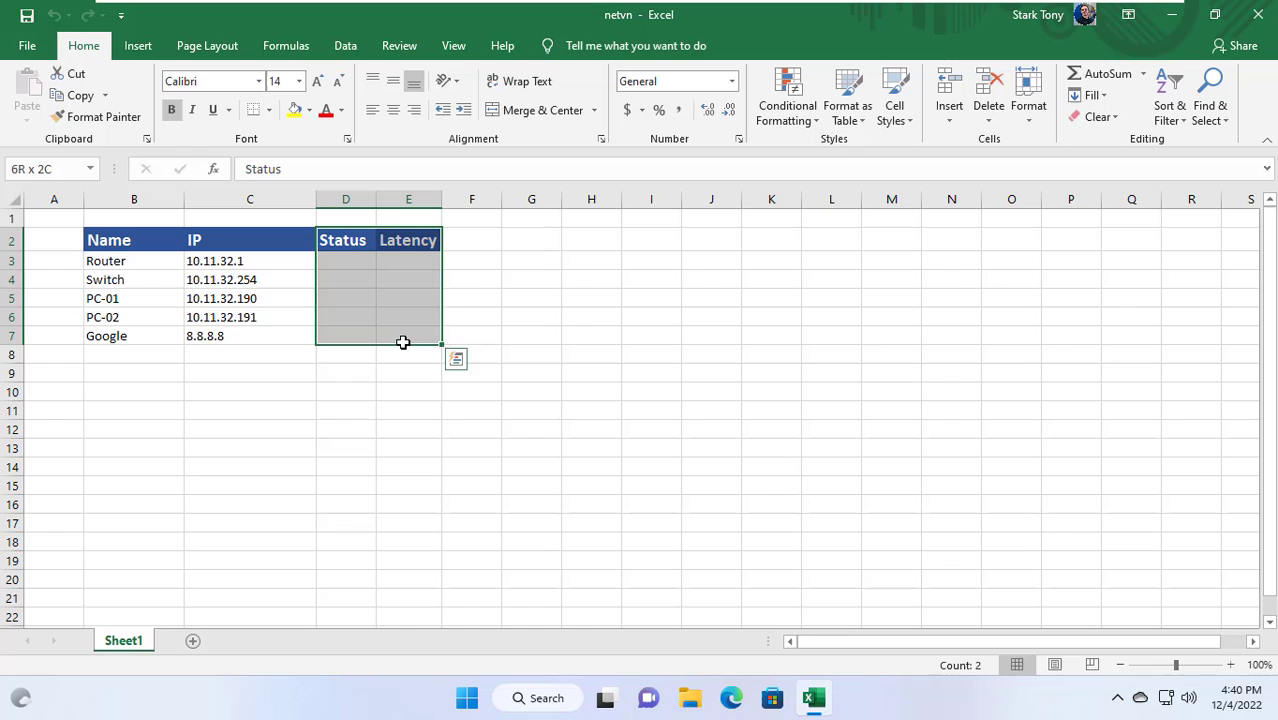
{"action": "left_click", "coordinate": [345, 260]}
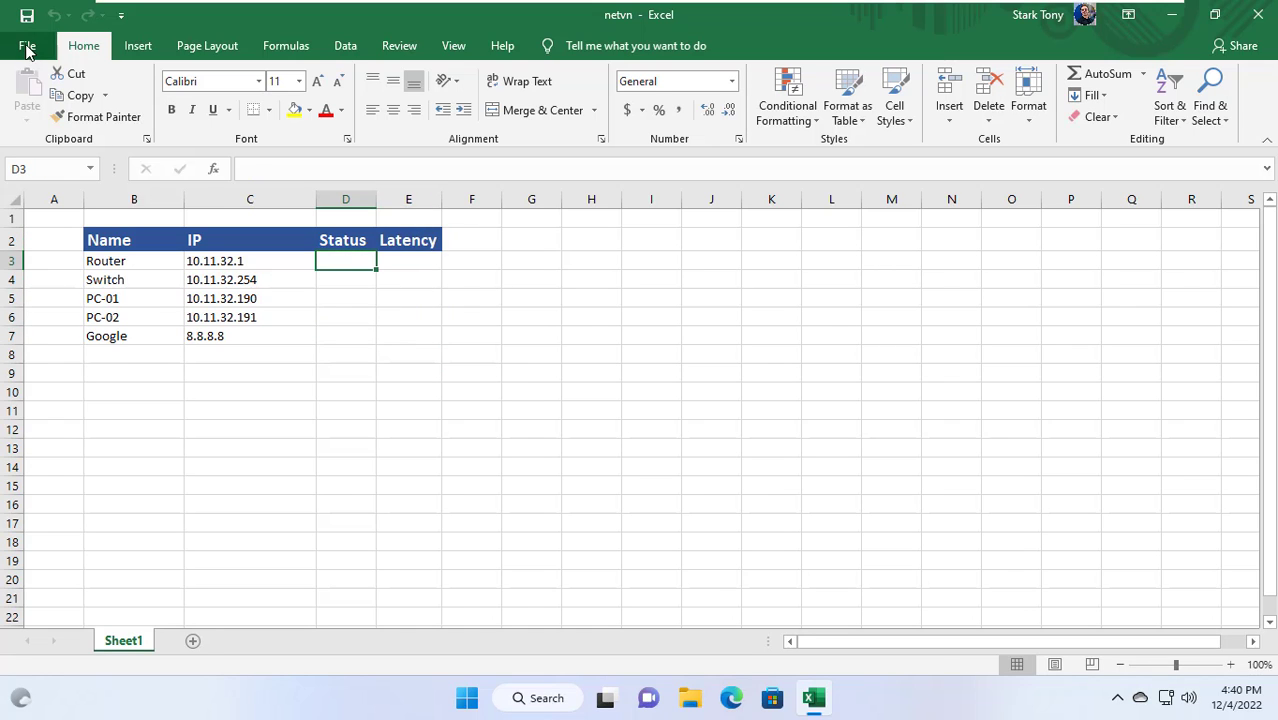
Step: Turn on the Developer tab under Excel Options' Customize Ribbon settings
{"action": "left_click", "coordinate": [27, 46]}
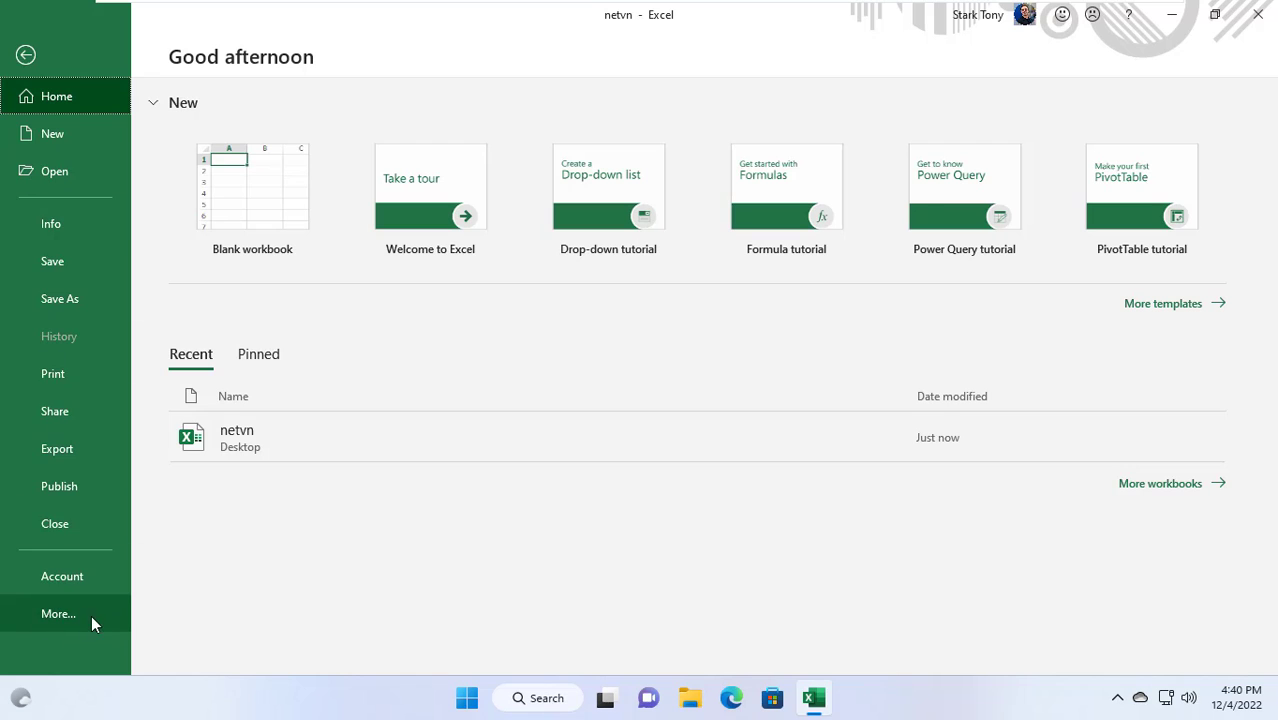
{"action": "left_click", "coordinate": [58, 613]}
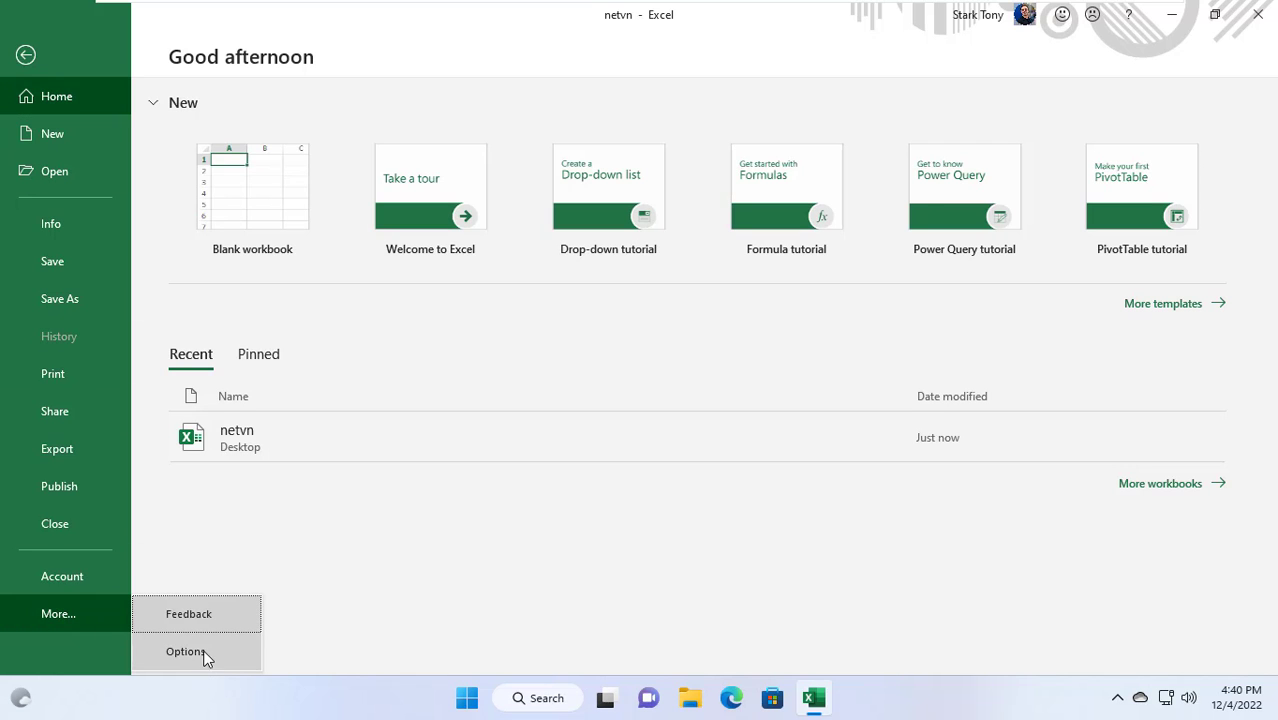
{"action": "left_click", "coordinate": [186, 651]}
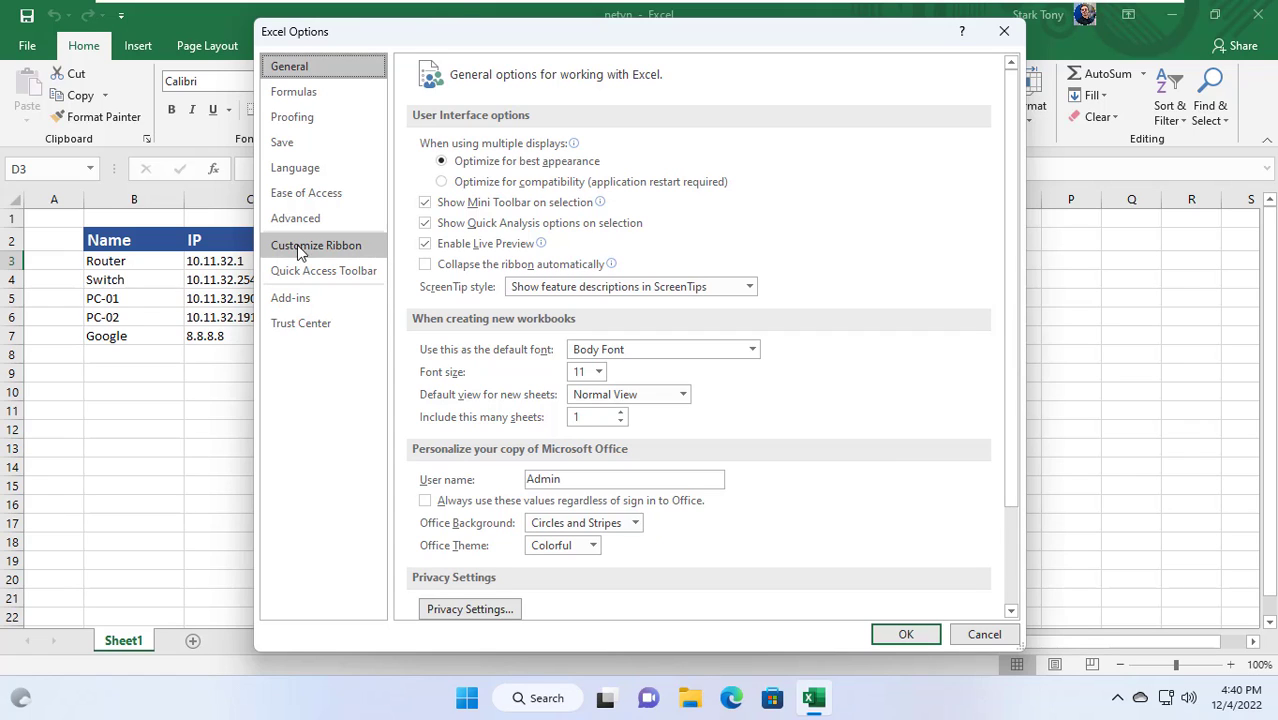
{"action": "left_click", "coordinate": [316, 245]}
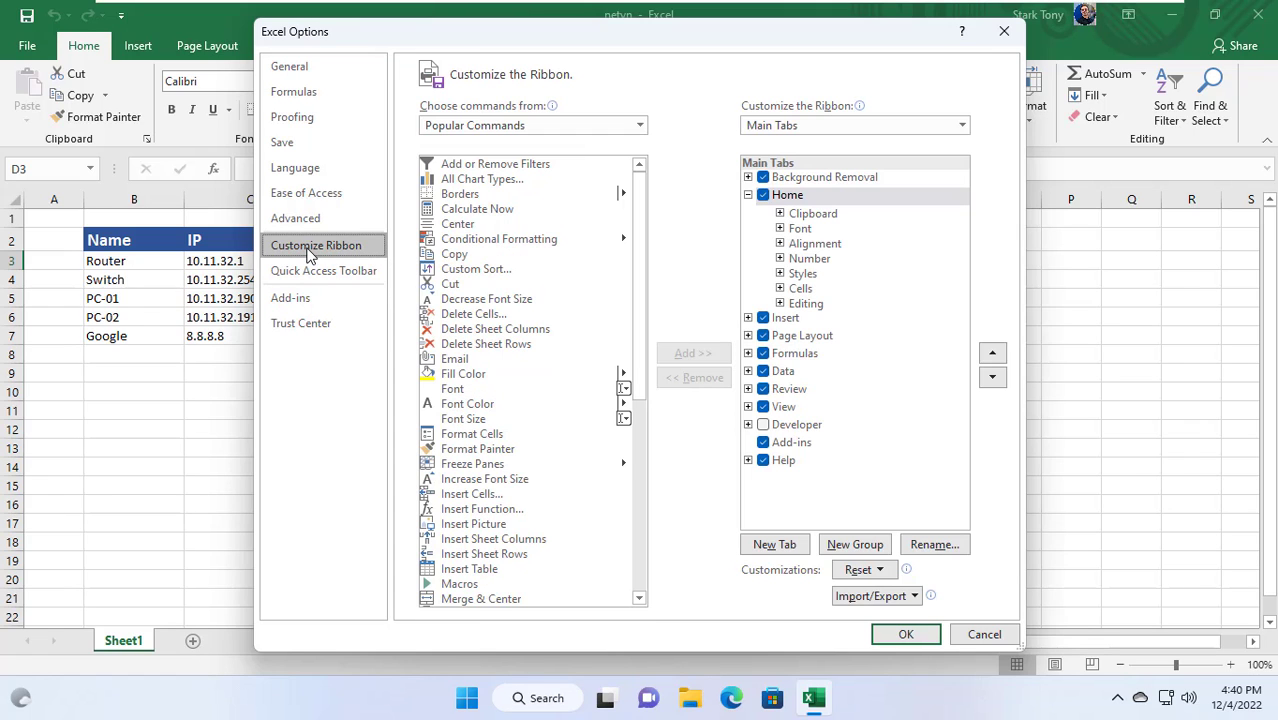
{"action": "left_click", "coordinate": [797, 424]}
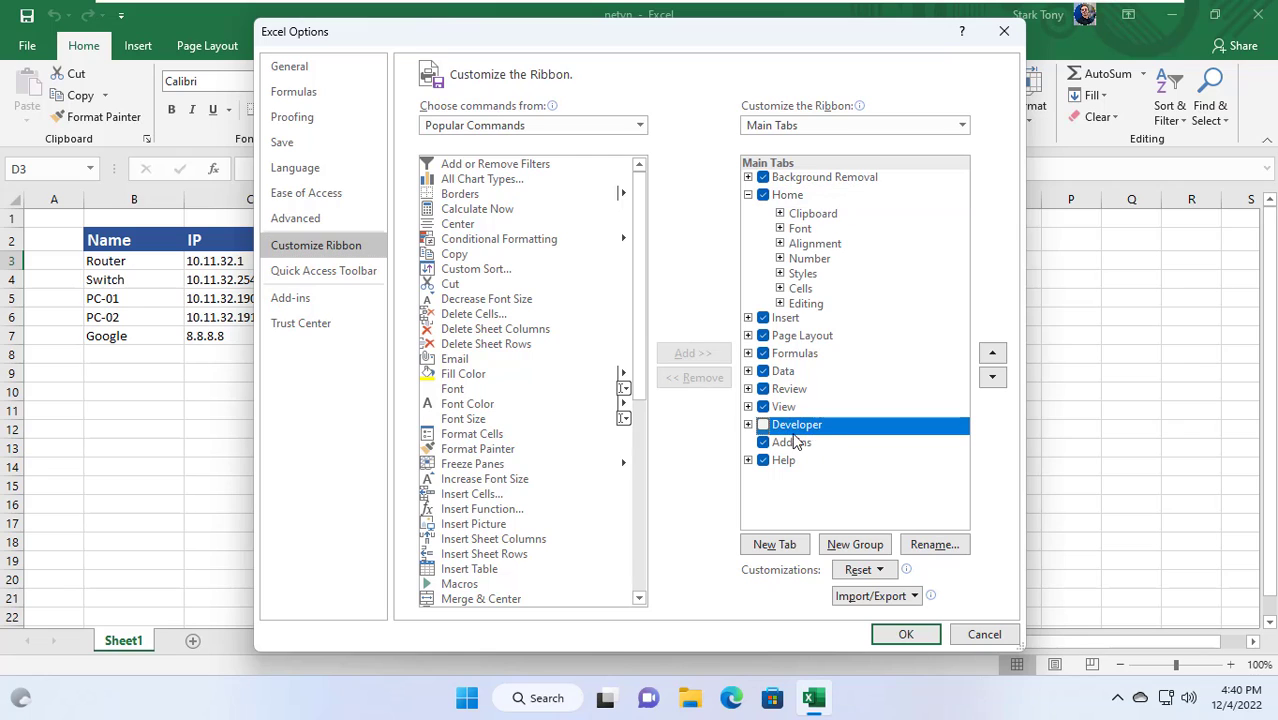
{"action": "left_click", "coordinate": [763, 424]}
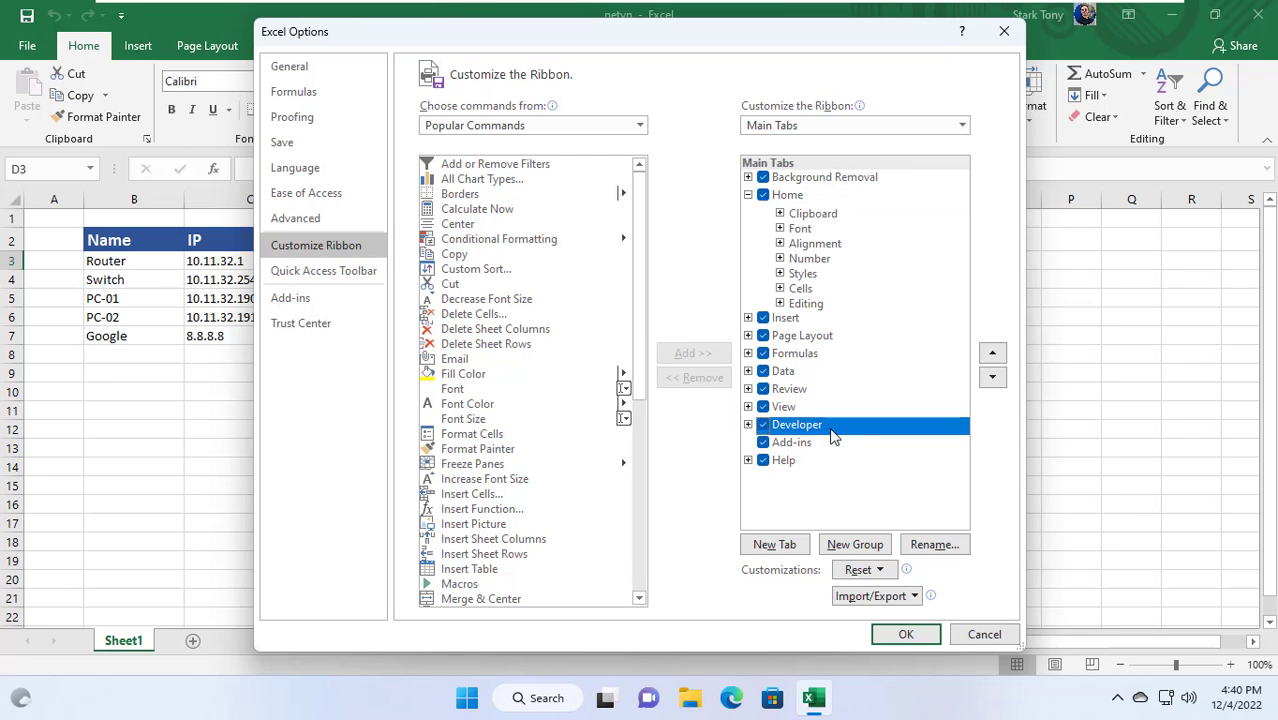
{"action": "left_click", "coordinate": [905, 634]}
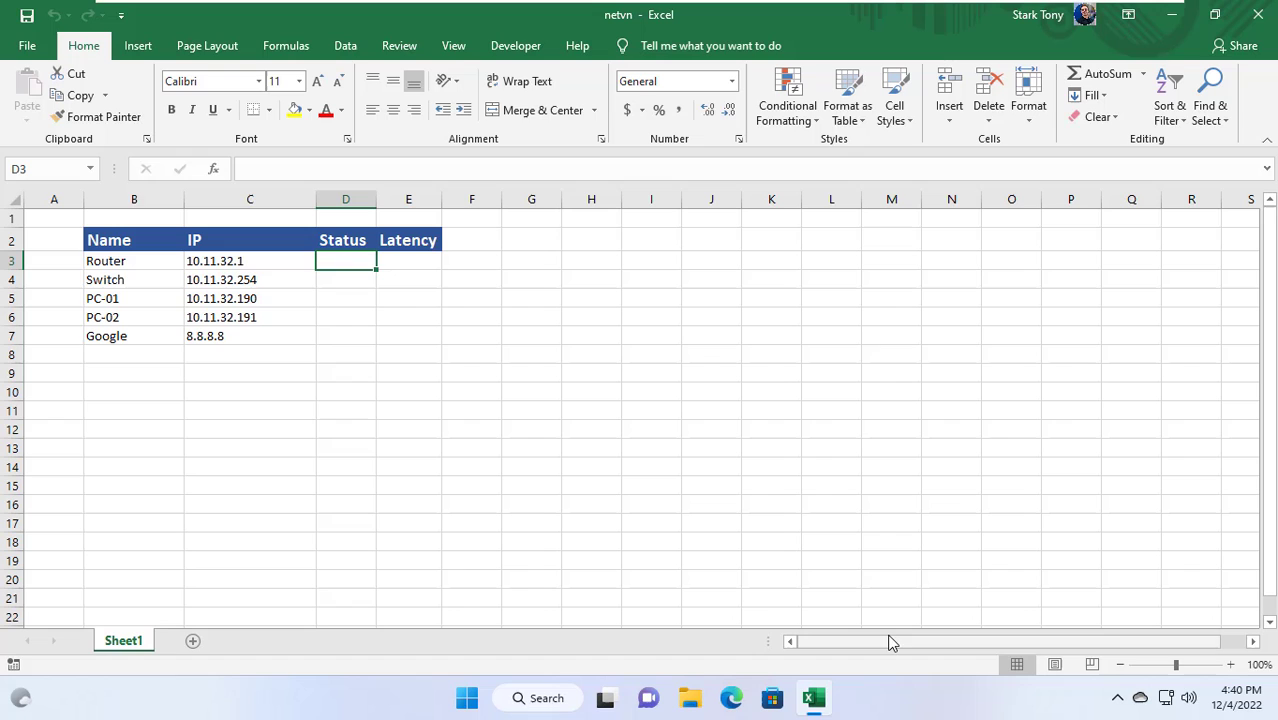
{"action": "mouse_move", "coordinate": [516, 45]}
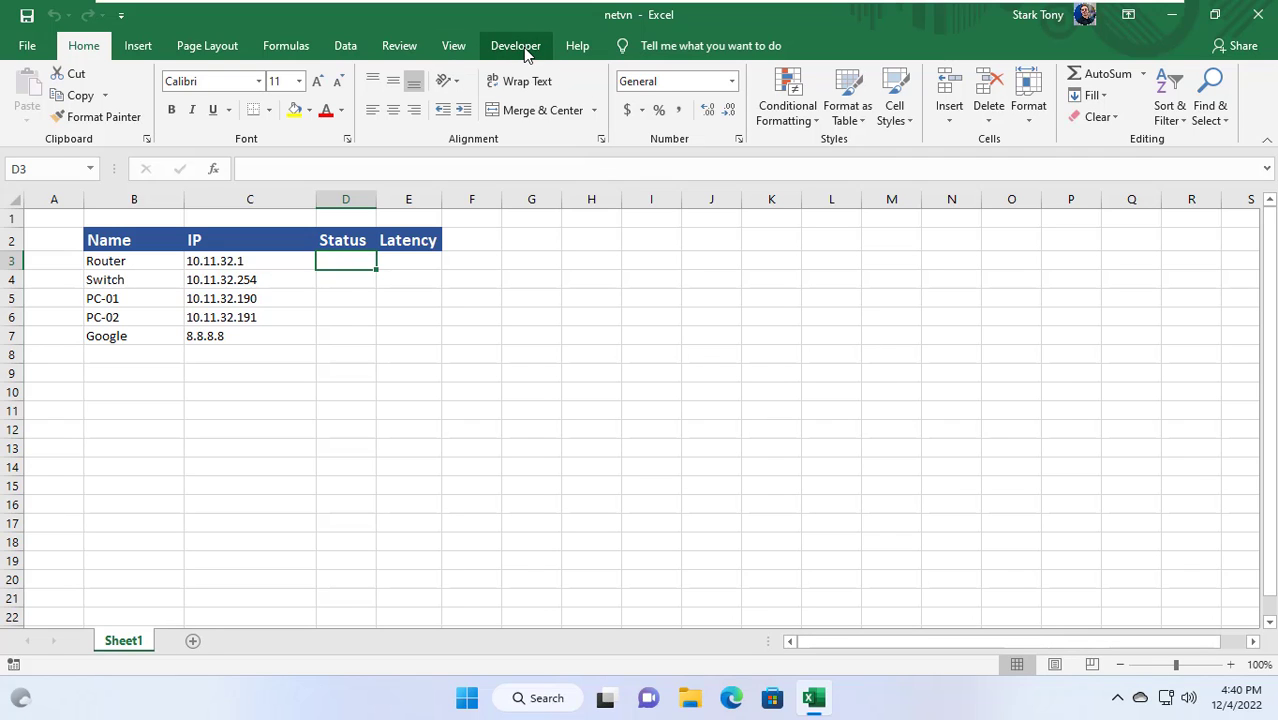
Step: Open the Visual Basic editor and insert a new module under ThisWorkbook, then maximize it
{"action": "left_click", "coordinate": [515, 45]}
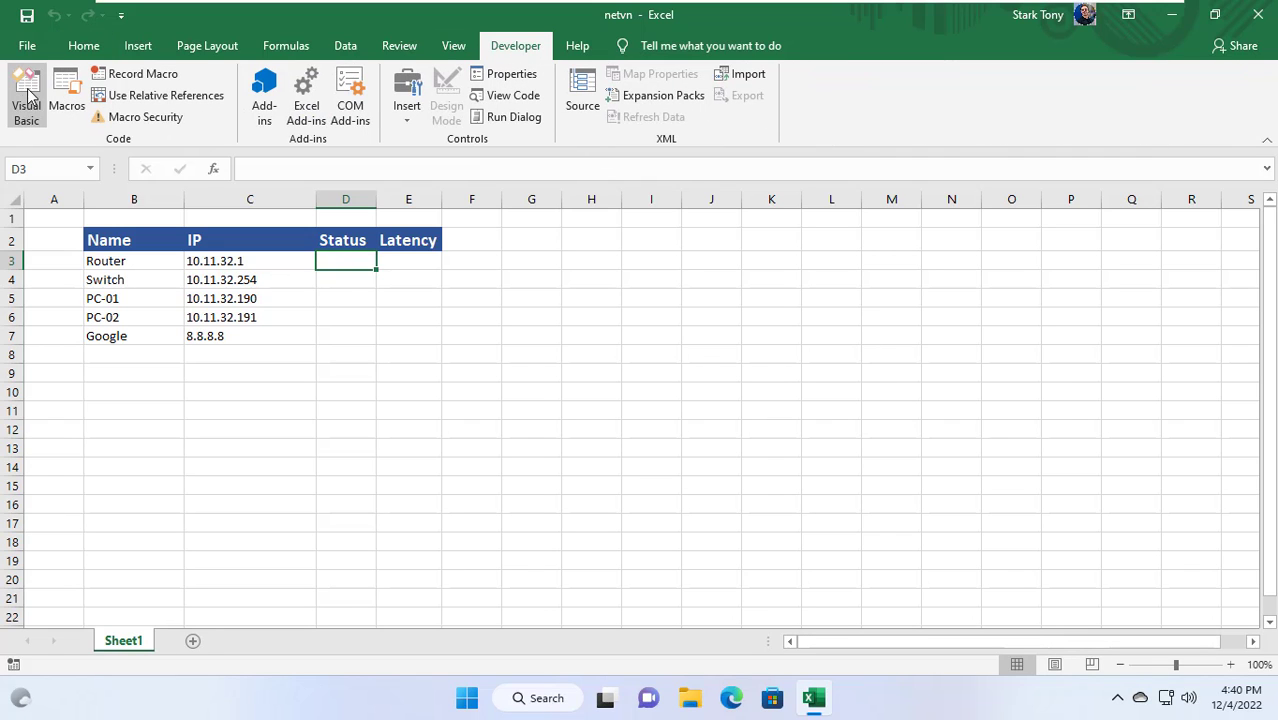
{"action": "left_click", "coordinate": [27, 95]}
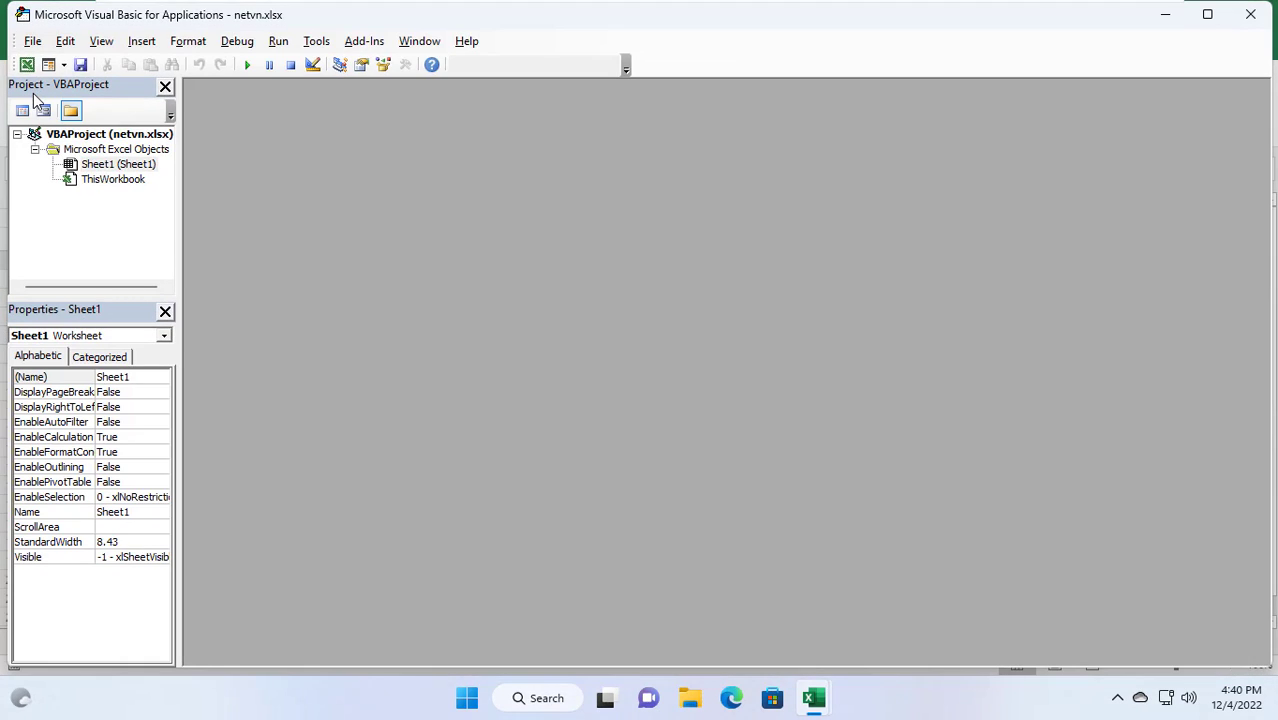
{"action": "left_click", "coordinate": [112, 178]}
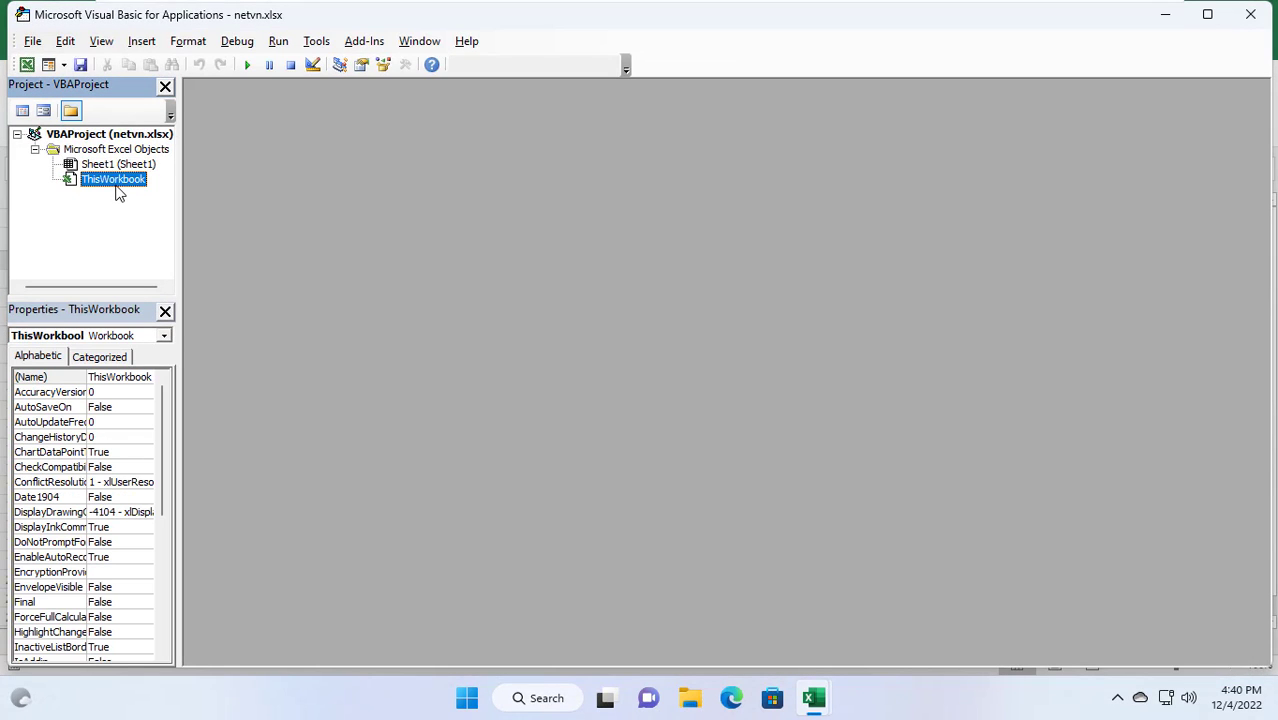
{"action": "right_click", "coordinate": [113, 178]}
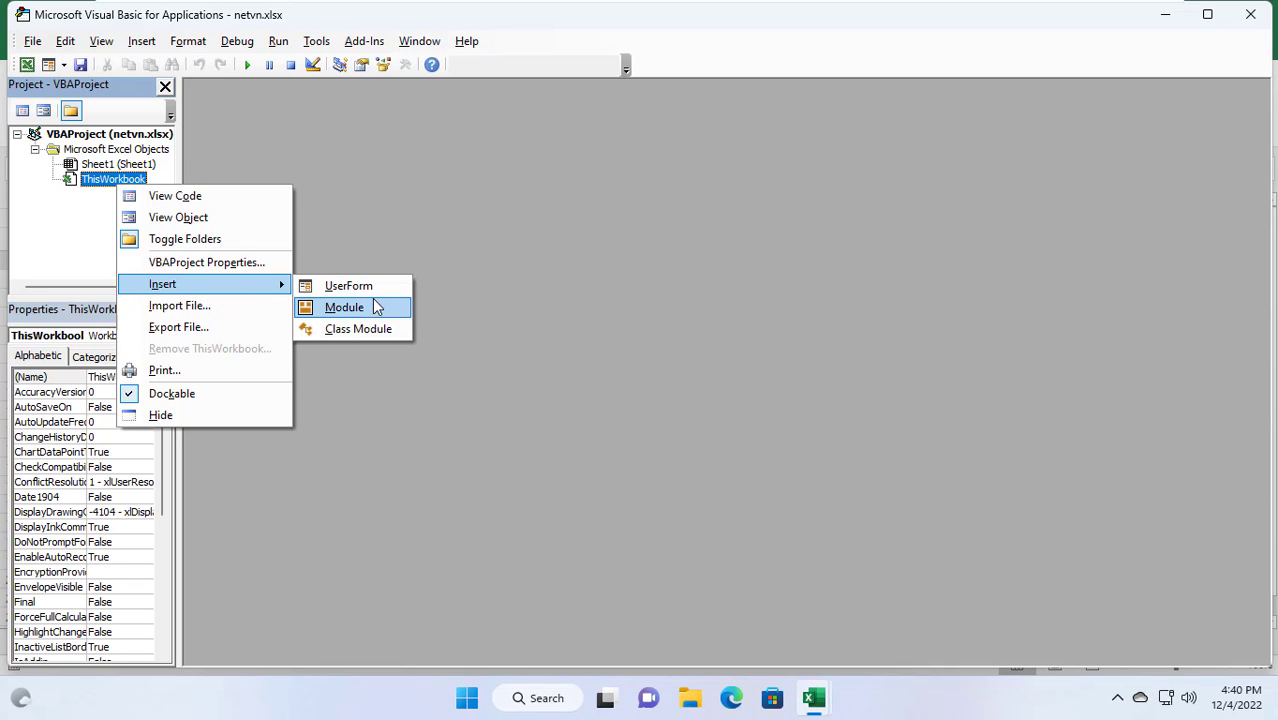
{"action": "left_click", "coordinate": [344, 307]}
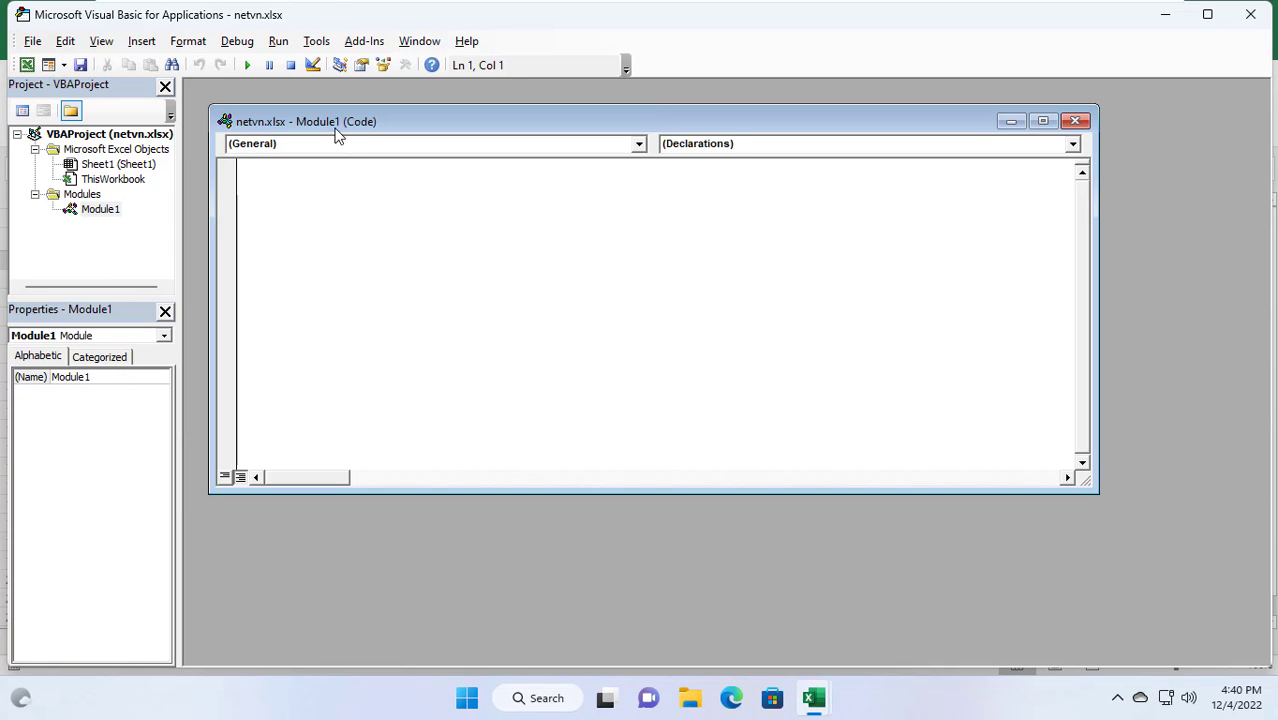
{"action": "left_click", "coordinate": [1043, 121]}
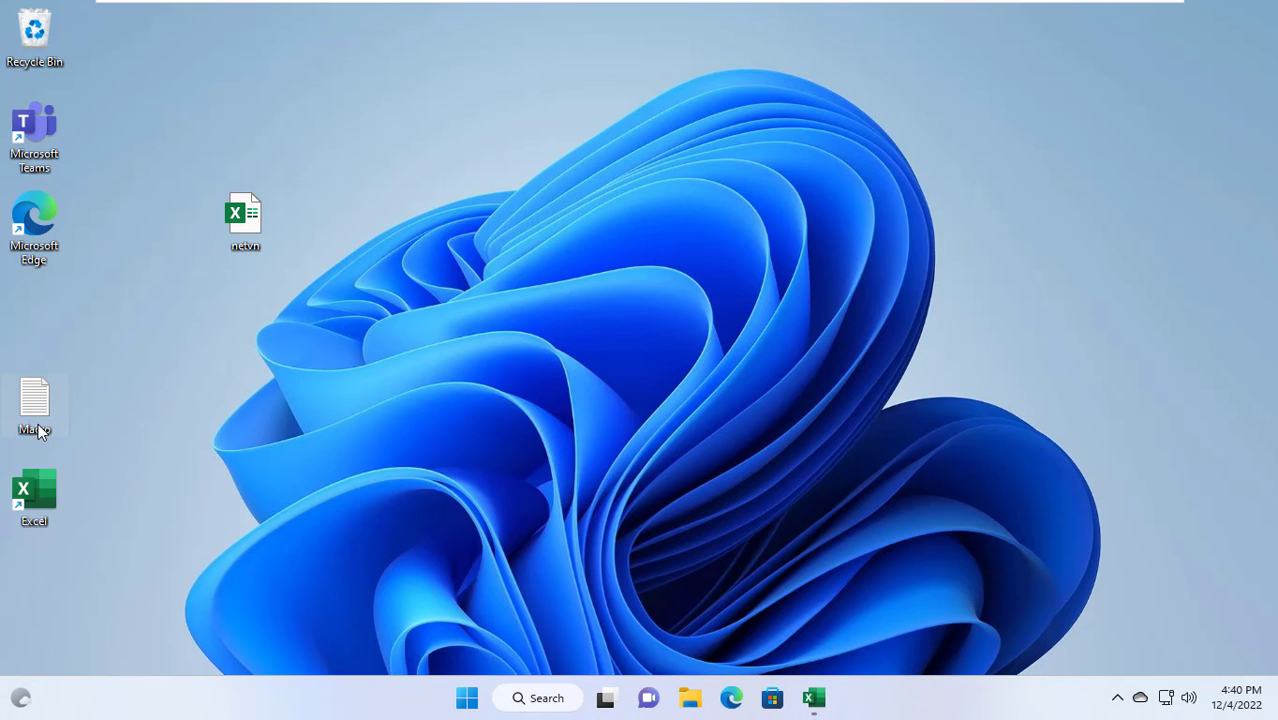
Step: Paste the Ping and rsp_time functions from the Macro text file into Module1 and save
{"action": "double_click", "coordinate": [34, 400]}
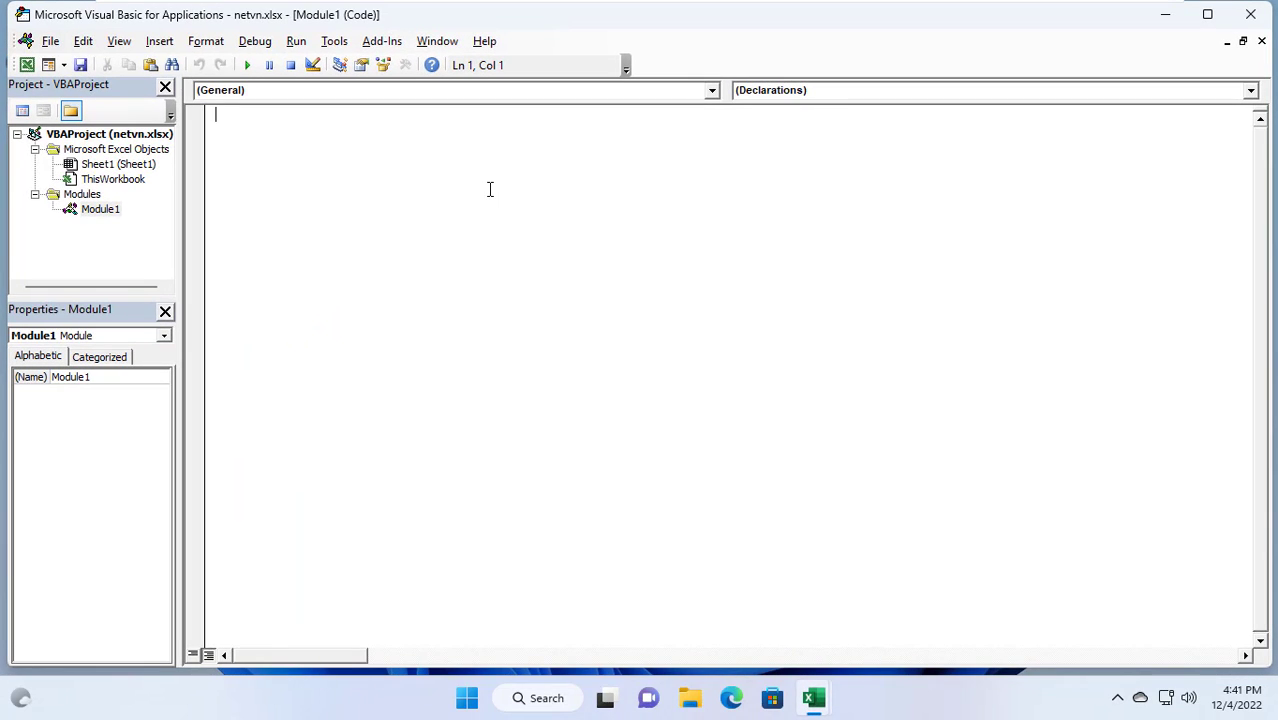
{"action": "right_click", "coordinate": [490, 187]}
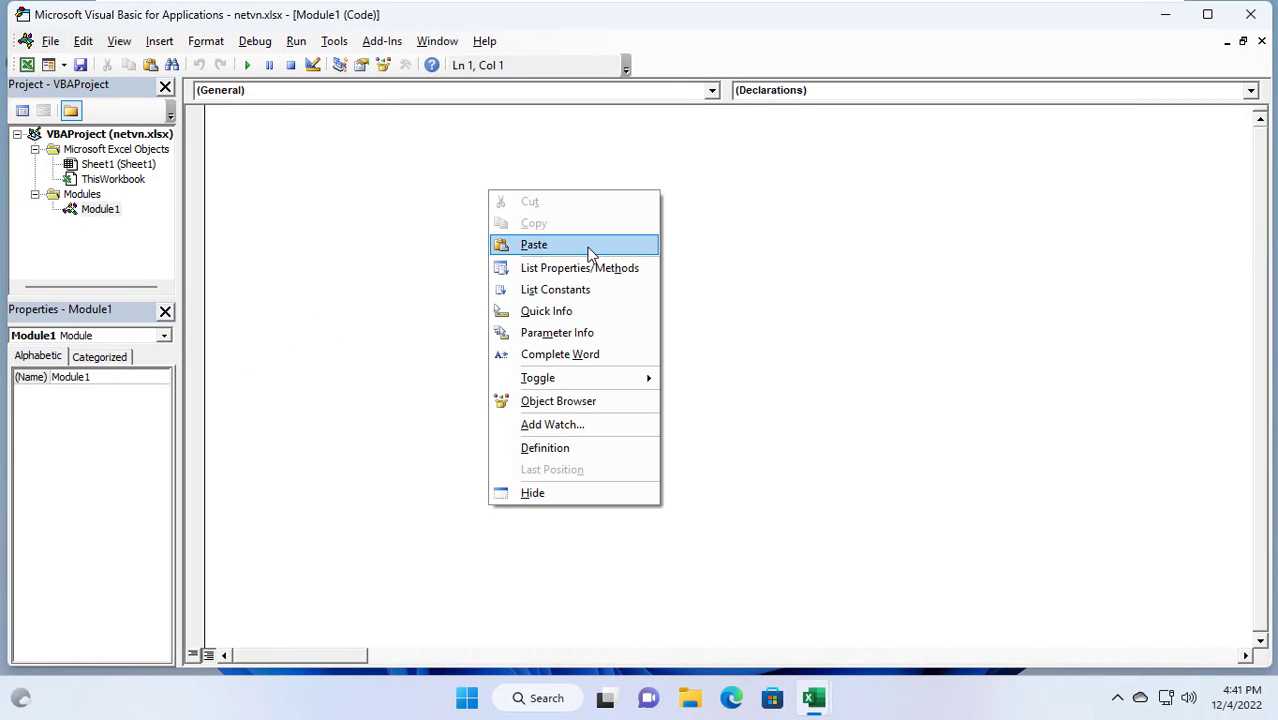
{"action": "left_click", "coordinate": [534, 244]}
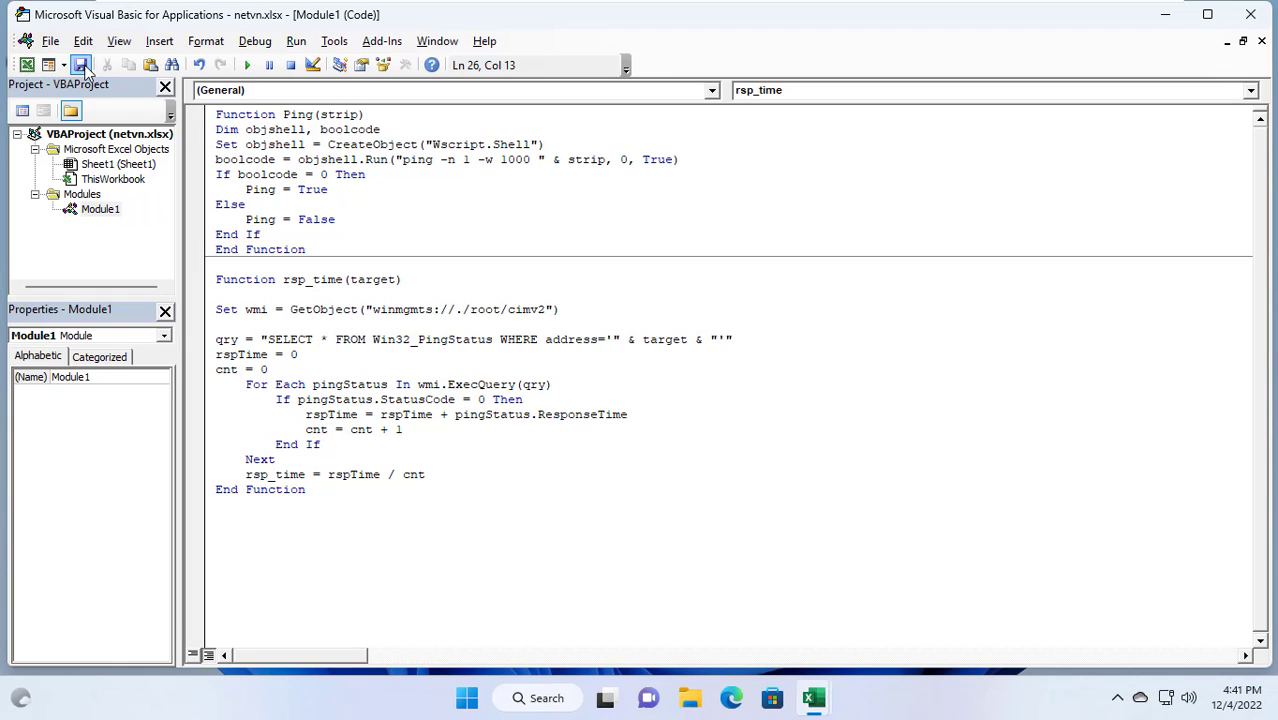
{"action": "left_click", "coordinate": [318, 114]}
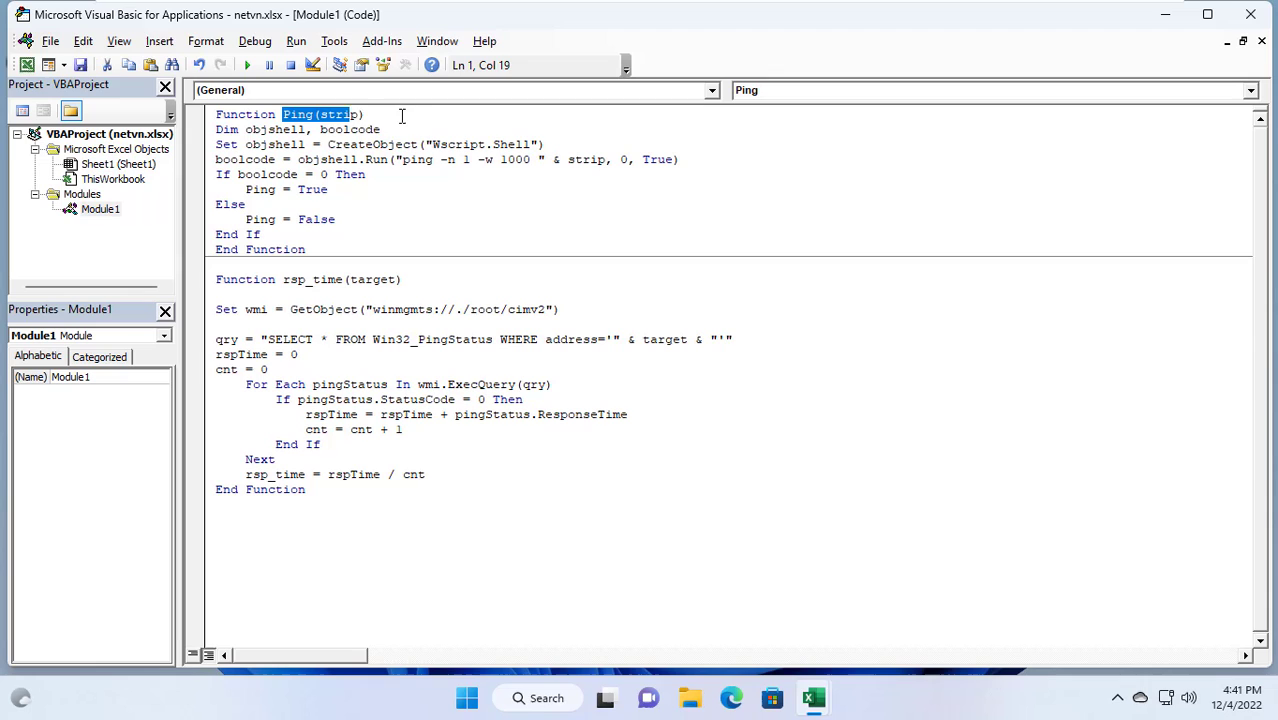
{"action": "left_click", "coordinate": [342, 279]}
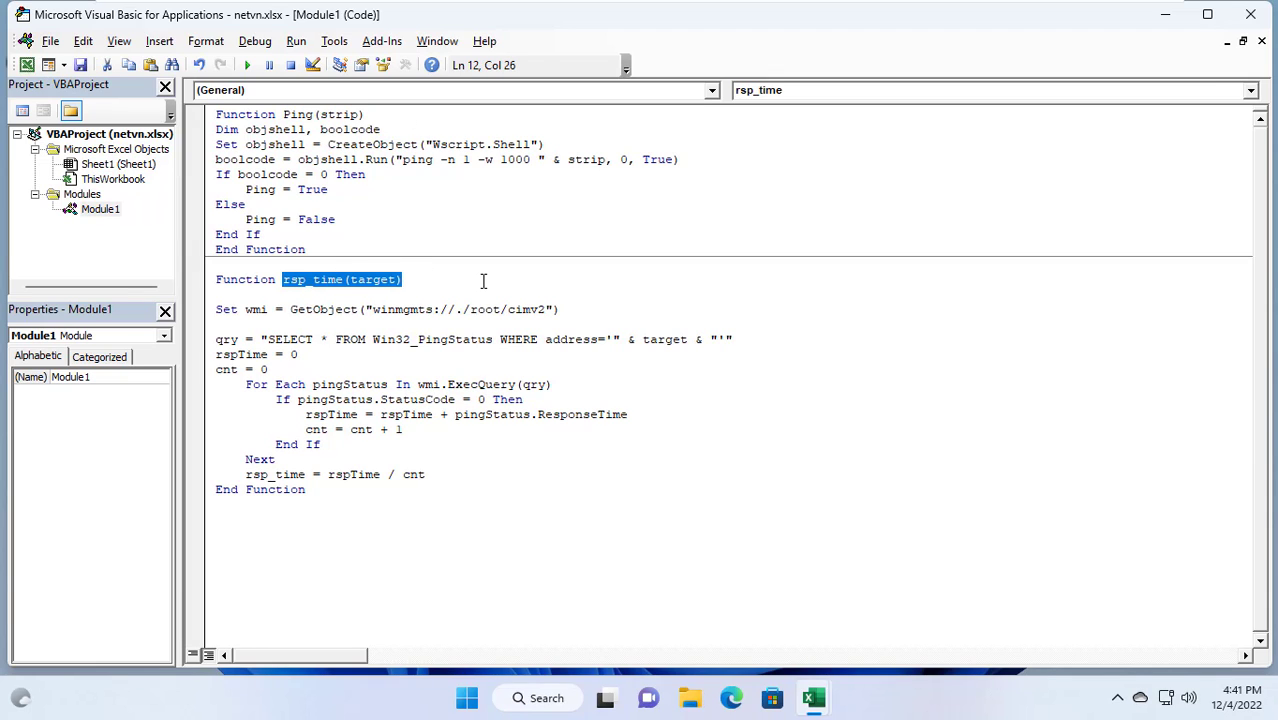
{"action": "key", "text": "ctrl+s"}
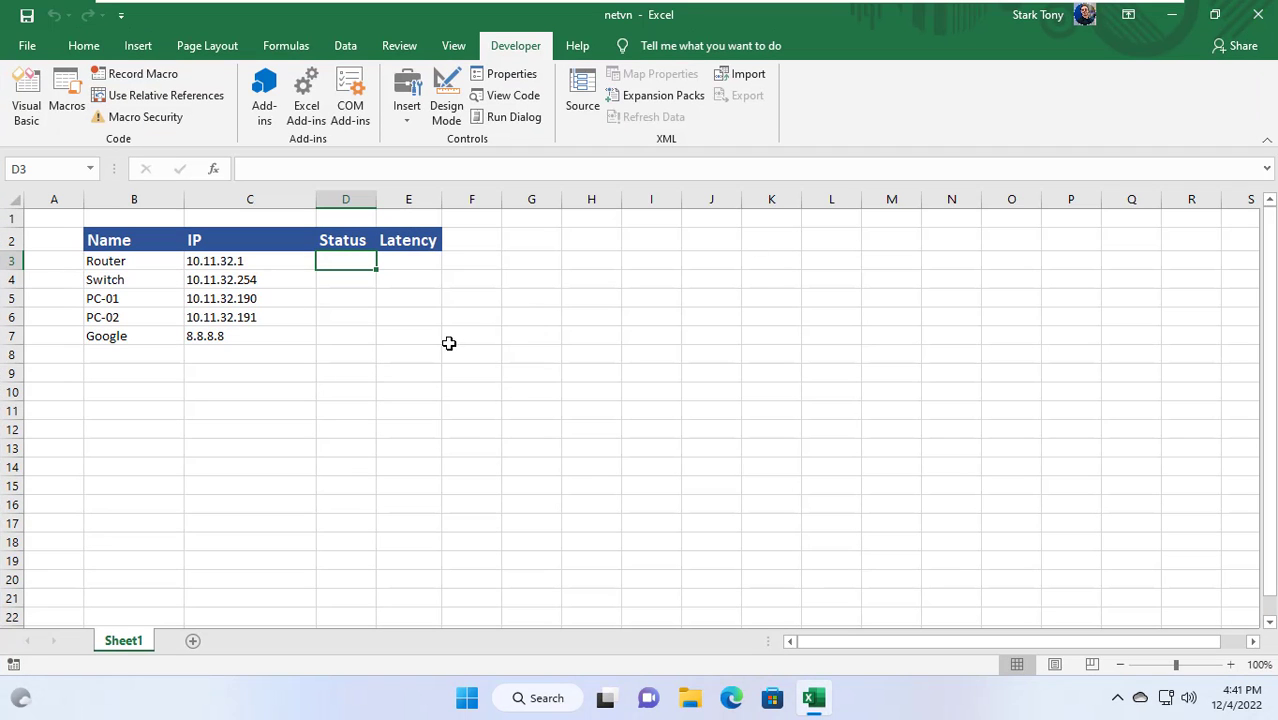
Step: Save netvn to the Desktop with the Excel Macro-Enabled Workbook file type
{"action": "left_click", "coordinate": [27, 45]}
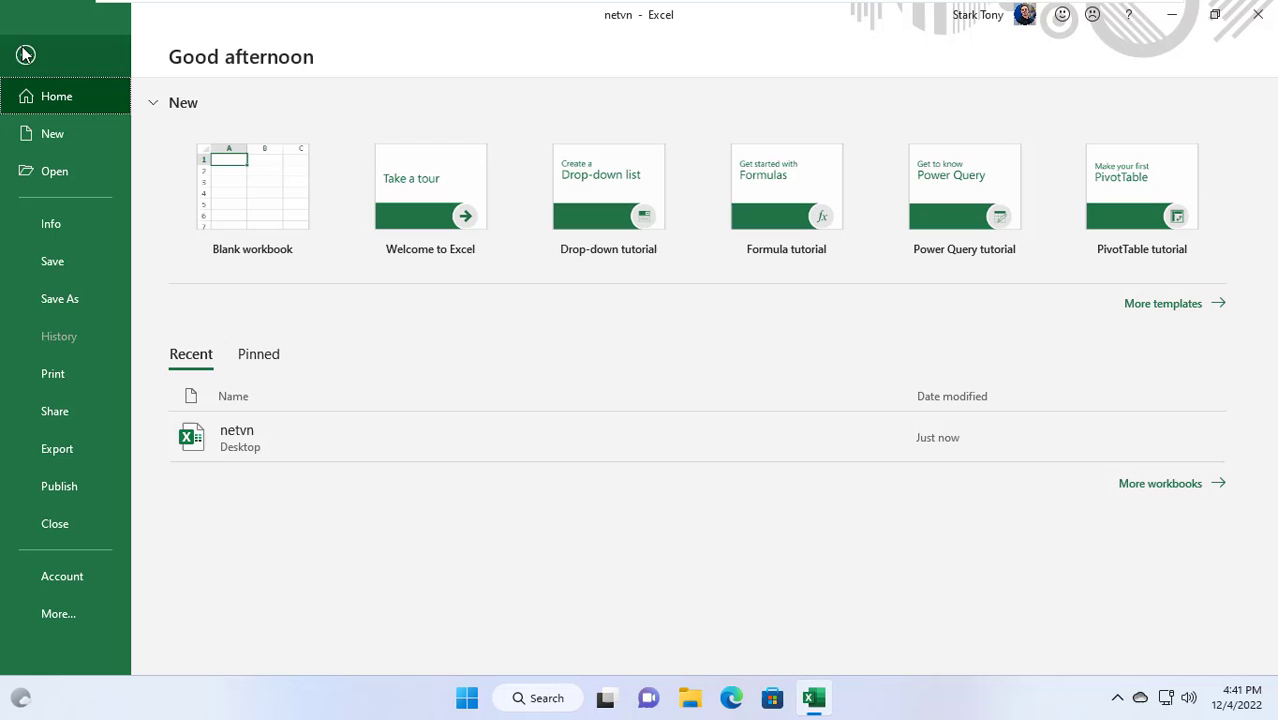
{"action": "left_click", "coordinate": [59, 298]}
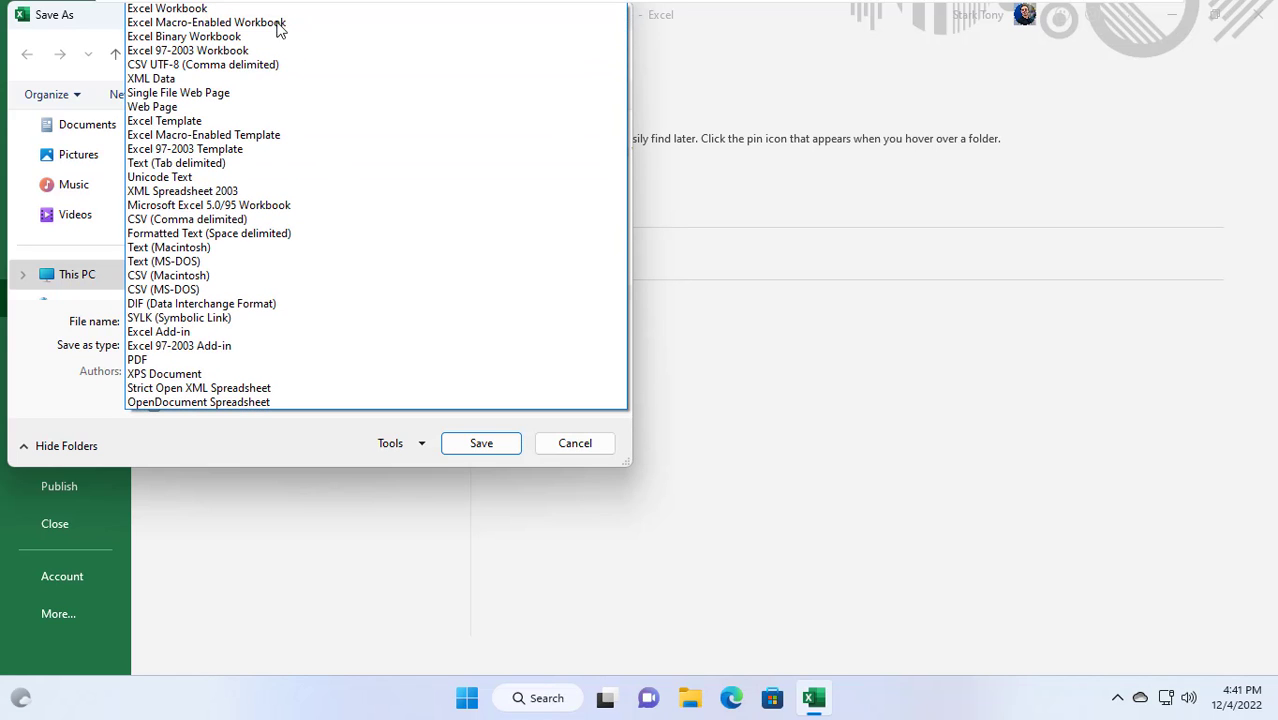
{"action": "left_click", "coordinate": [206, 22]}
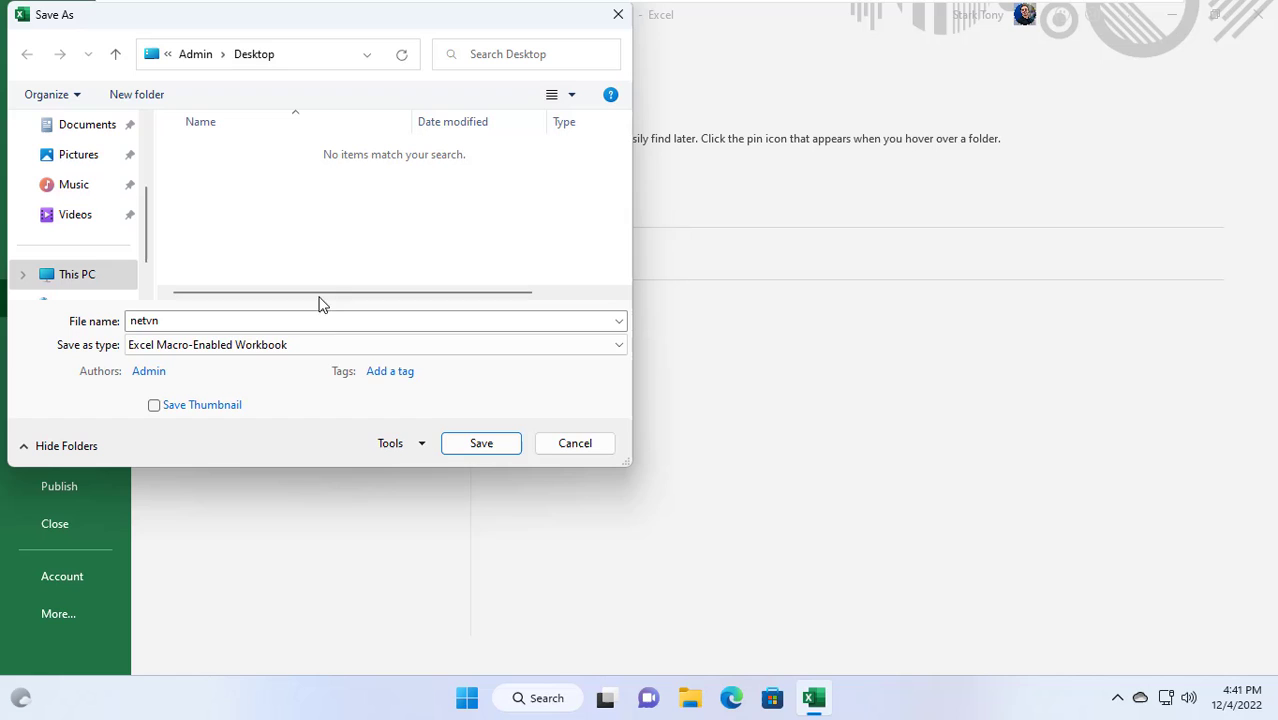
{"action": "left_click", "coordinate": [481, 443]}
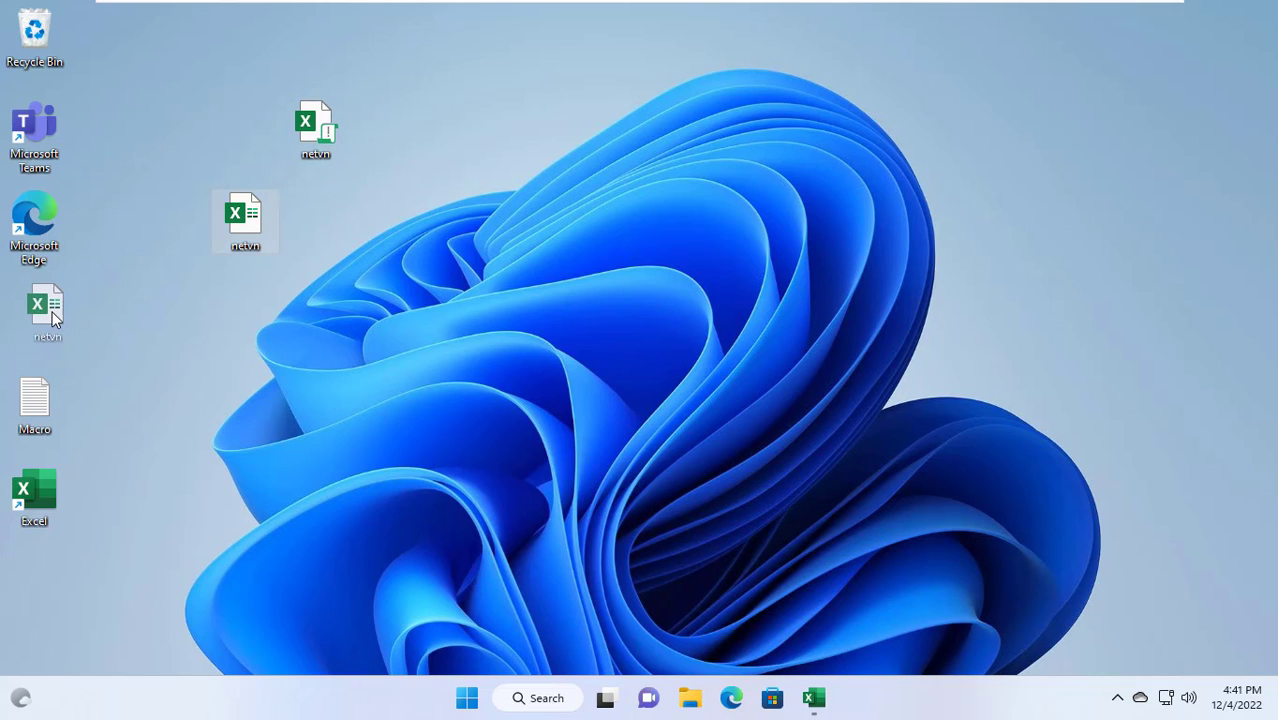
Step: Delete the old netvn.xlsx from the desktop and restore the Excel window
{"action": "right_click", "coordinate": [315, 125]}
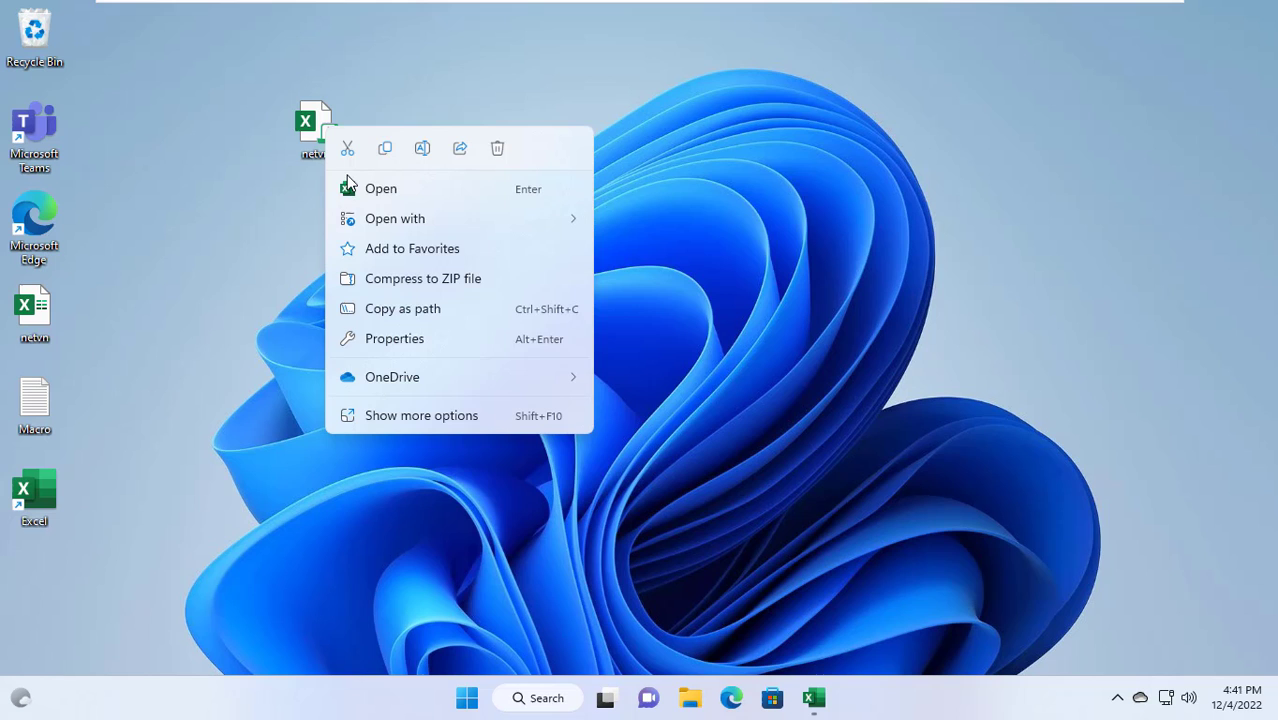
{"action": "left_click", "coordinate": [394, 338]}
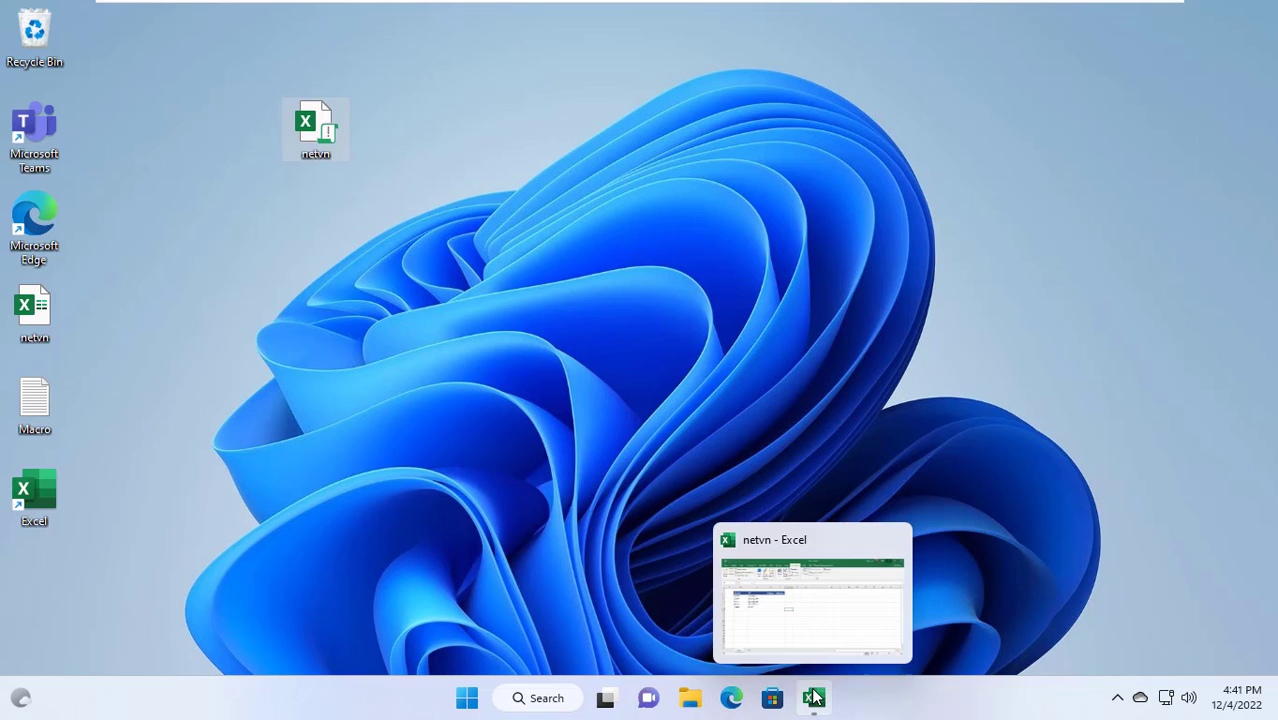
{"action": "left_click", "coordinate": [812, 592]}
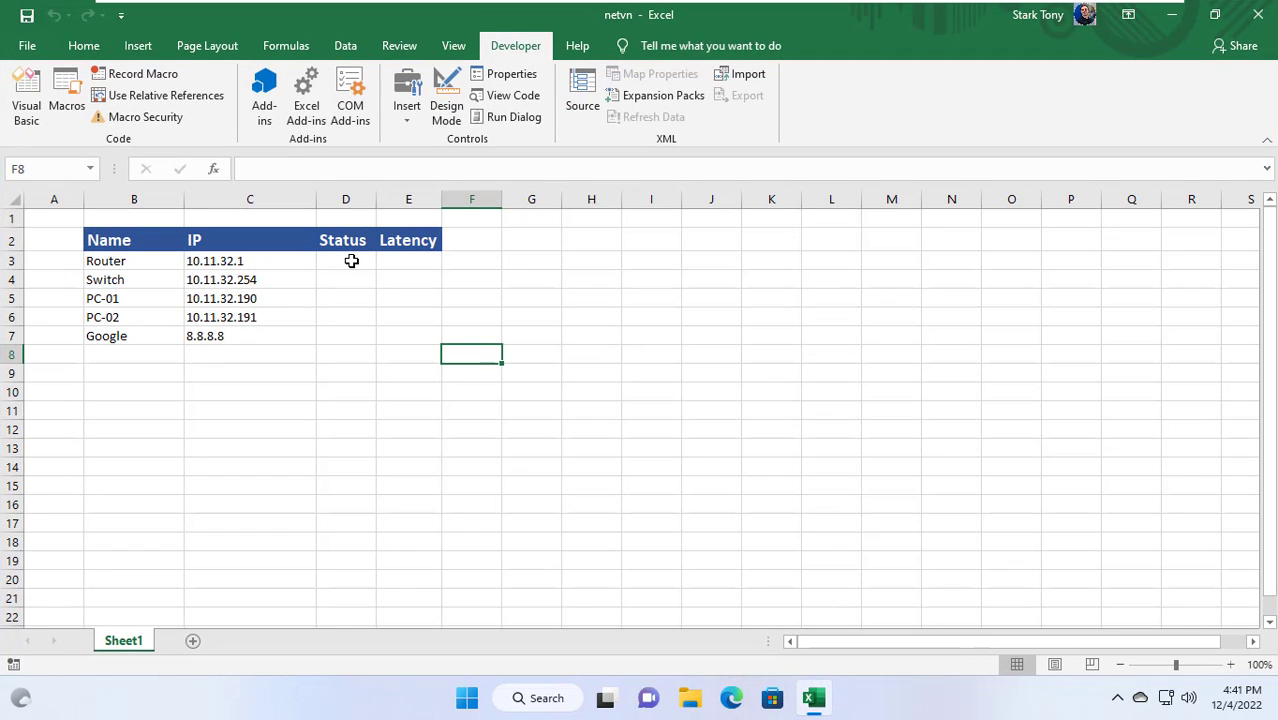
Step: Enter =IF(Ping(C3),"UP","DOWN") in D3 for the Router's Status
{"action": "left_click", "coordinate": [345, 261]}
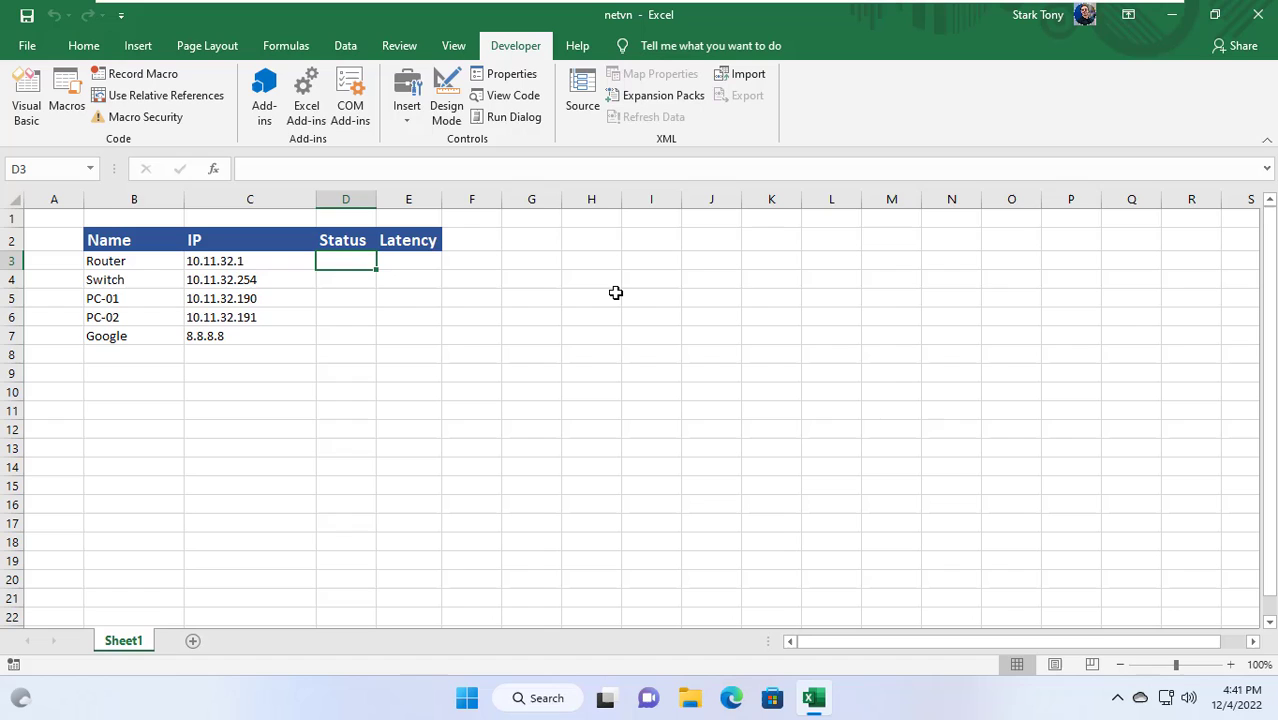
{"action": "type", "text": "="}
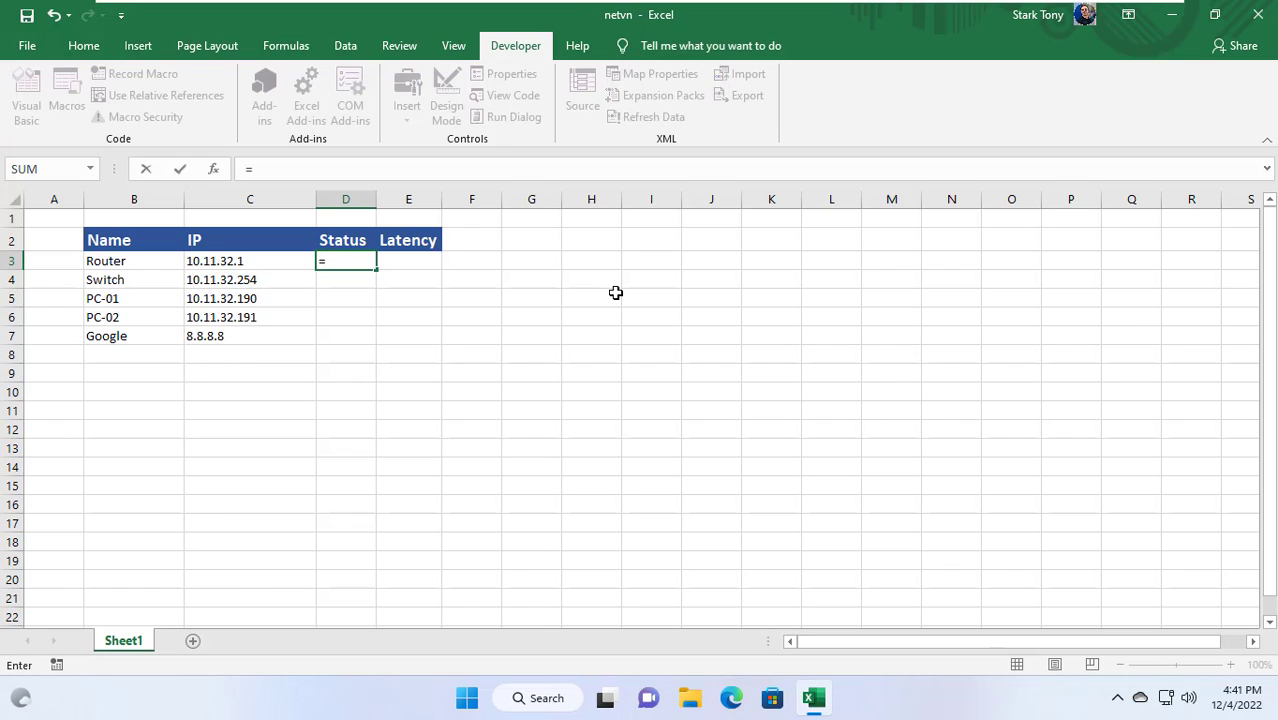
{"action": "type", "text": "if("}
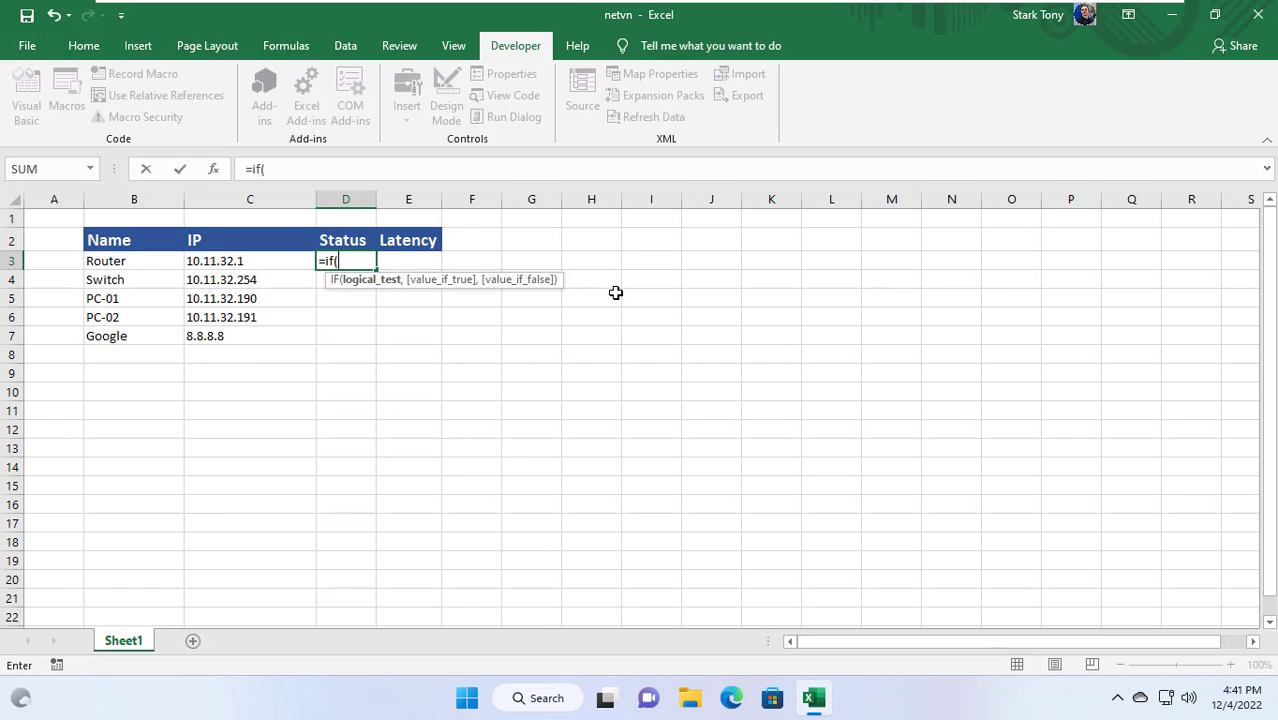
{"action": "type", "text": "Ping("}
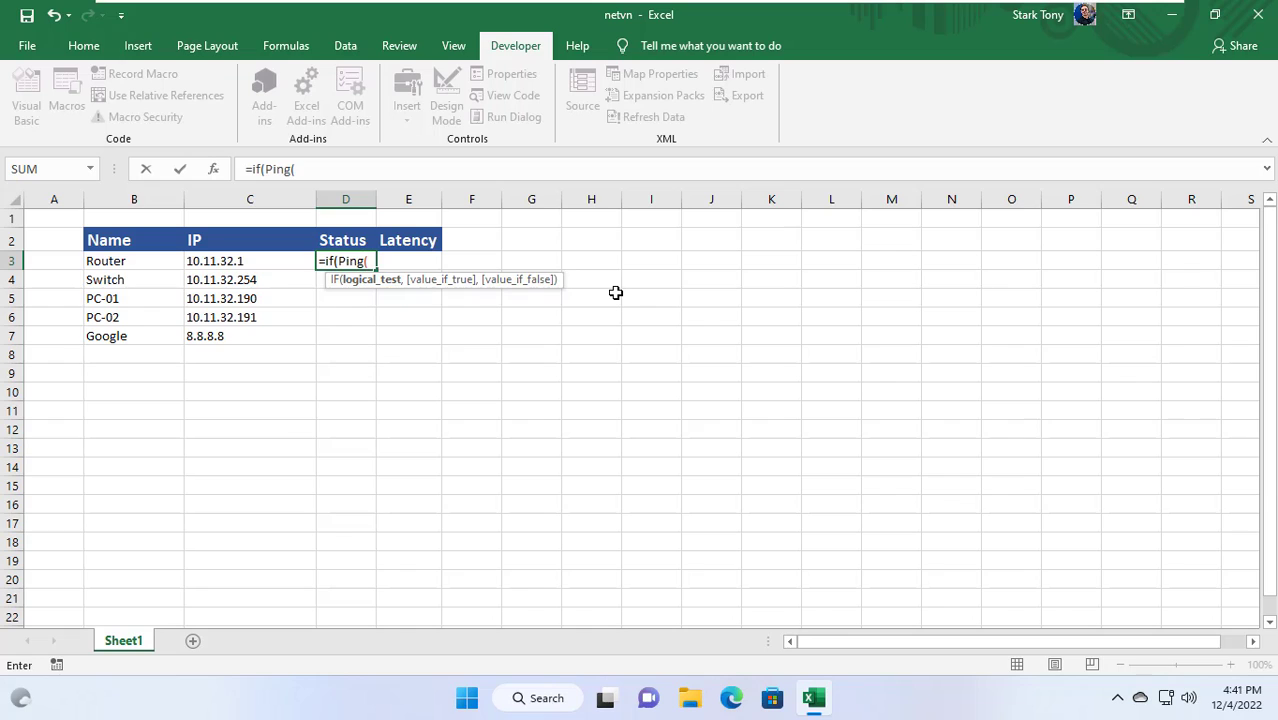
{"action": "left_click", "coordinate": [276, 261]}
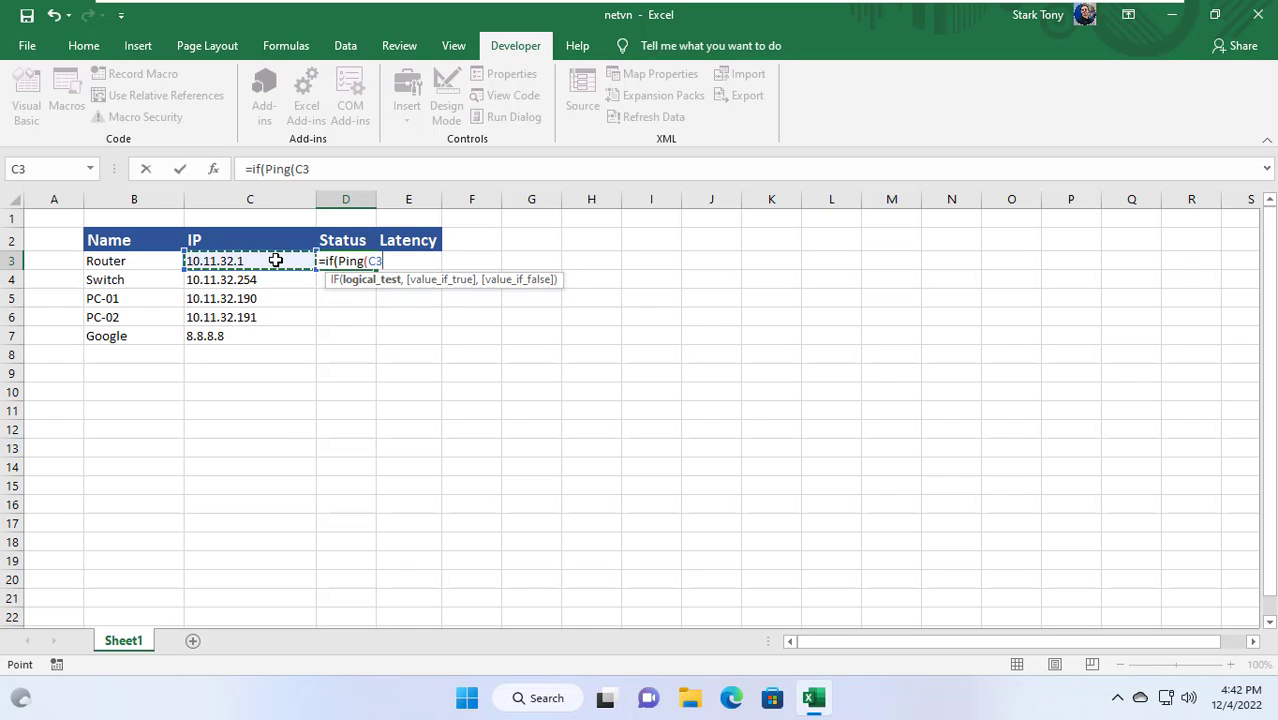
{"action": "type", "text": ")"}
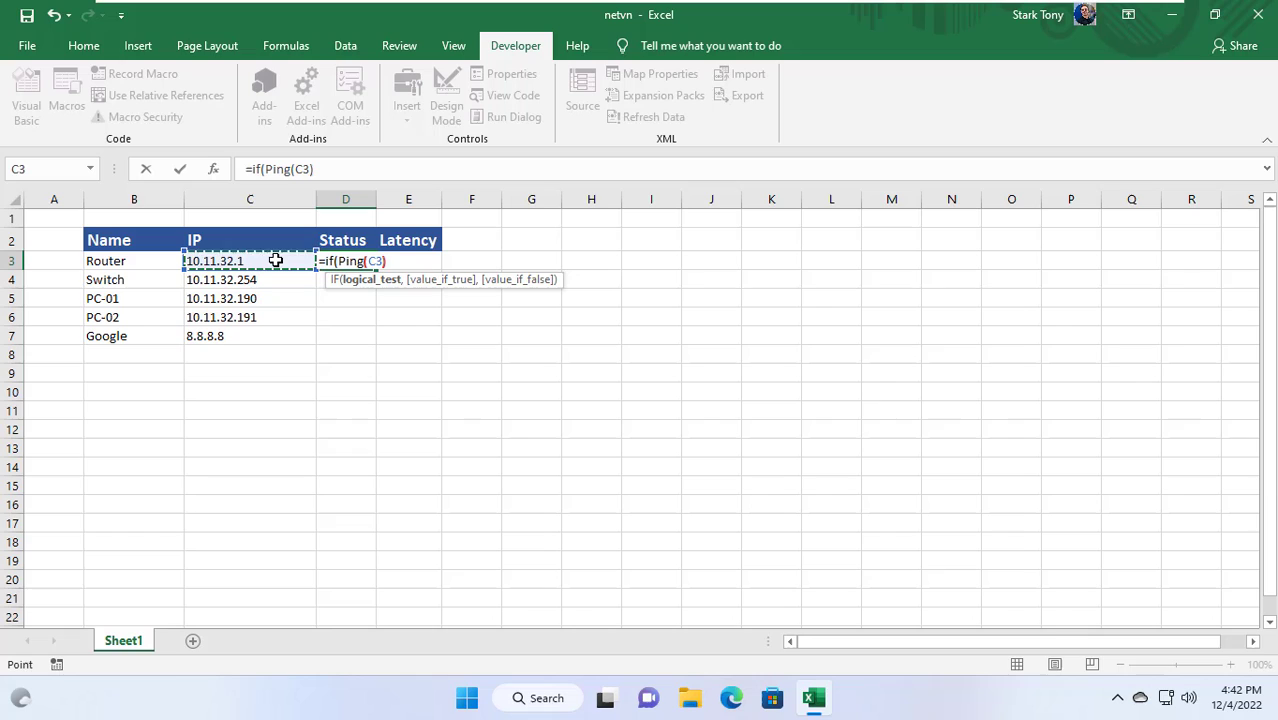
{"action": "type", "text": "),\""}
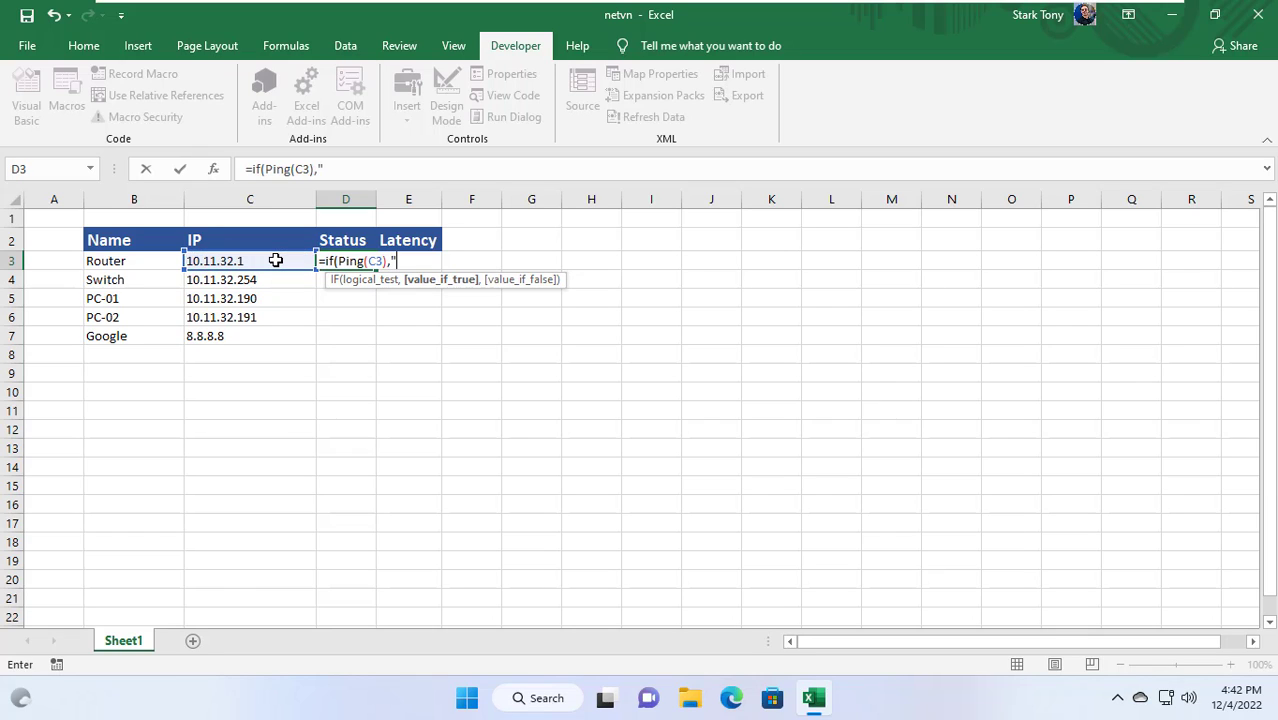
{"action": "type", "text": "UP"}
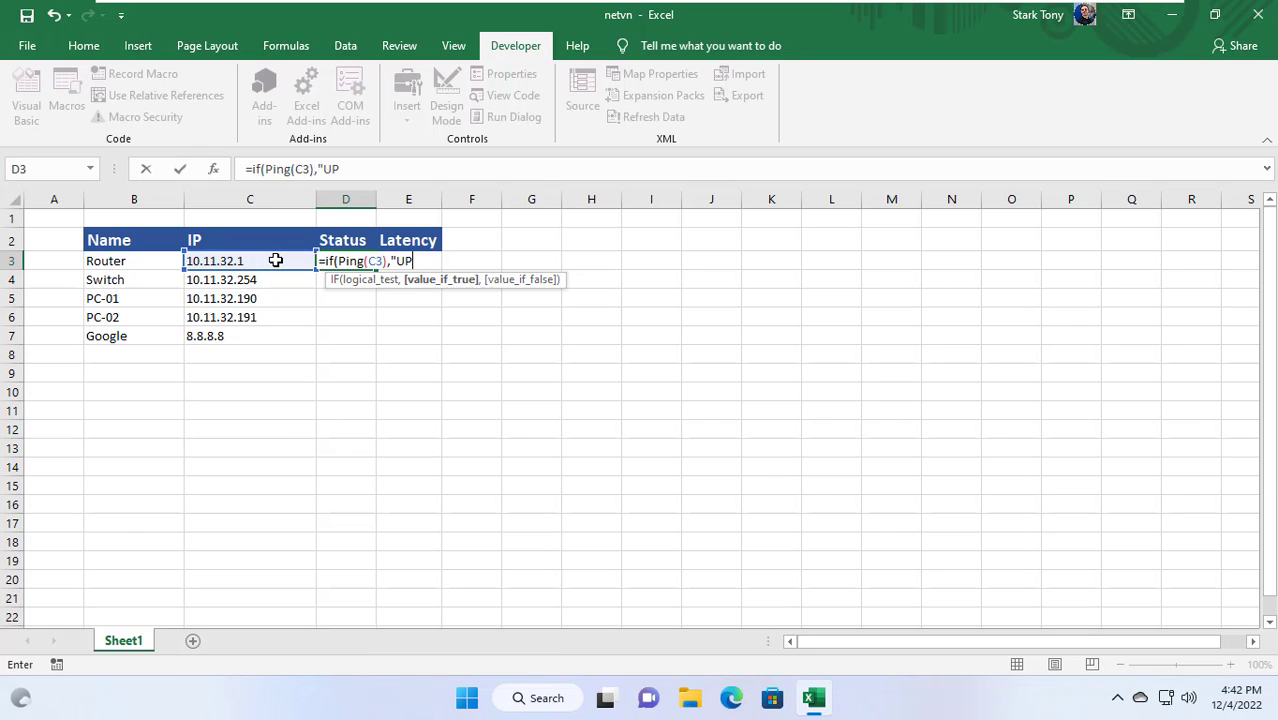
{"action": "type", "text": ","}
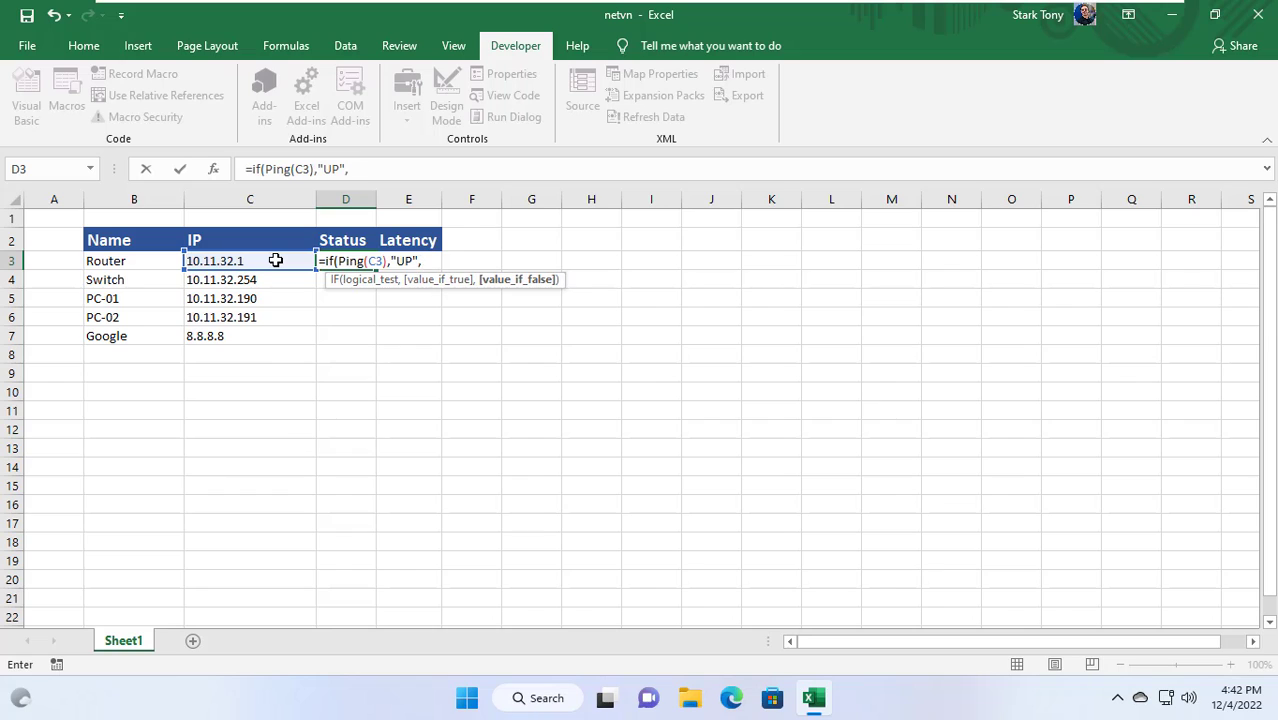
{"action": "type", "text": "\"DOW"}
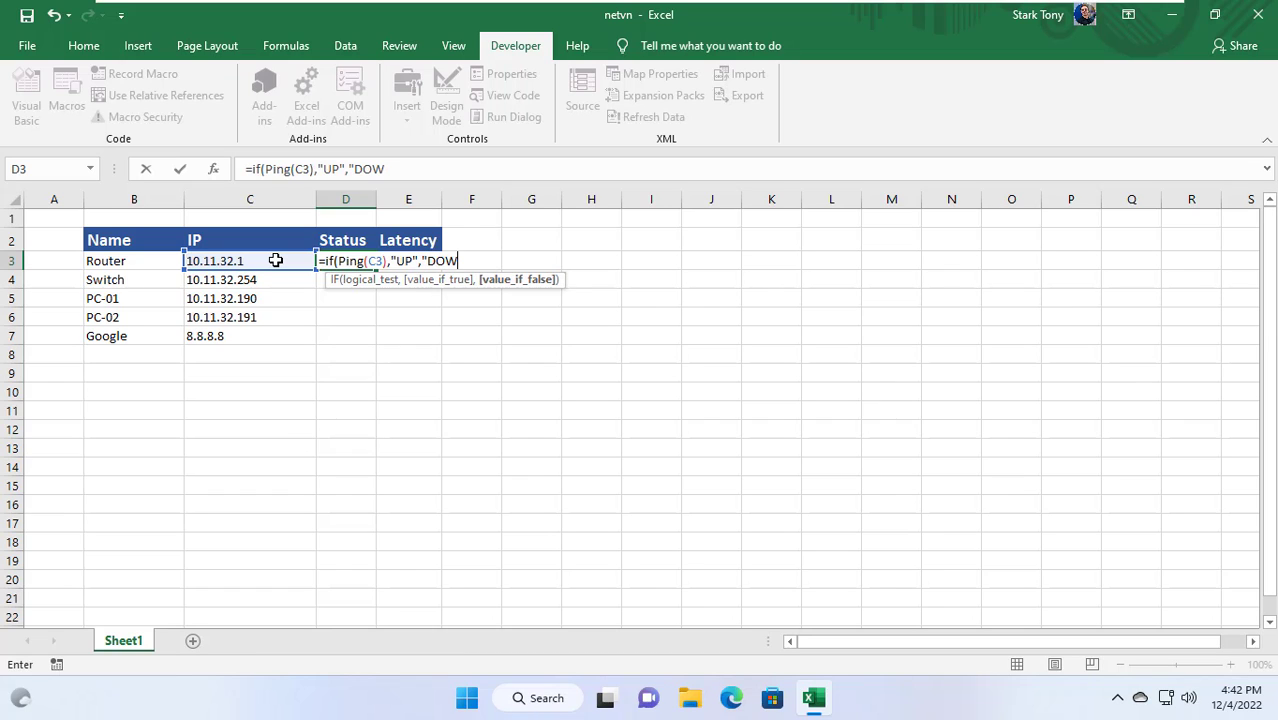
{"action": "type", "text": "N\""}
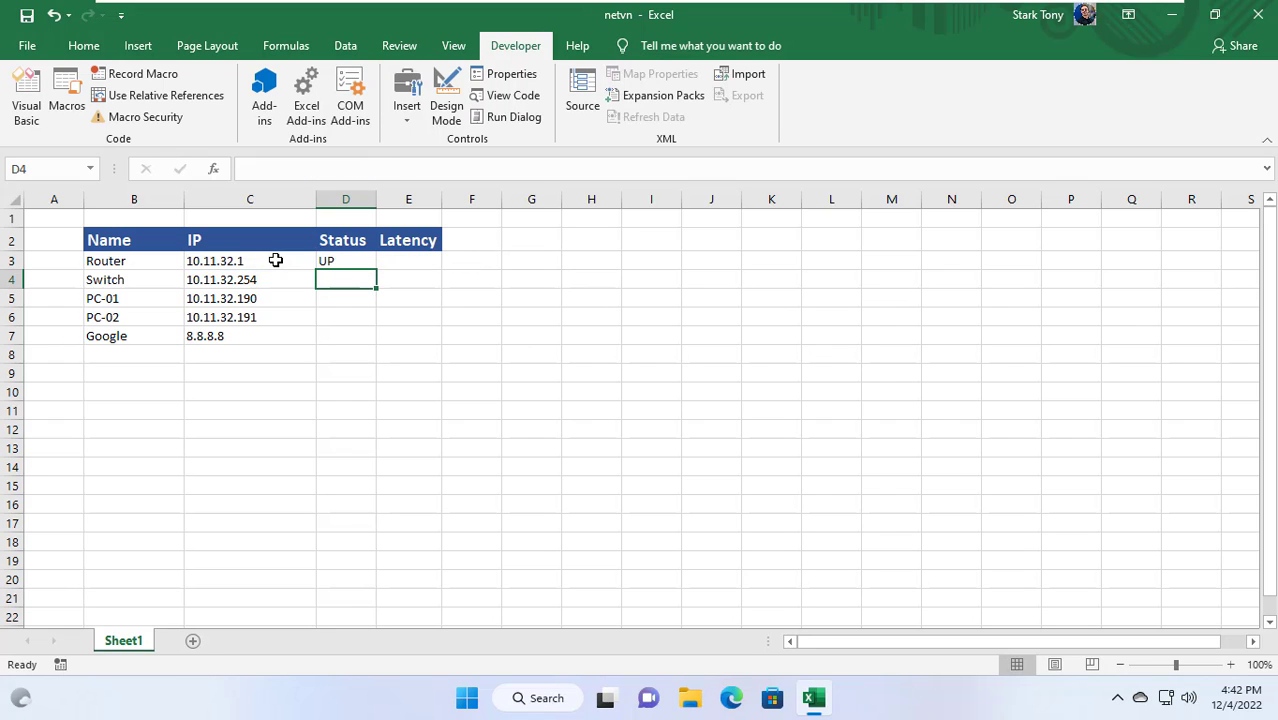
{"action": "type", "text": "=IF(Ping(C3),\"UP\",\"DOWN\")"}
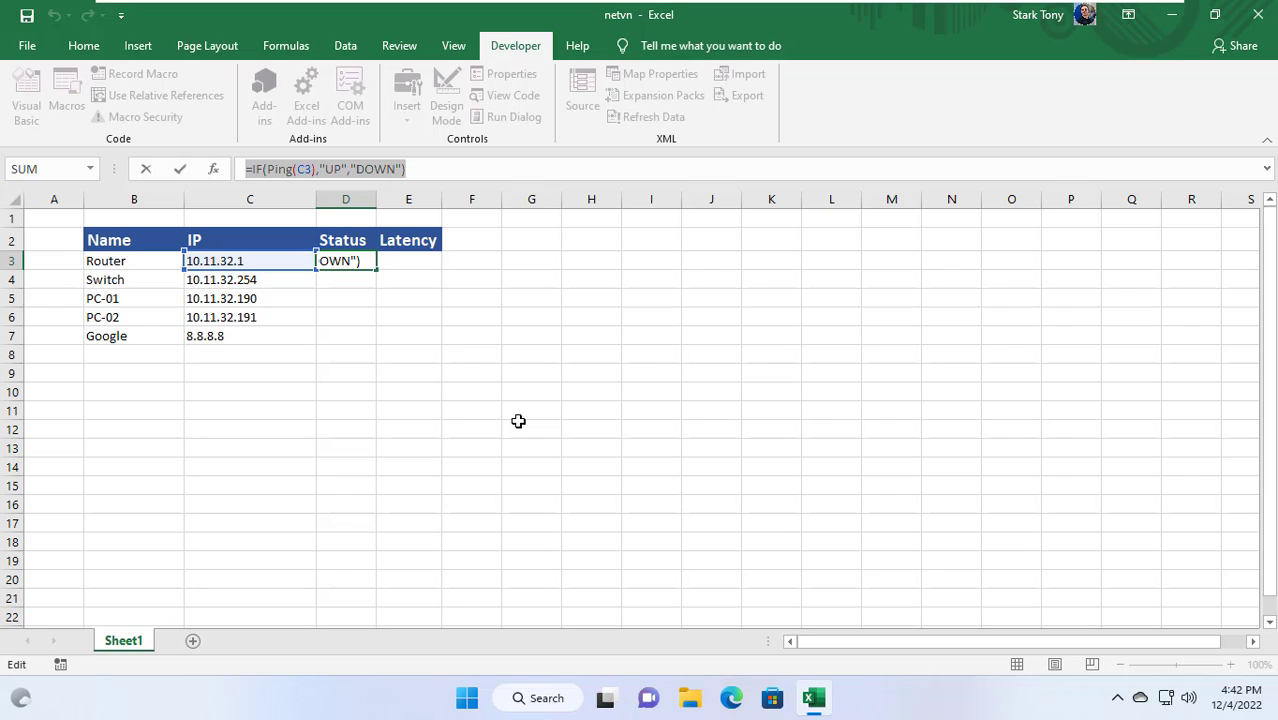
Step: Fill the Status formula down to D7 and check the PC-01 and PC-02 results
{"action": "left_click_drag", "start_coordinate": [345, 261], "coordinate": [345, 345]}
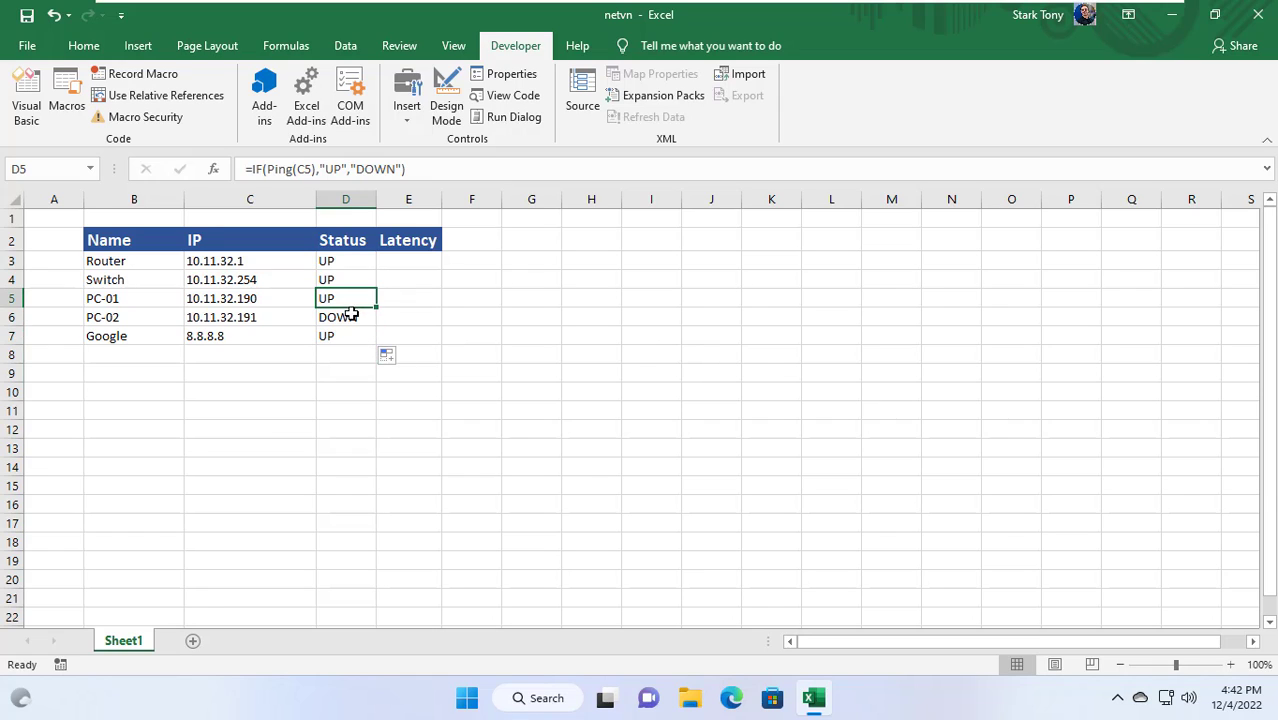
{"action": "left_click", "coordinate": [345, 317]}
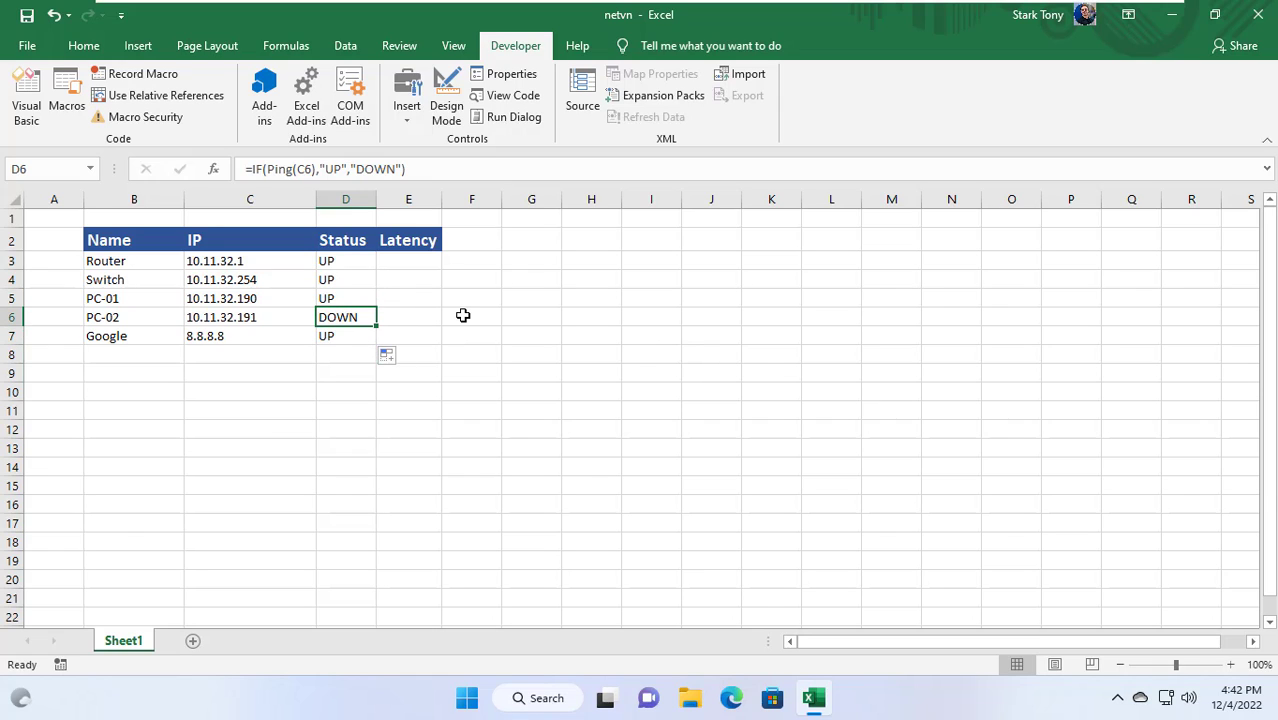
{"action": "left_click", "coordinate": [408, 260]}
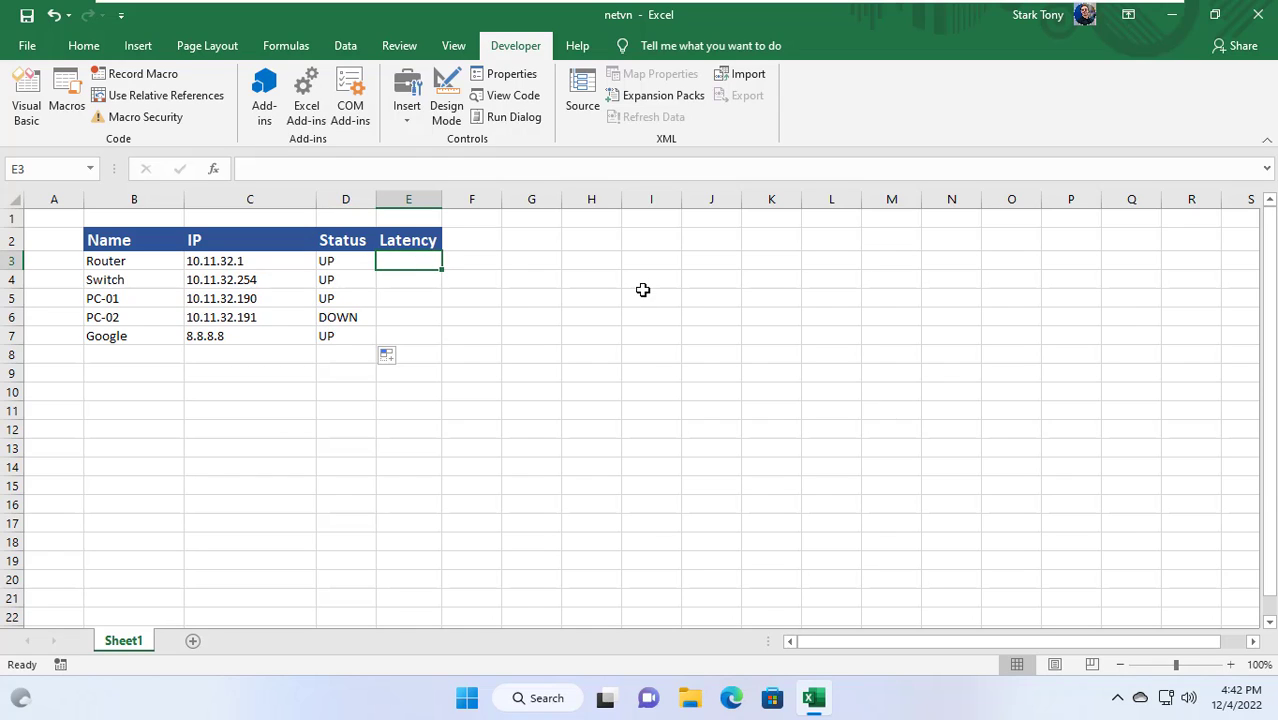
Step: Enter =IF(Ping(C3),rsp_time(C3),"") in E3 for the Router's latency
{"action": "type", "text": "="}
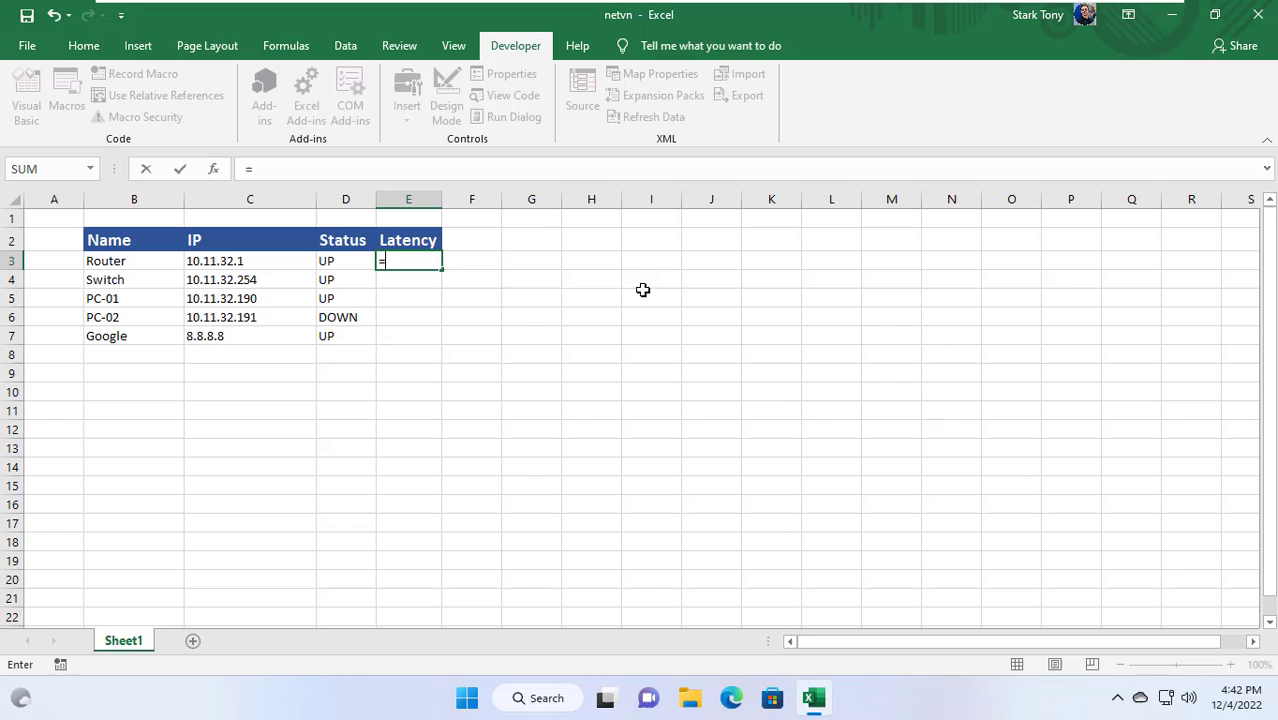
{"action": "type", "text": "if(Ping("}
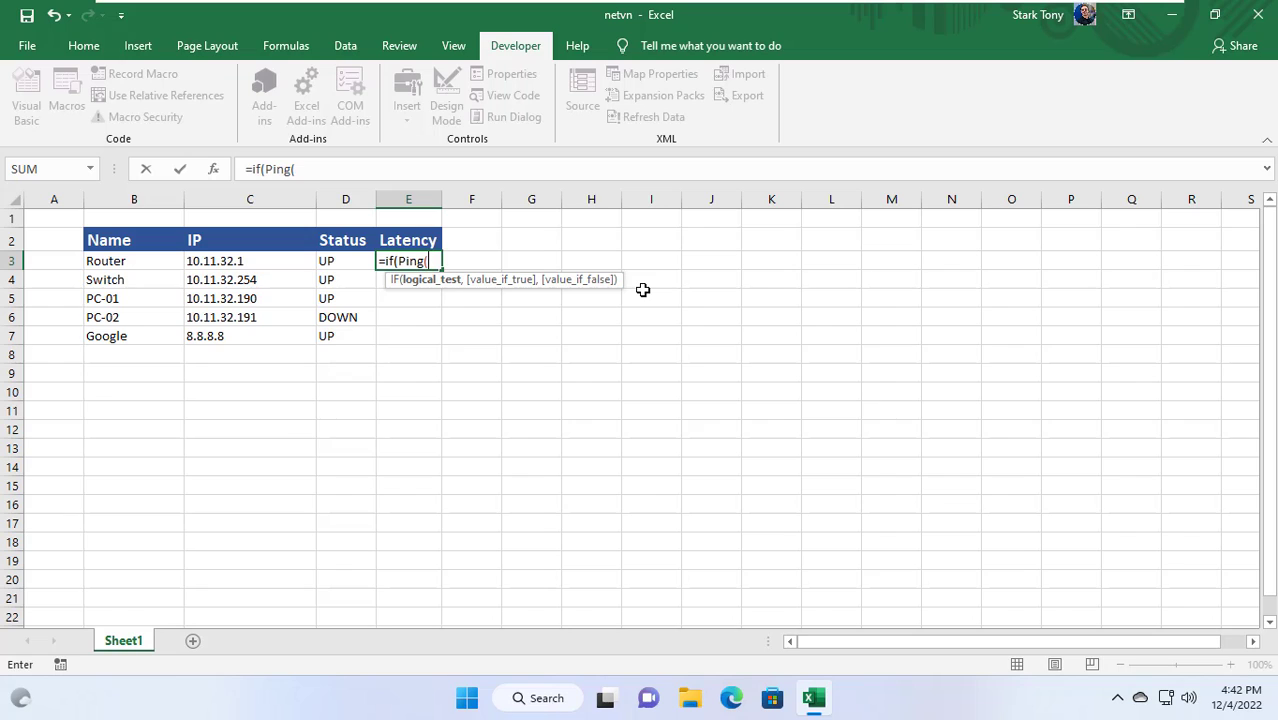
{"action": "left_click", "coordinate": [249, 260]}
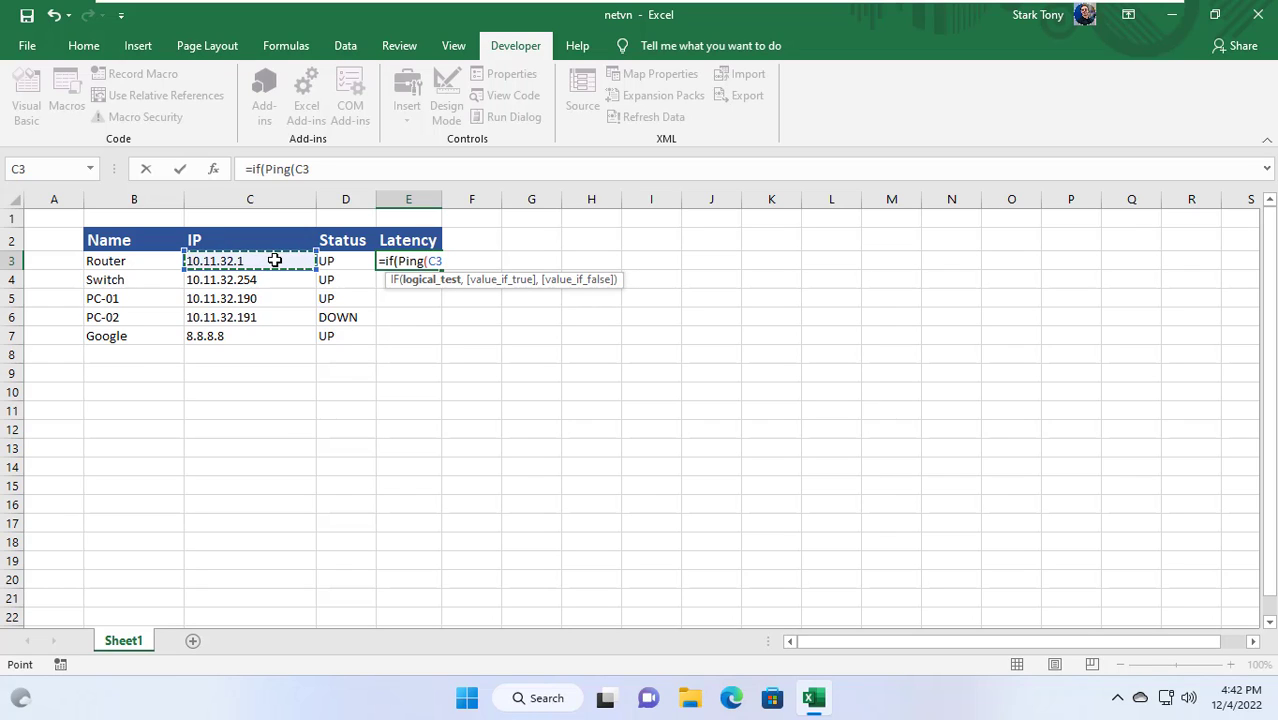
{"action": "type", "text": "),"}
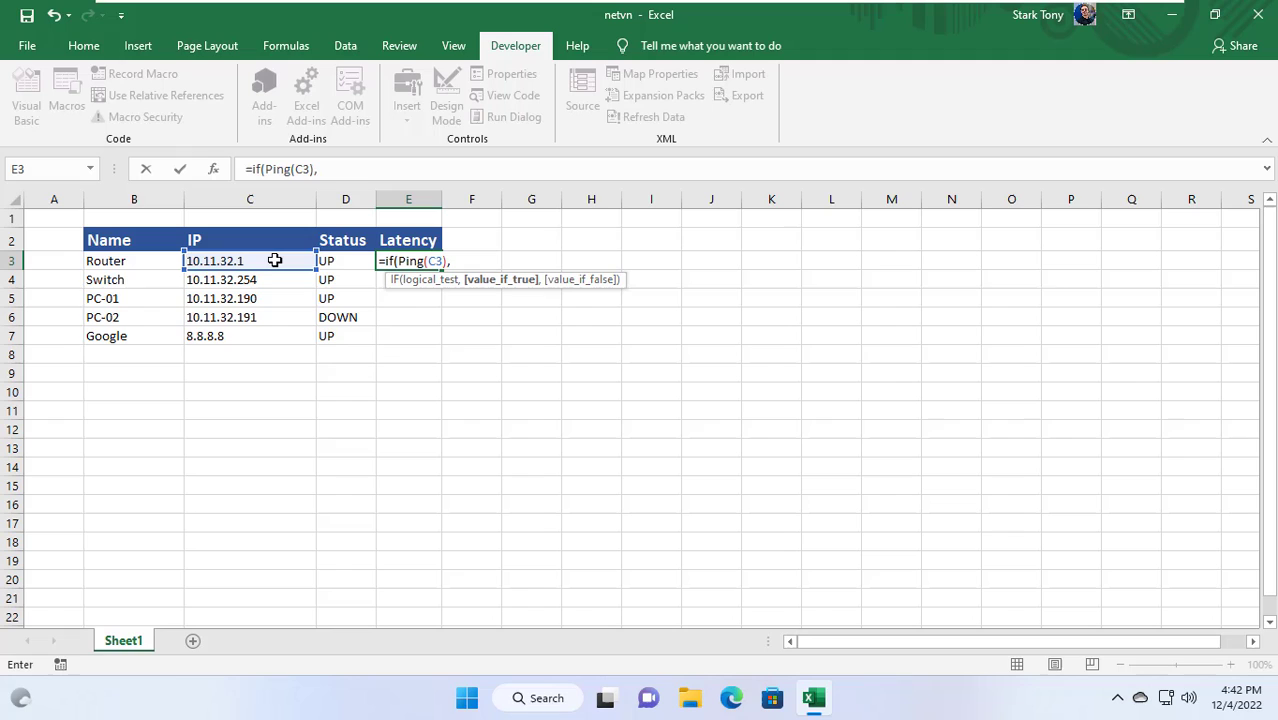
{"action": "type", "text": "rsp_time("}
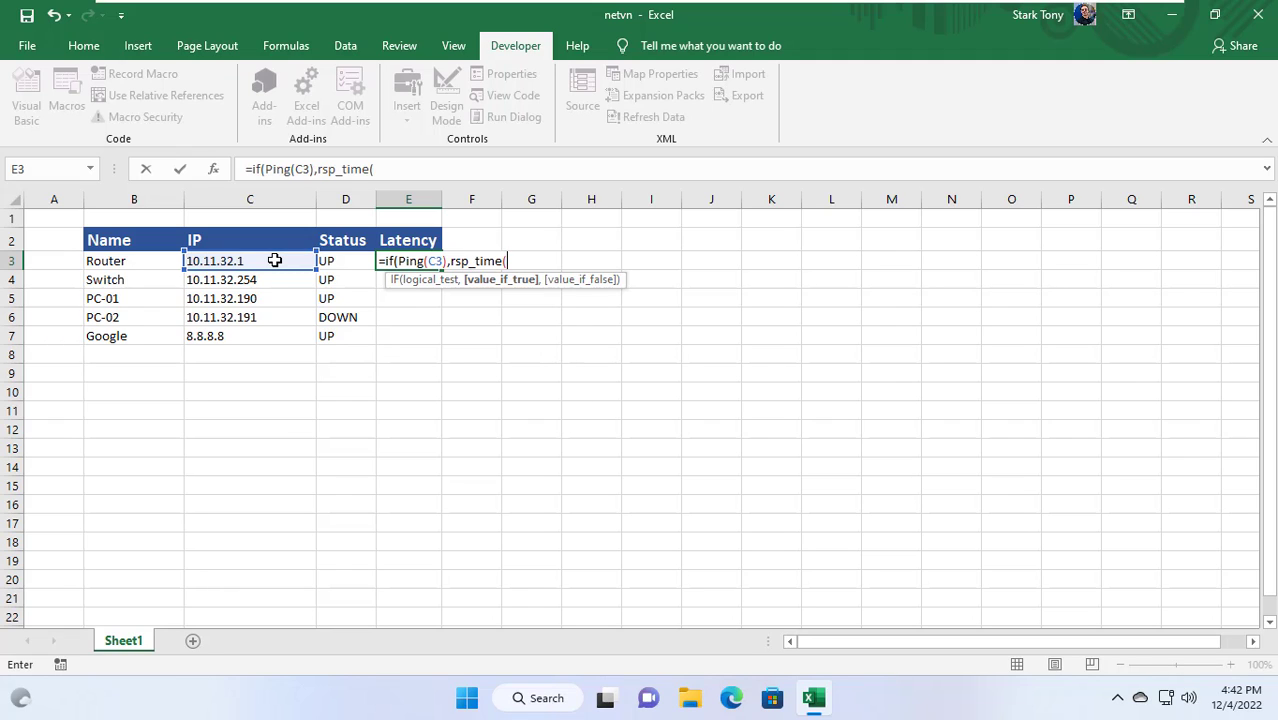
{"action": "left_click", "coordinate": [249, 261]}
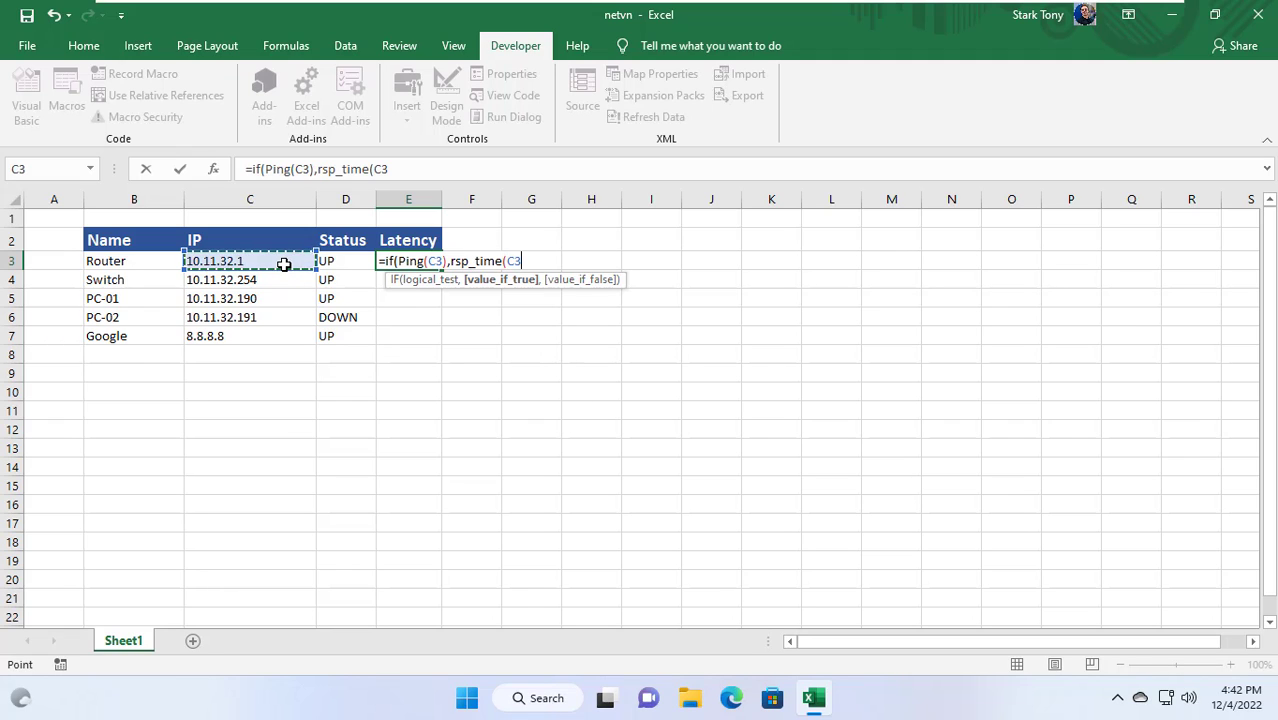
{"action": "type", "text": "),"}
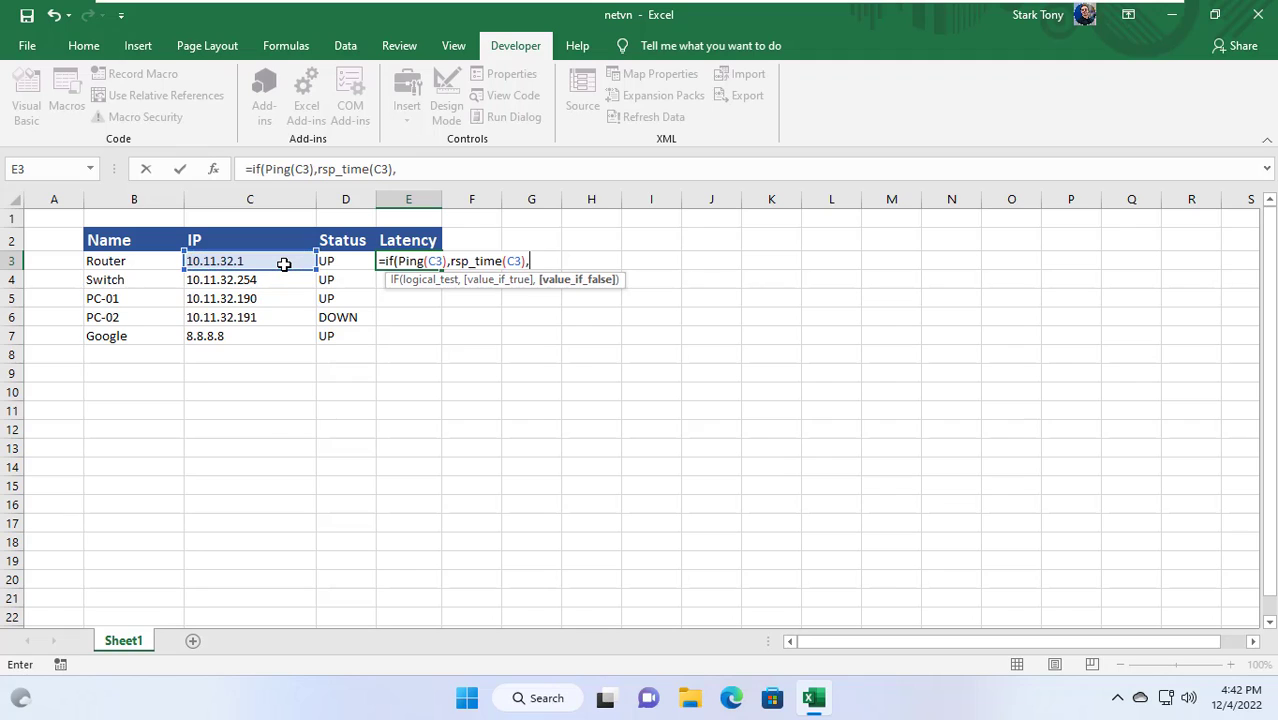
{"action": "type", "text": "\"\""}
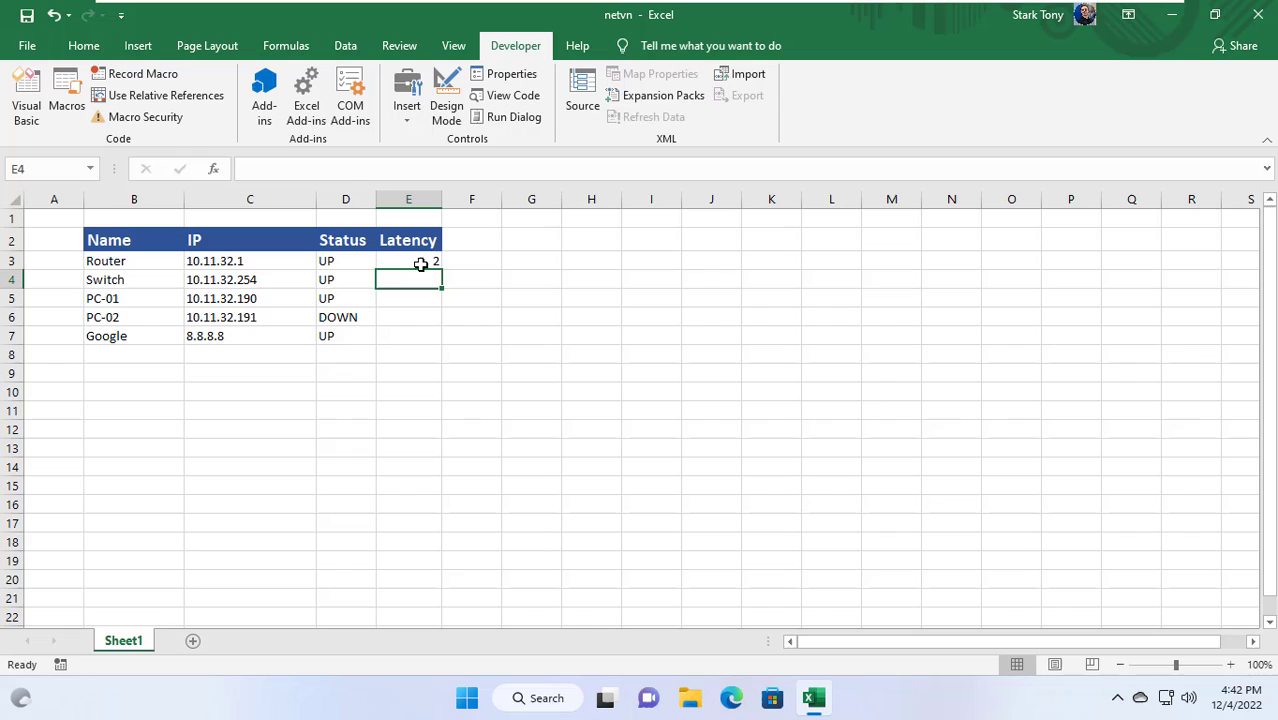
Step: Fill the Latency formula down to E7 and review PC-02's blank latency
{"action": "left_click_drag", "start_coordinate": [435, 265], "coordinate": [410, 345]}
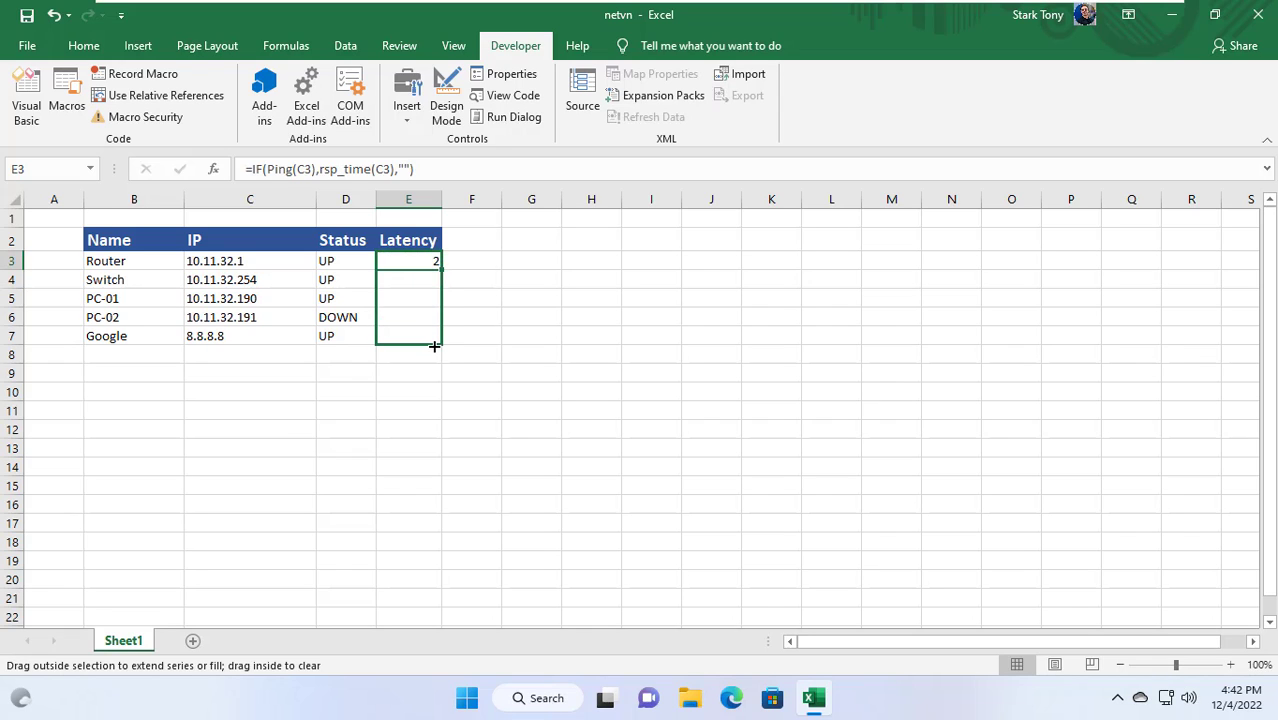
{"action": "left_click_drag", "start_coordinate": [435, 261], "coordinate": [435, 336]}
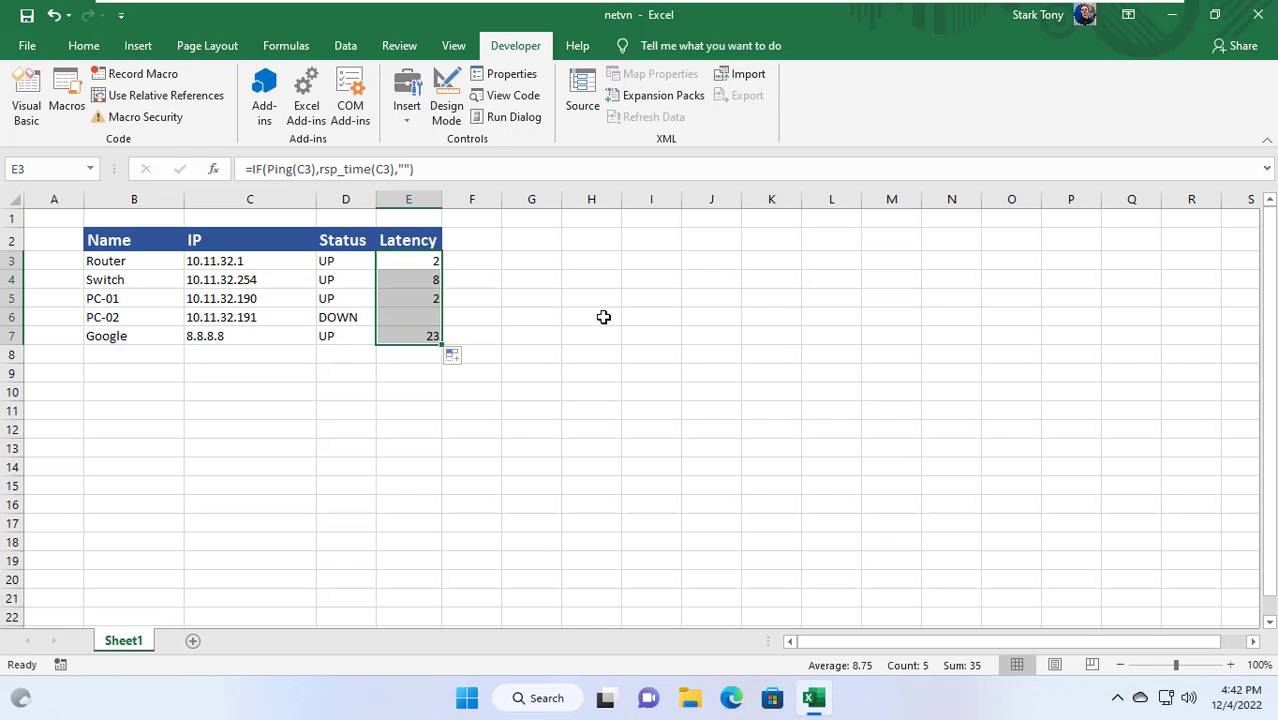
{"action": "left_click", "coordinate": [105, 317]}
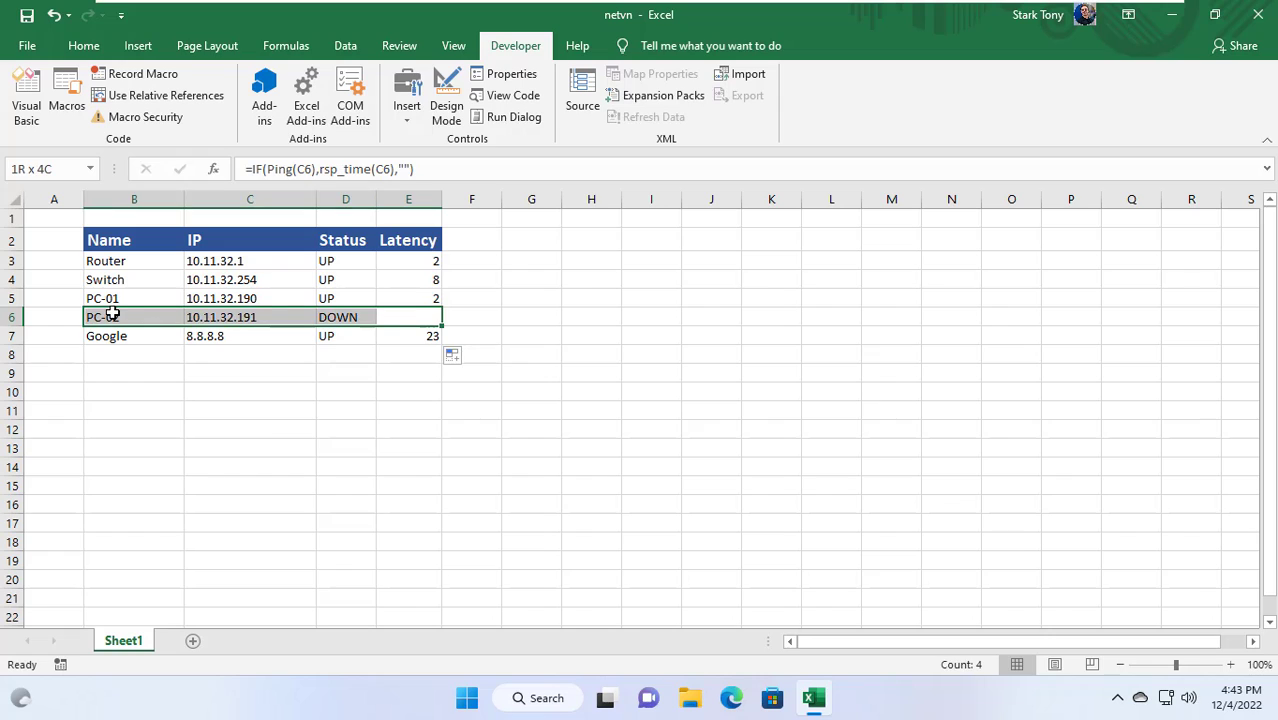
{"action": "left_click", "coordinate": [591, 317]}
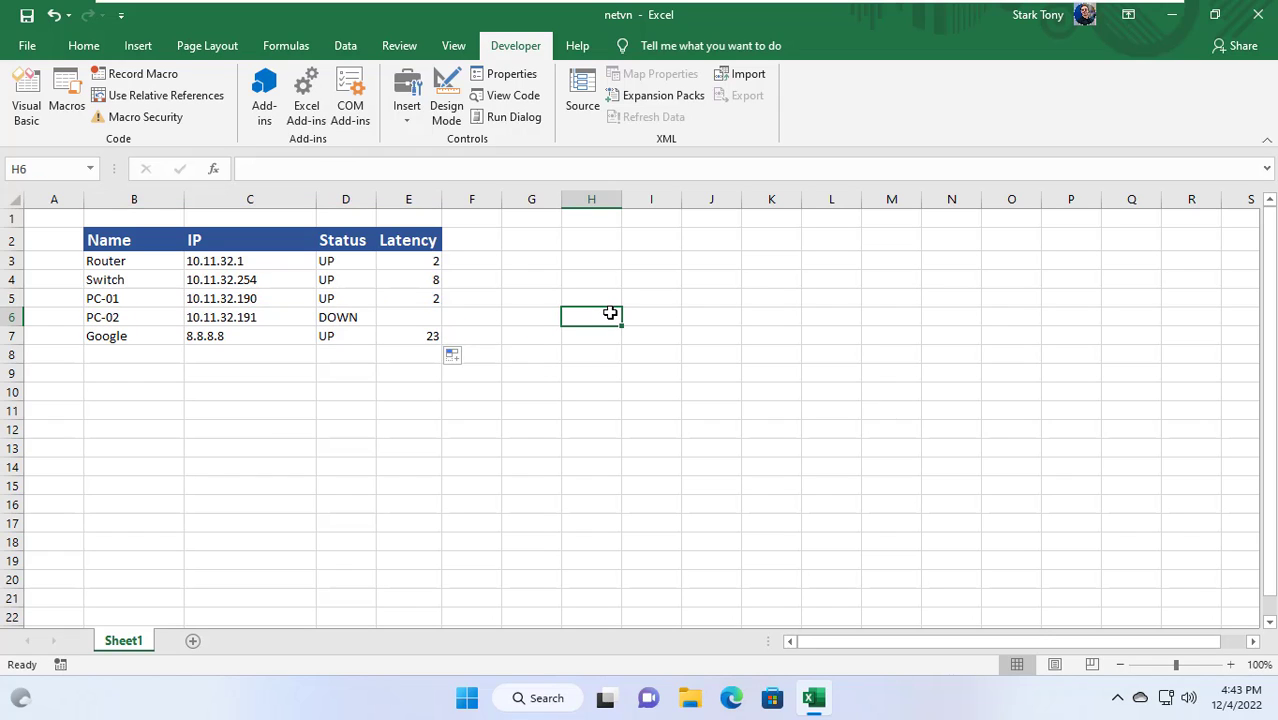
{"action": "mouse_move", "coordinate": [340, 311]}
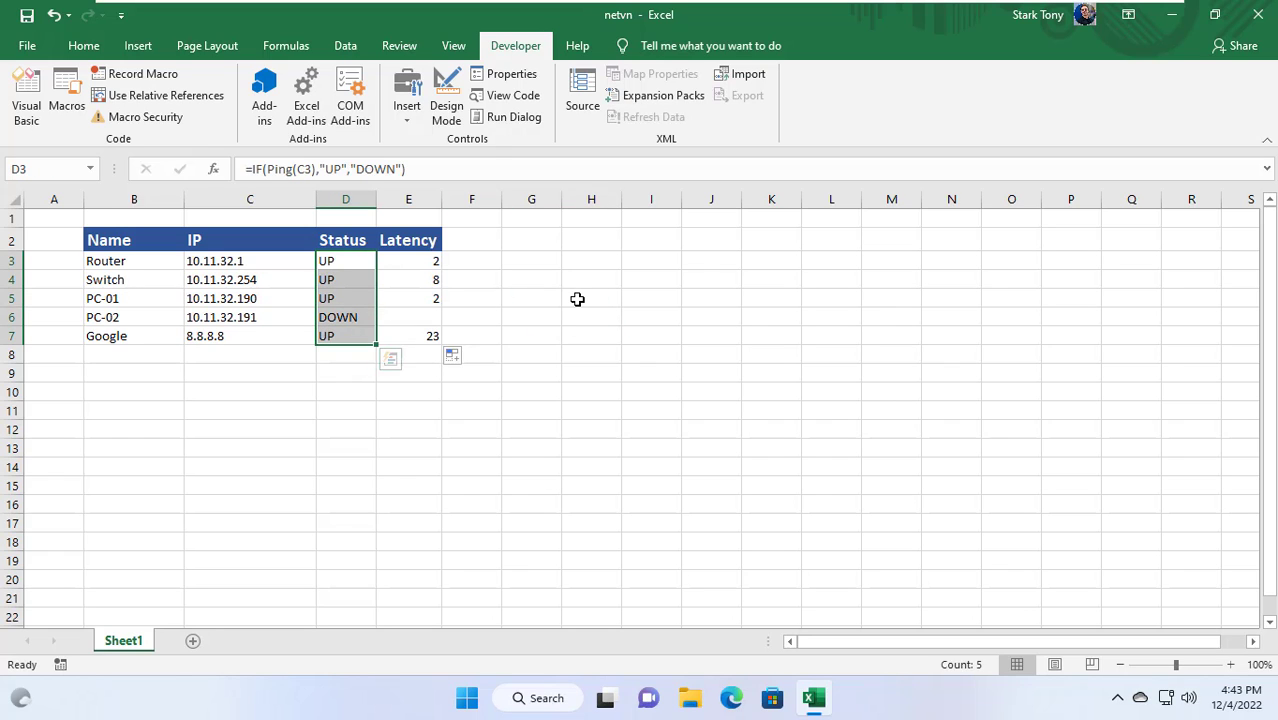
Step: Add an 'Equal To' highlight rule making DOWN Status cells red
{"action": "left_click", "coordinate": [84, 45]}
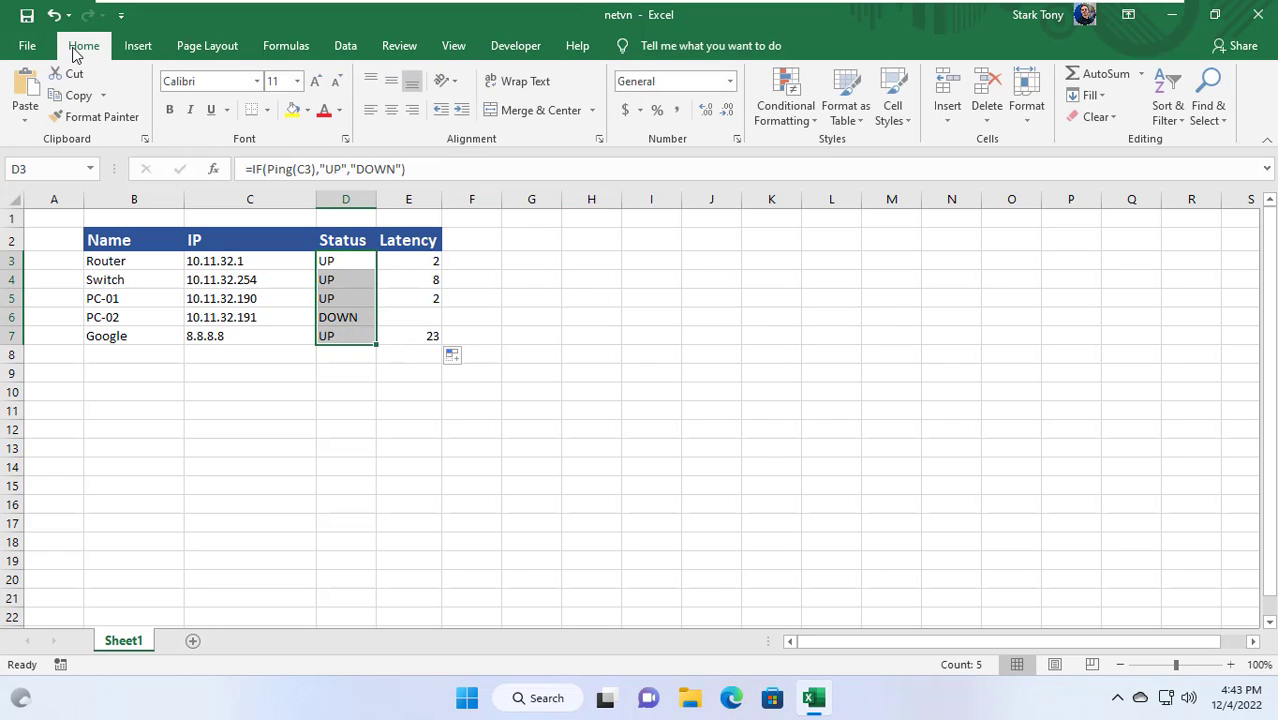
{"action": "left_click", "coordinate": [785, 95]}
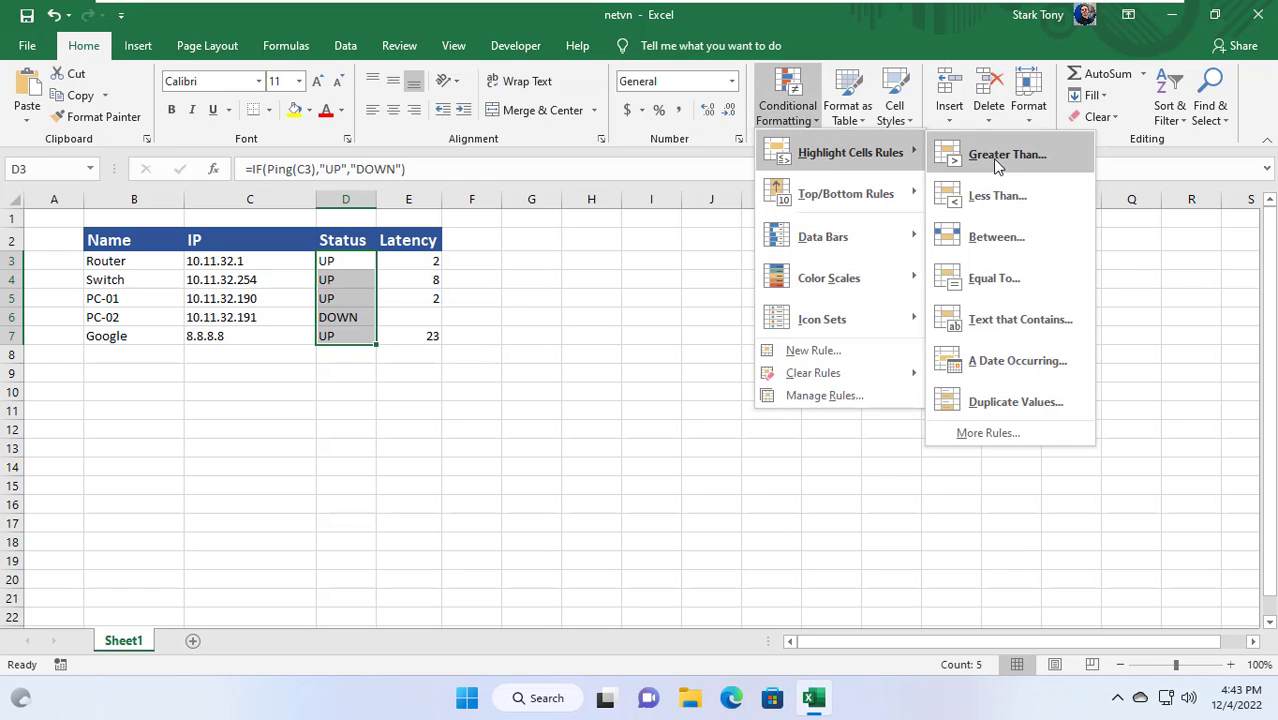
{"action": "left_click", "coordinate": [994, 278]}
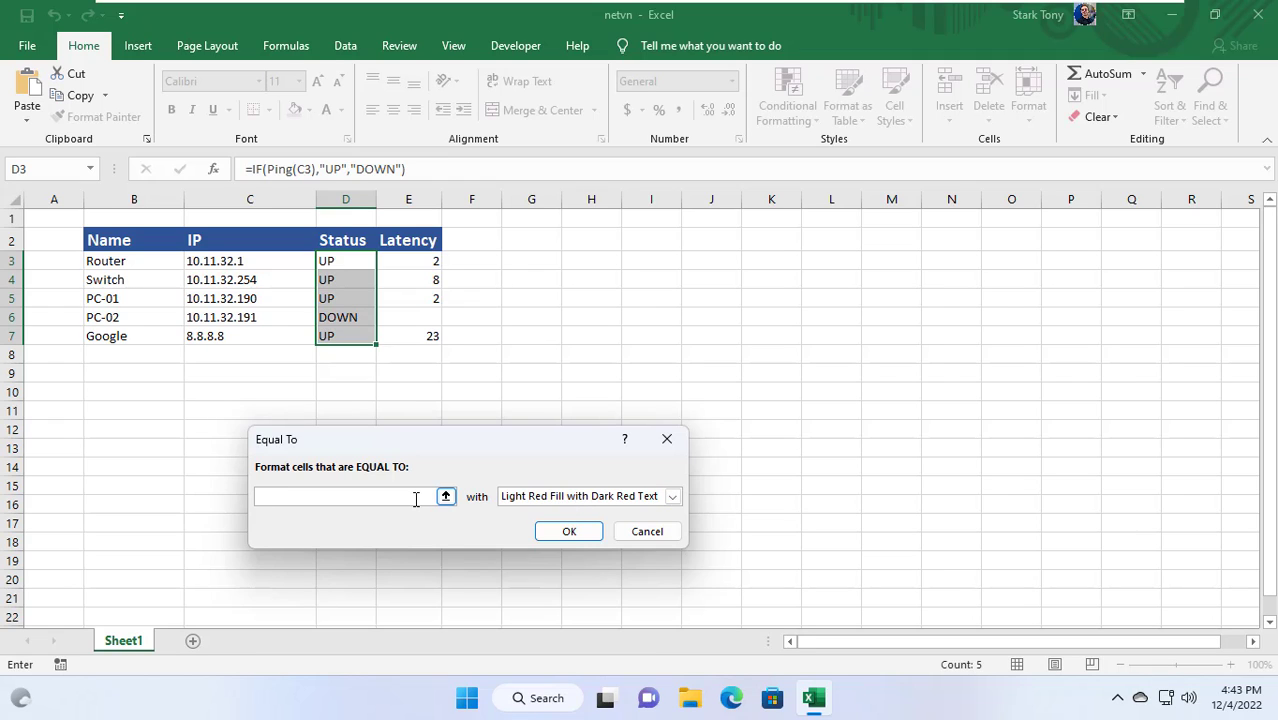
{"action": "type", "text": "DOWN"}
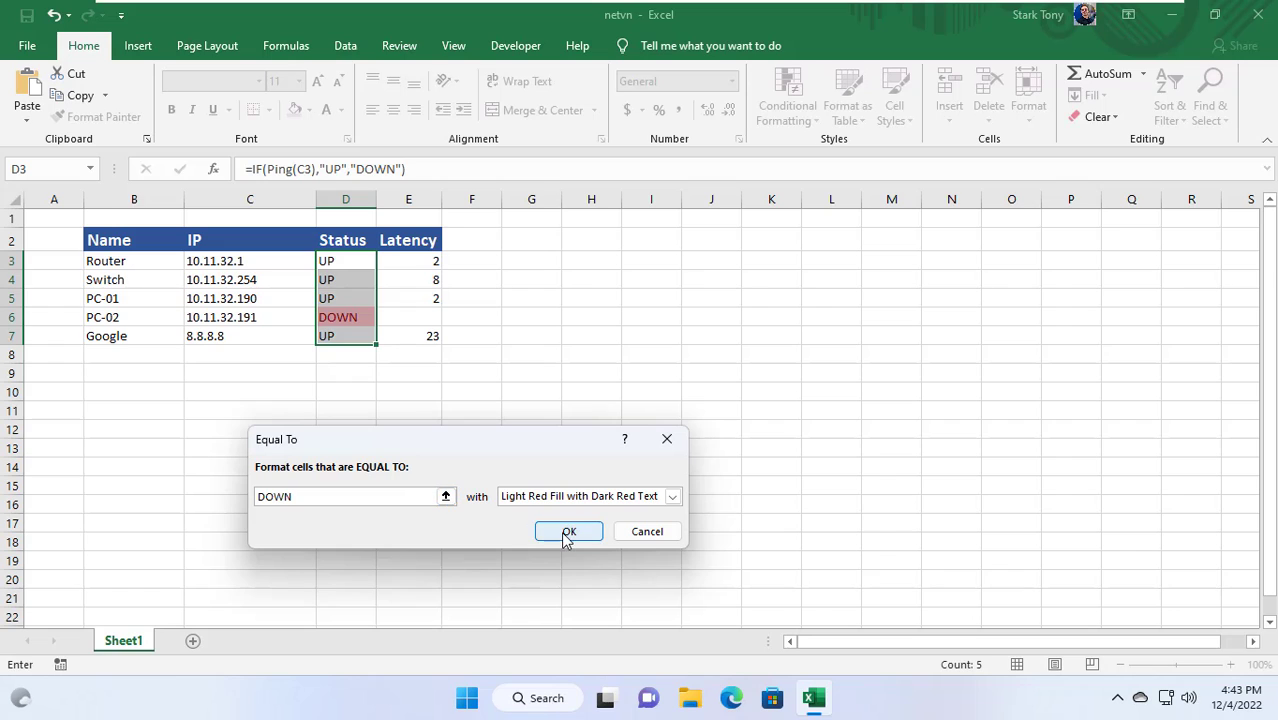
{"action": "left_click", "coordinate": [568, 531]}
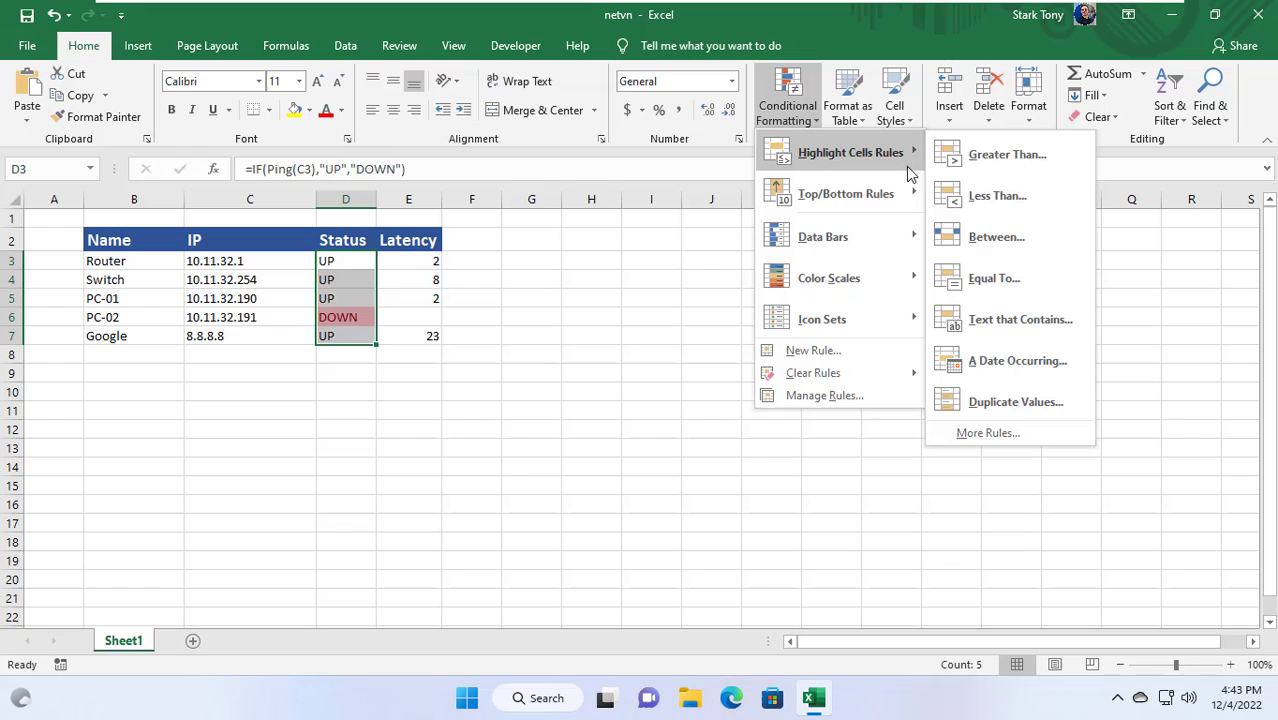
Step: Add an 'Equal To' rule giving UP cells green fill with dark green text
{"action": "left_click", "coordinate": [994, 278]}
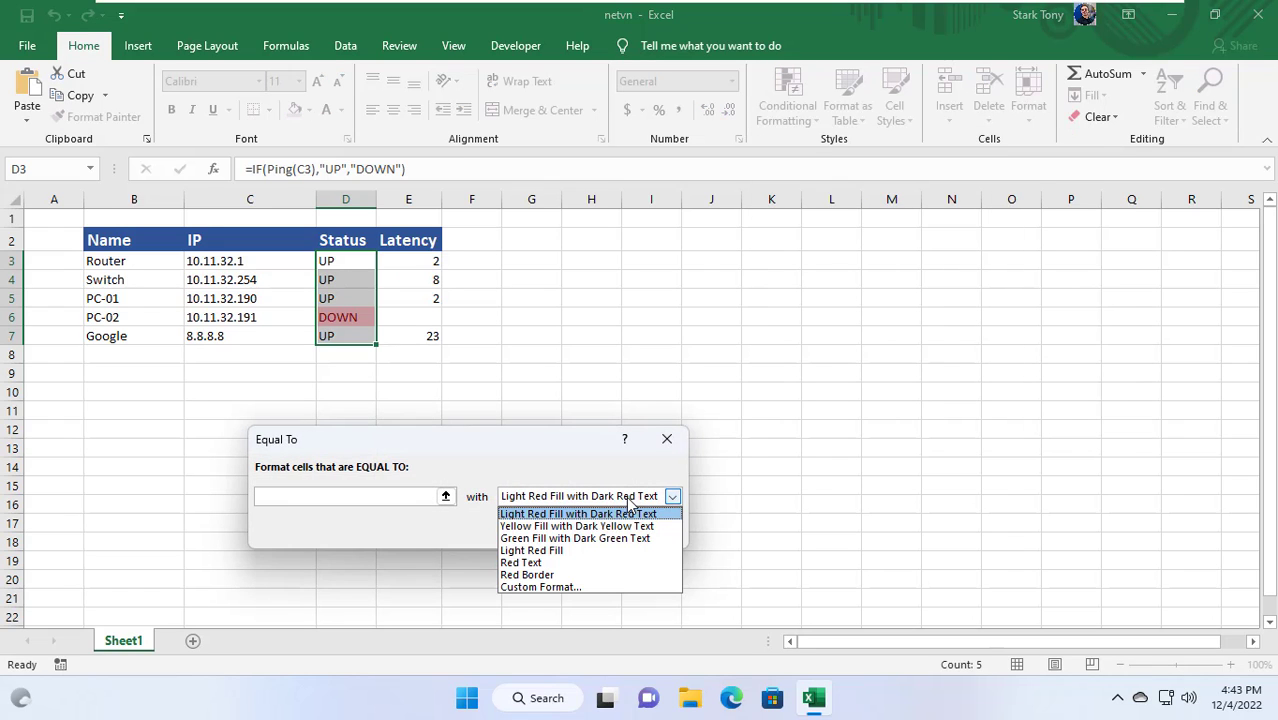
{"action": "mouse_move", "coordinate": [575, 538]}
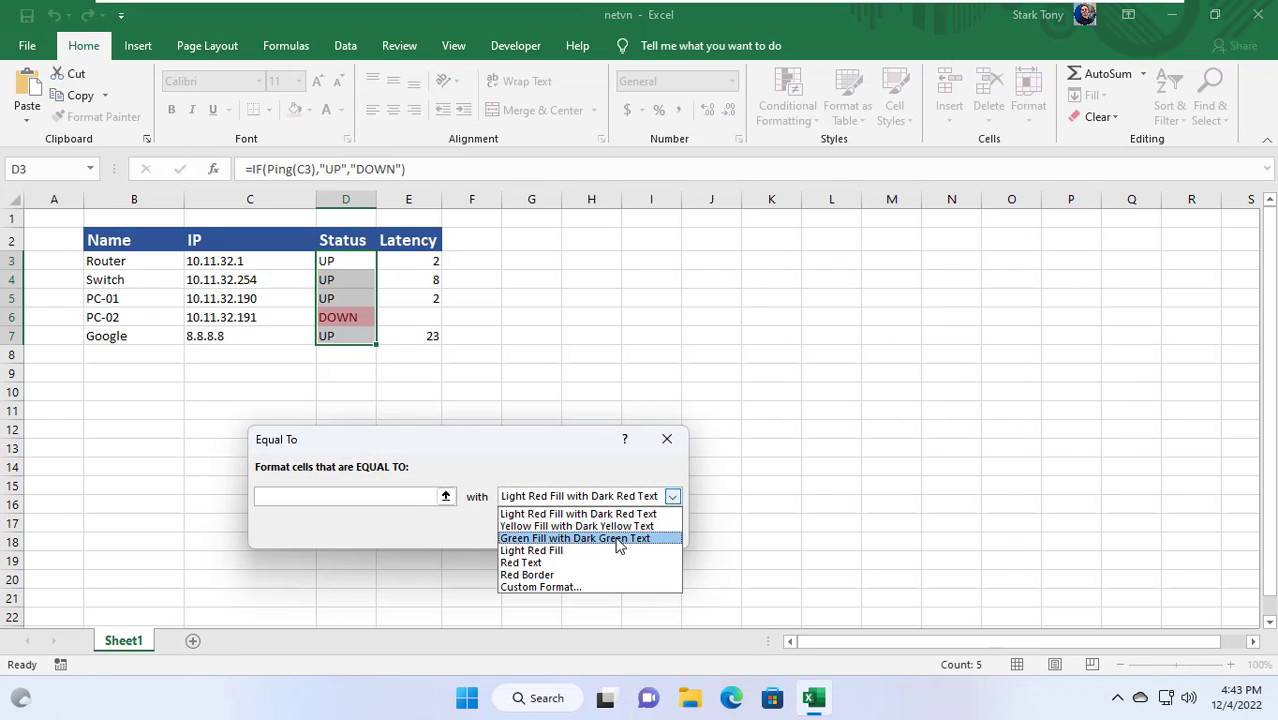
{"action": "left_click", "coordinate": [574, 538]}
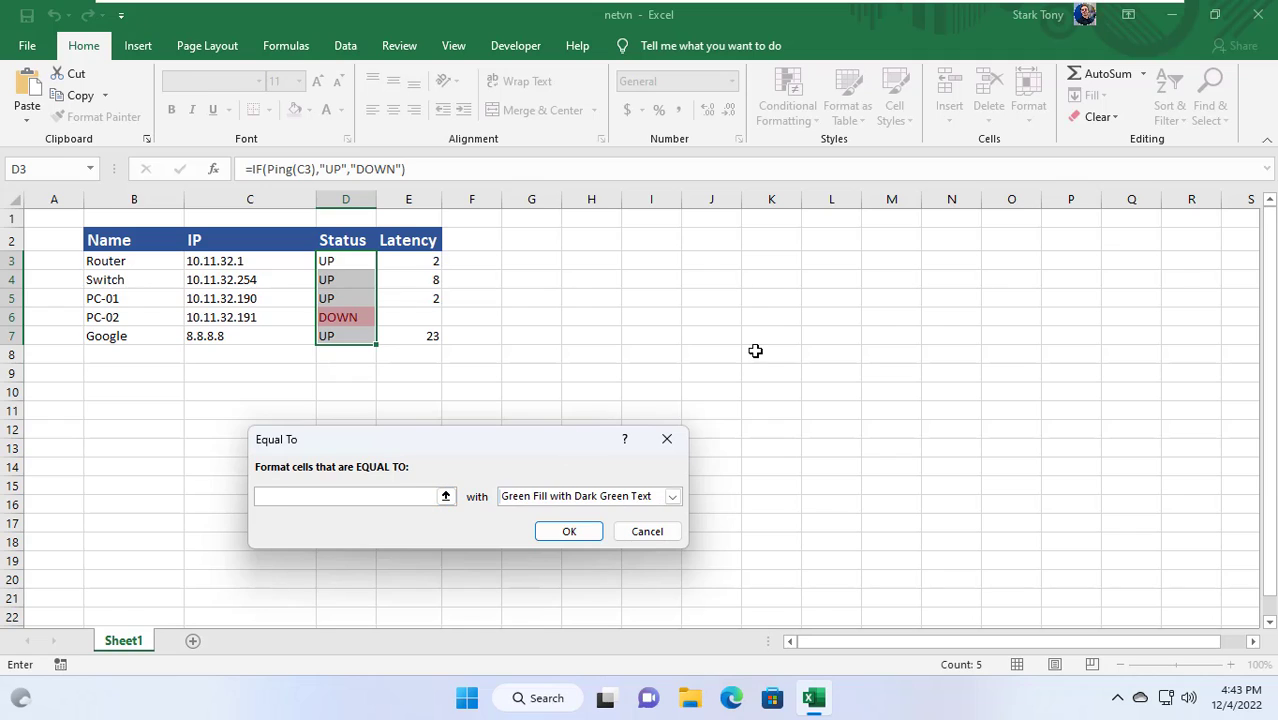
{"action": "type", "text": "U"}
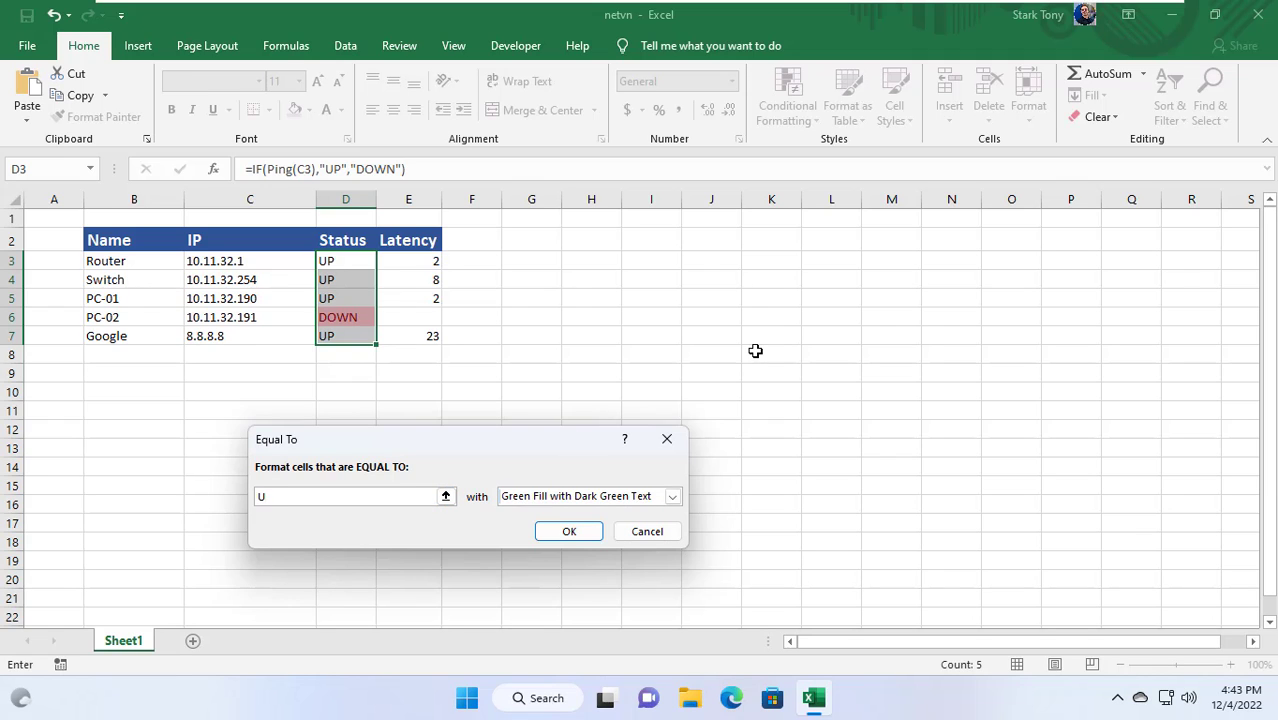
{"action": "left_click", "coordinate": [569, 531]}
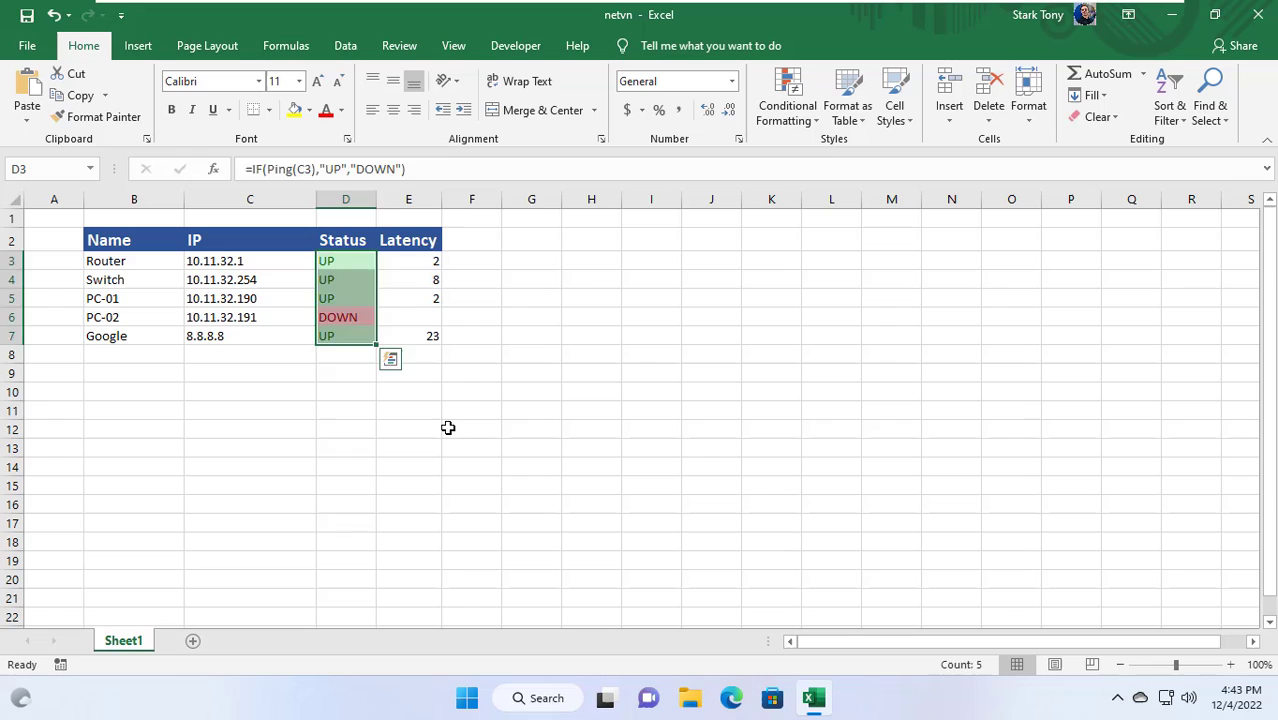
{"action": "left_click_drag", "start_coordinate": [108, 239], "coordinate": [408, 317]}
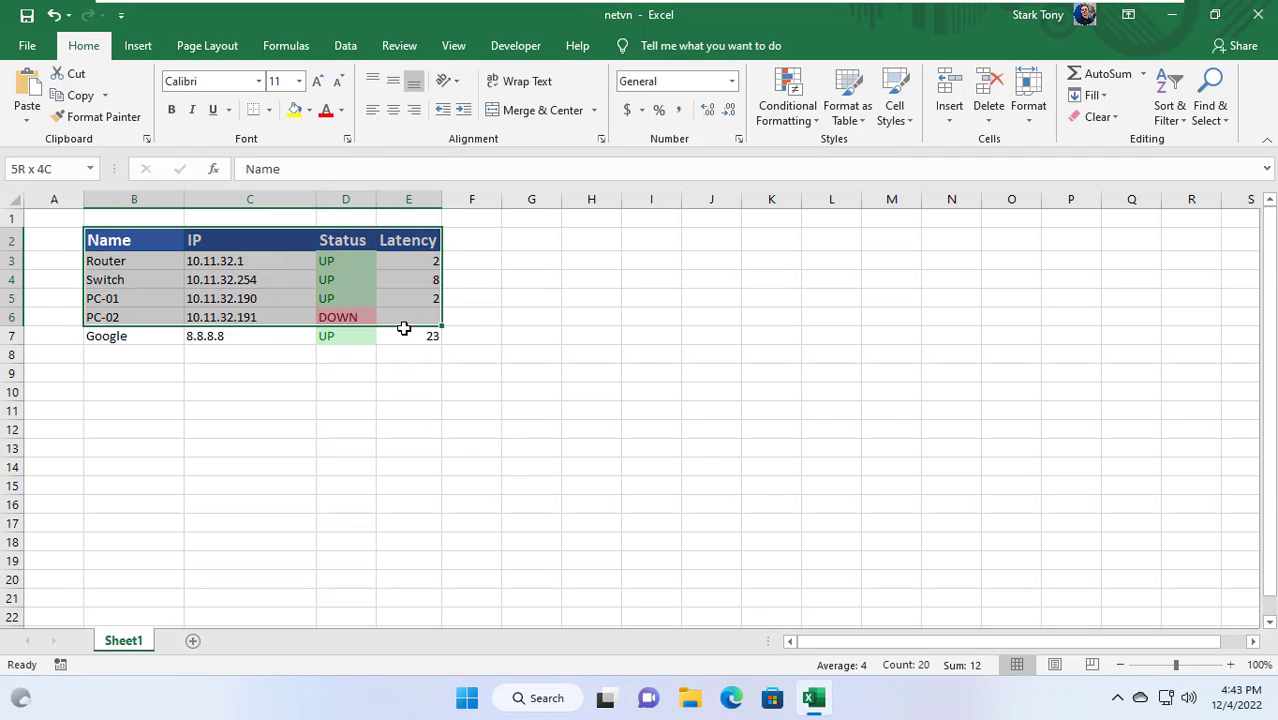
Step: Recalculate all formulas twice with Ctrl+Shift+Alt+F9, then select the device names and IPs
{"action": "key", "text": "ctrl+shift+alt+f9"}
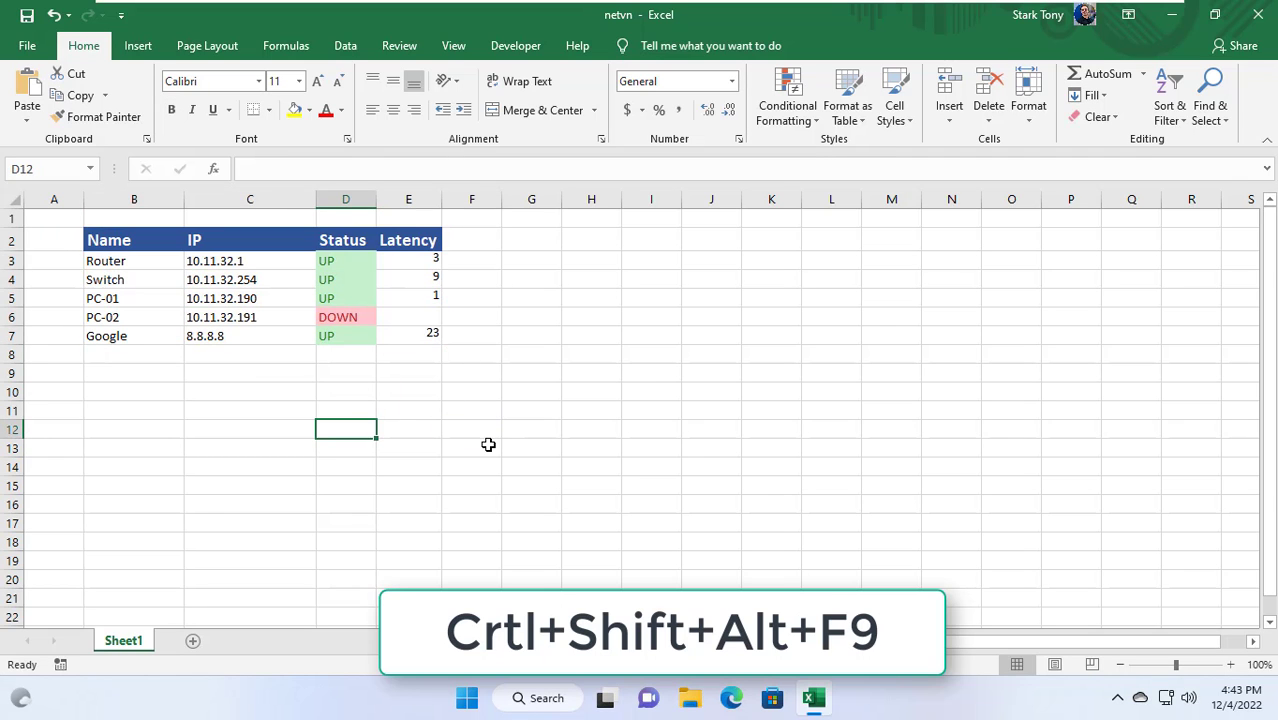
{"action": "key", "text": "ctrl+shift+alt+f9"}
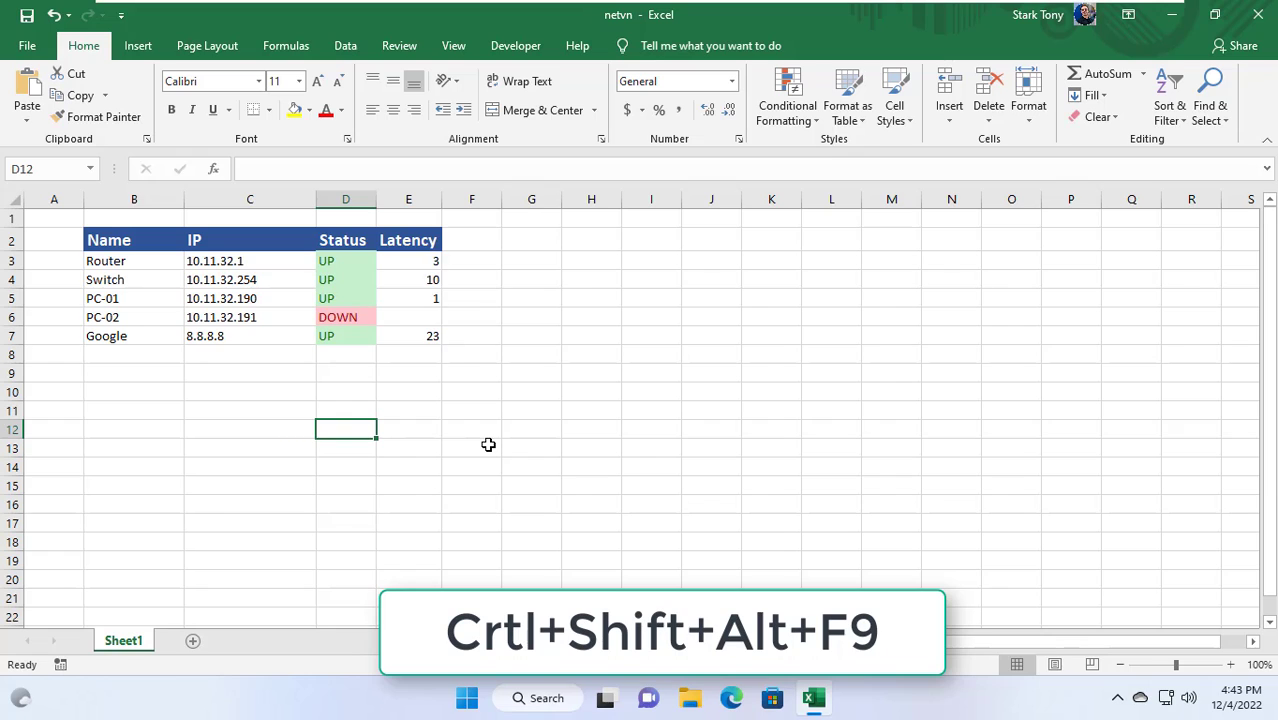
{"action": "left_click_drag", "start_coordinate": [108, 239], "coordinate": [250, 317]}
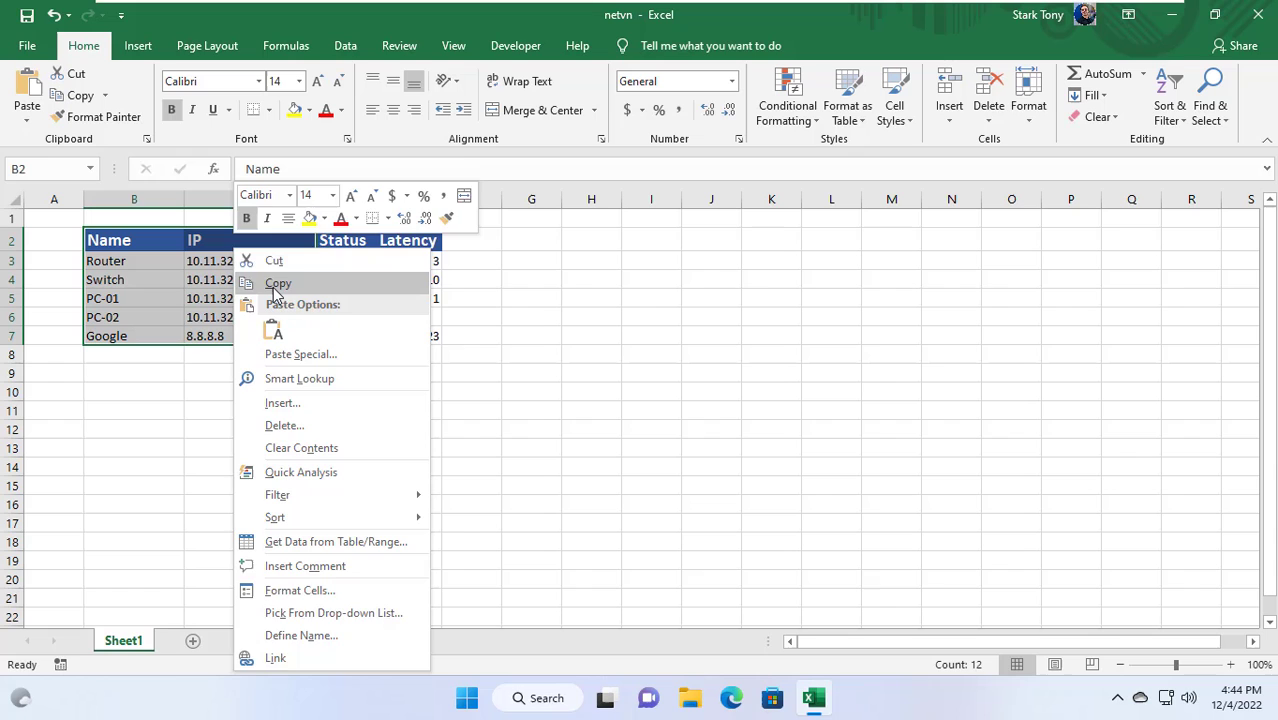
Step: Copy the device names and IPs from B2:C7 to K2, then clear B2:C7
{"action": "left_click", "coordinate": [278, 283]}
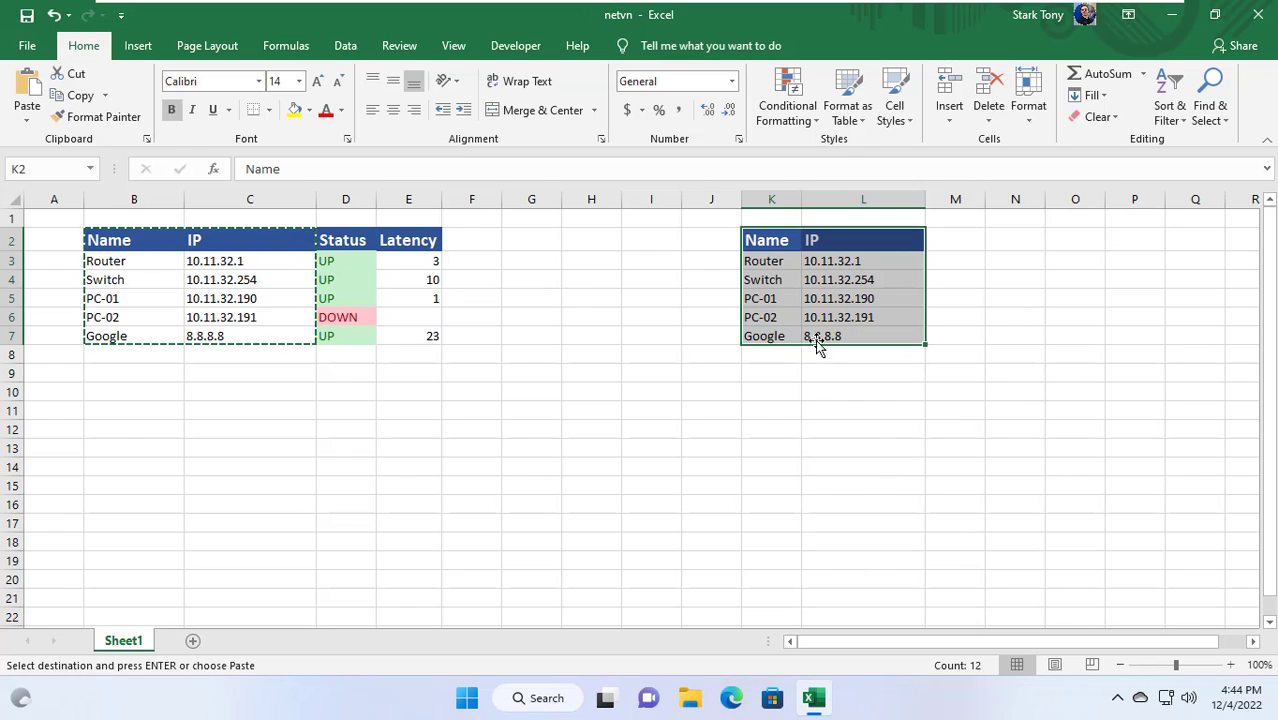
{"action": "left_click", "coordinate": [108, 240]}
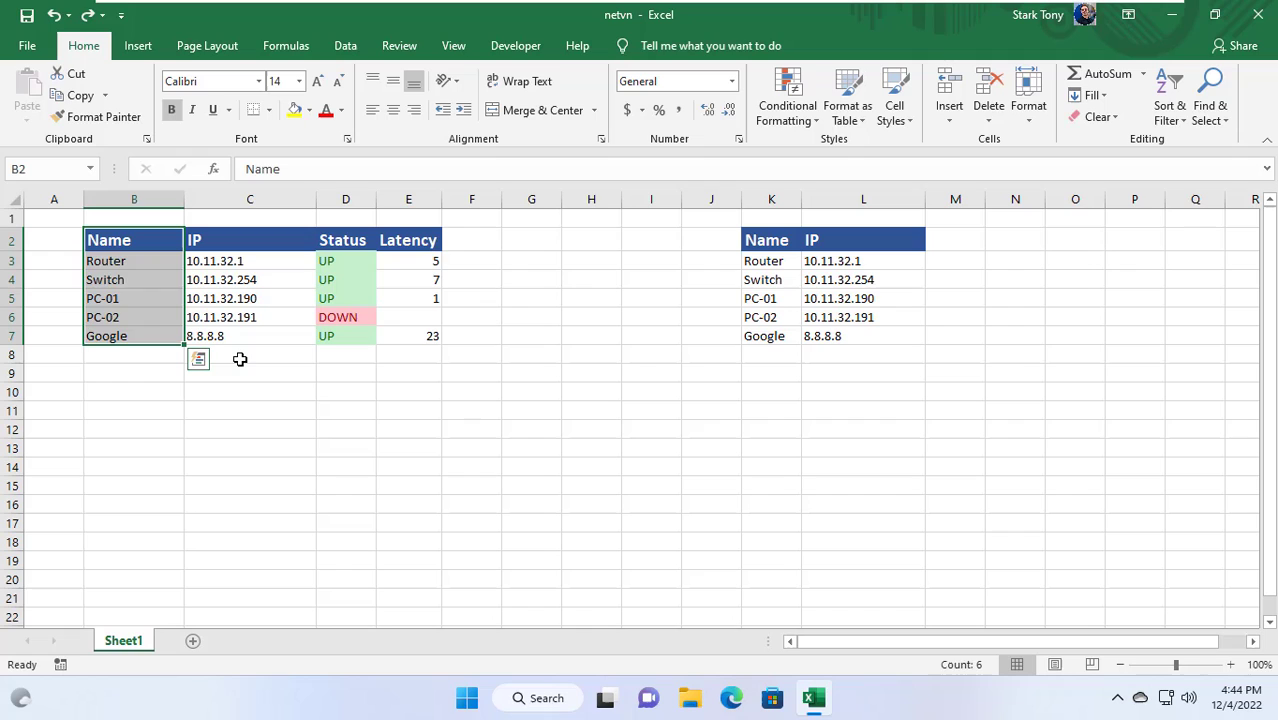
{"action": "left_click", "coordinate": [249, 239]}
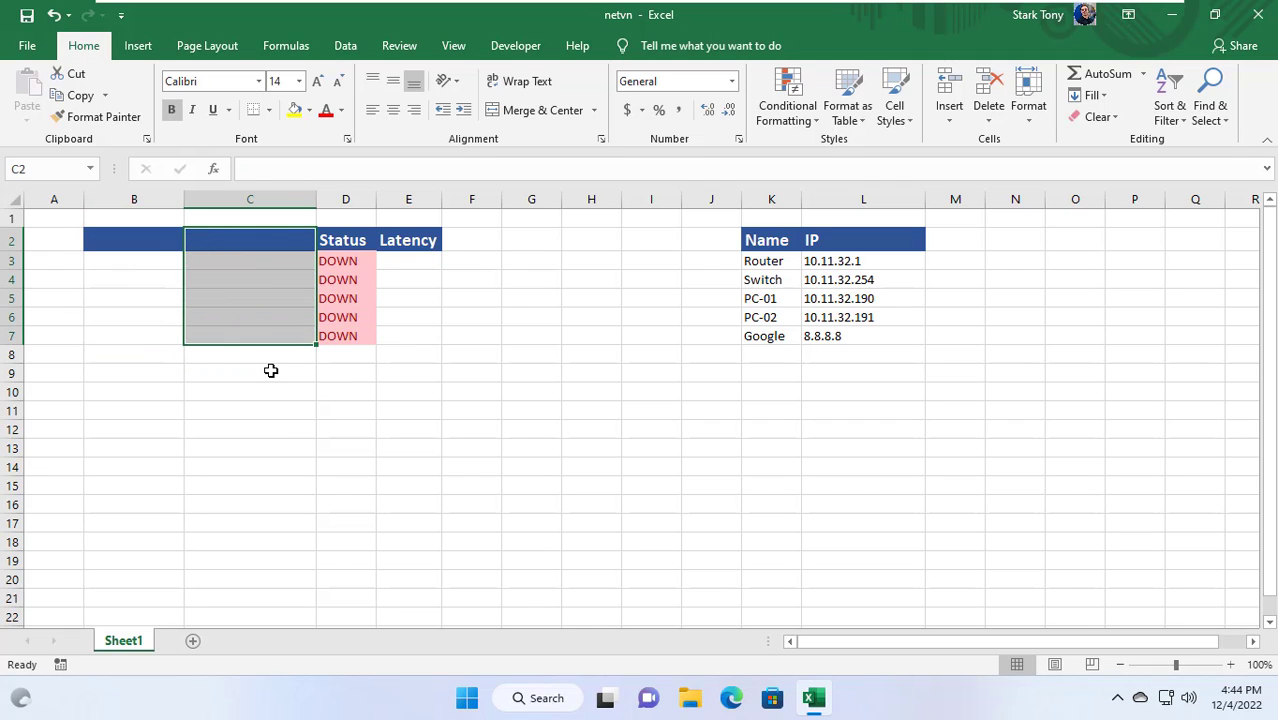
{"action": "left_click", "coordinate": [134, 240]}
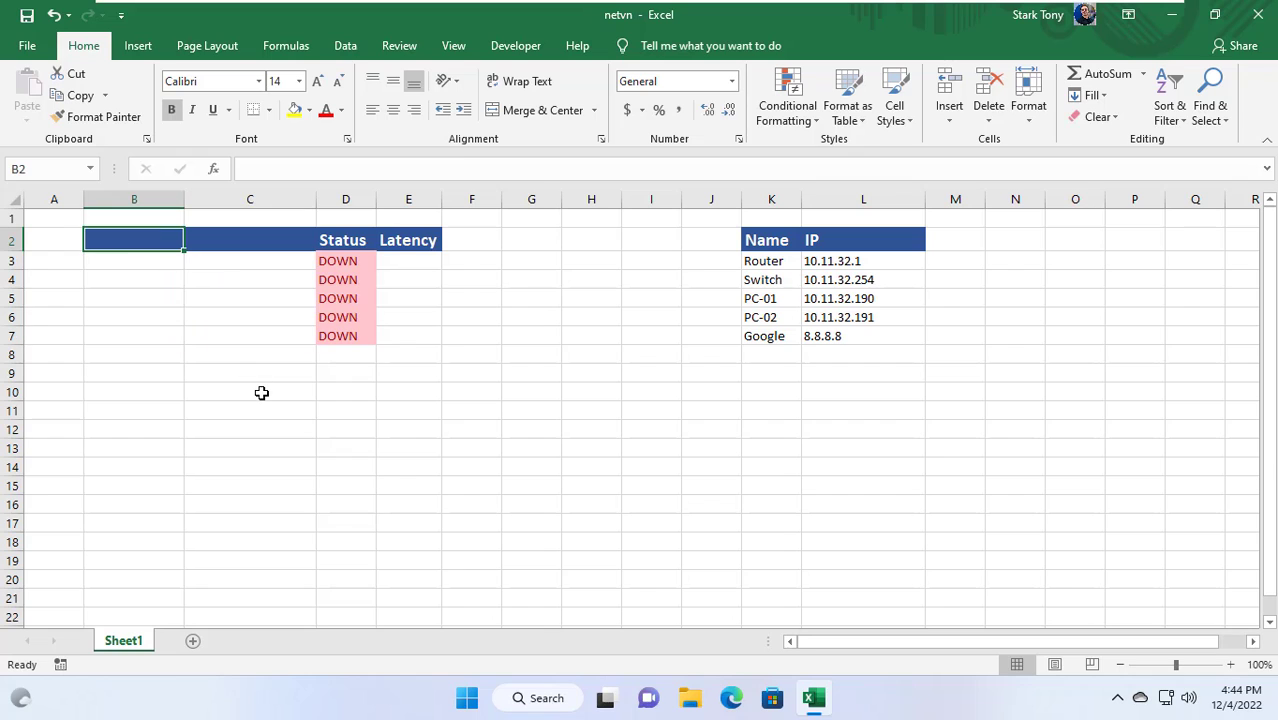
{"action": "left_click", "coordinate": [345, 45]}
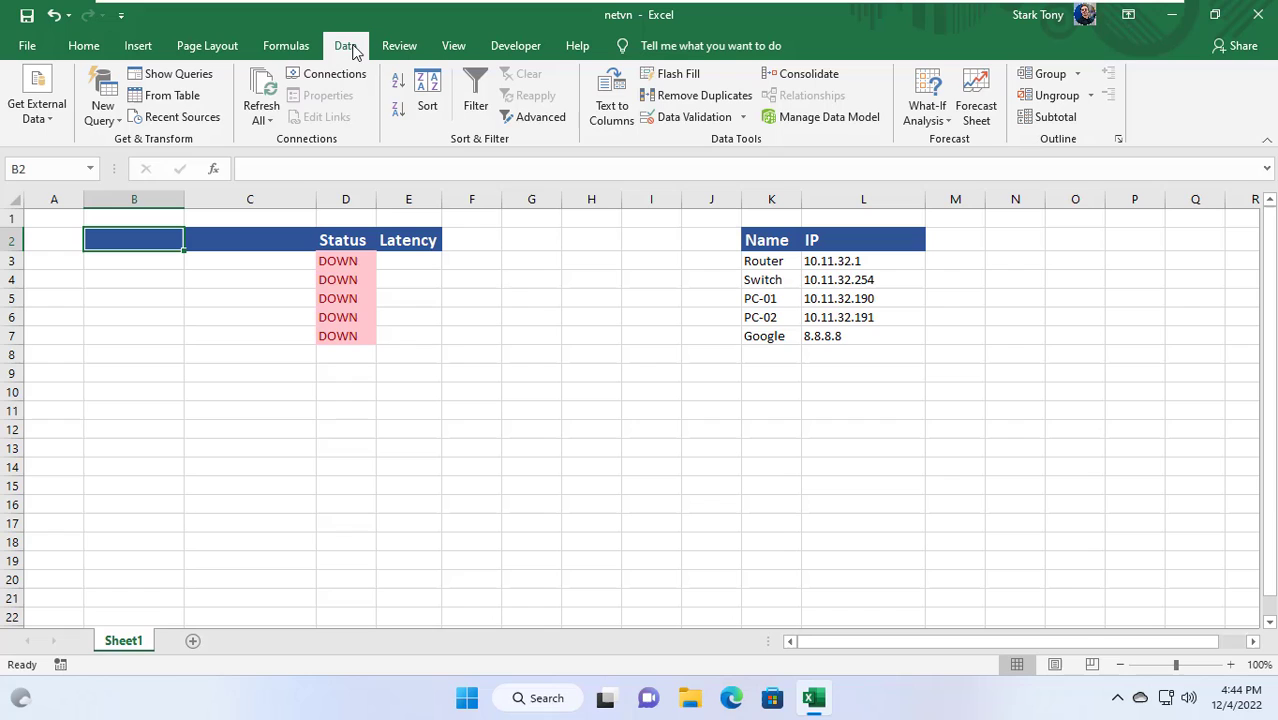
Step: Create a table with headers from $K$2:$L$7 and open it in Power Query Editor
{"action": "left_click", "coordinate": [172, 95]}
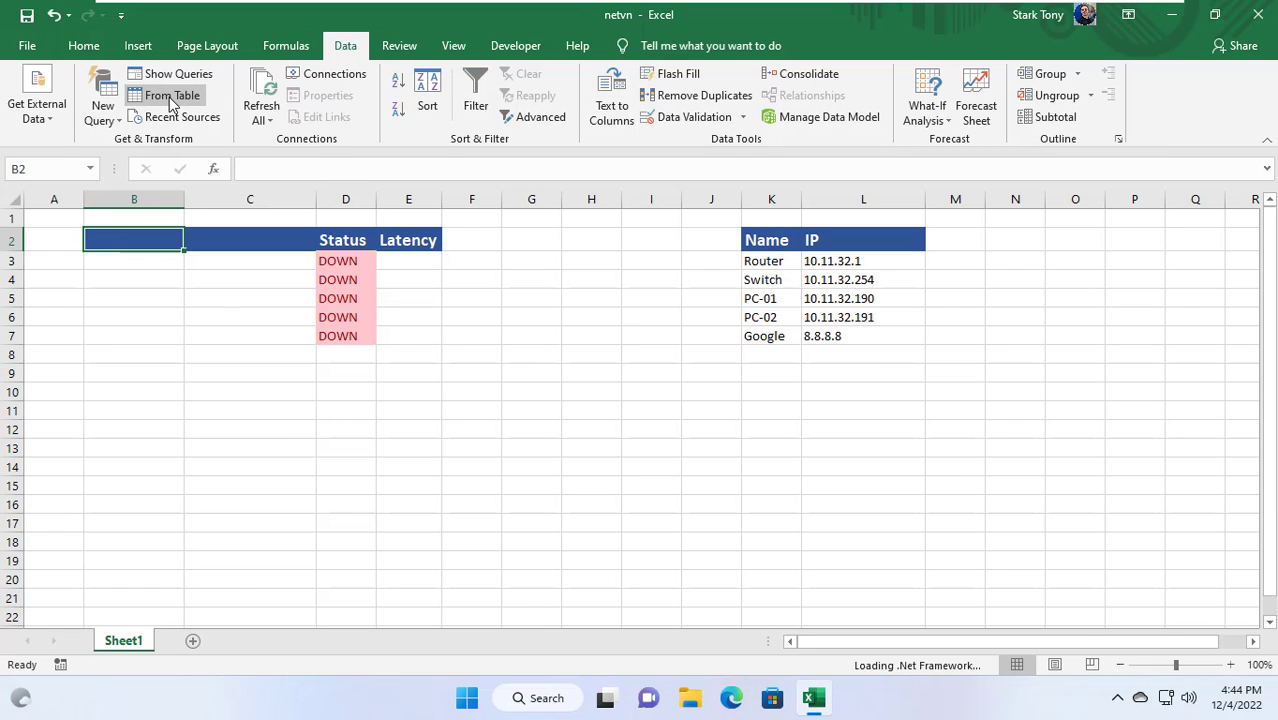
{"action": "left_click", "coordinate": [170, 95]}
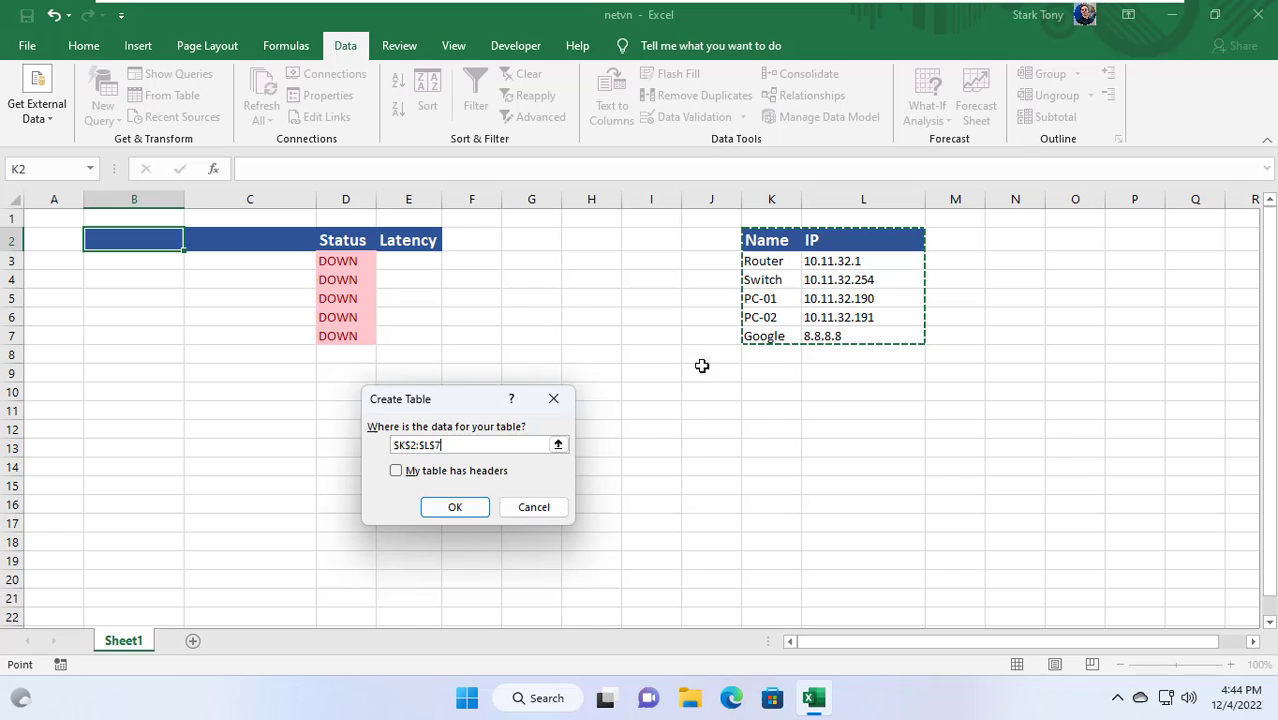
{"action": "left_click", "coordinate": [396, 470]}
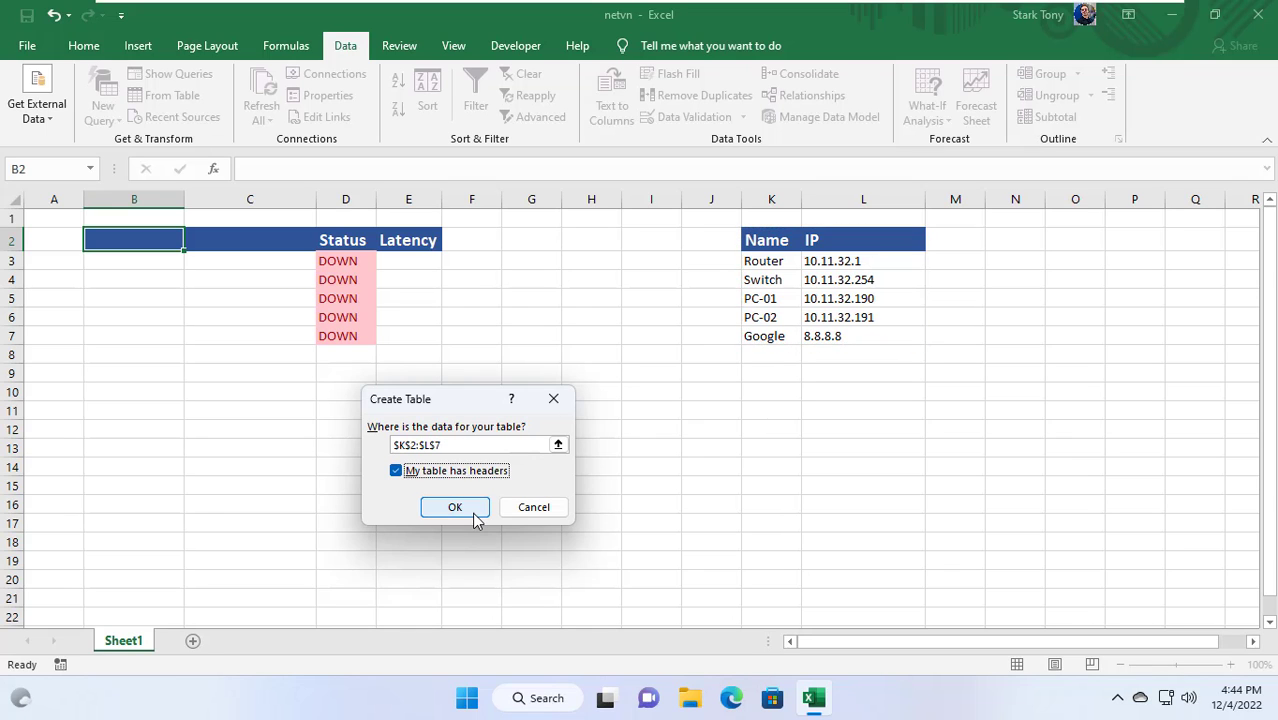
{"action": "left_click", "coordinate": [454, 507]}
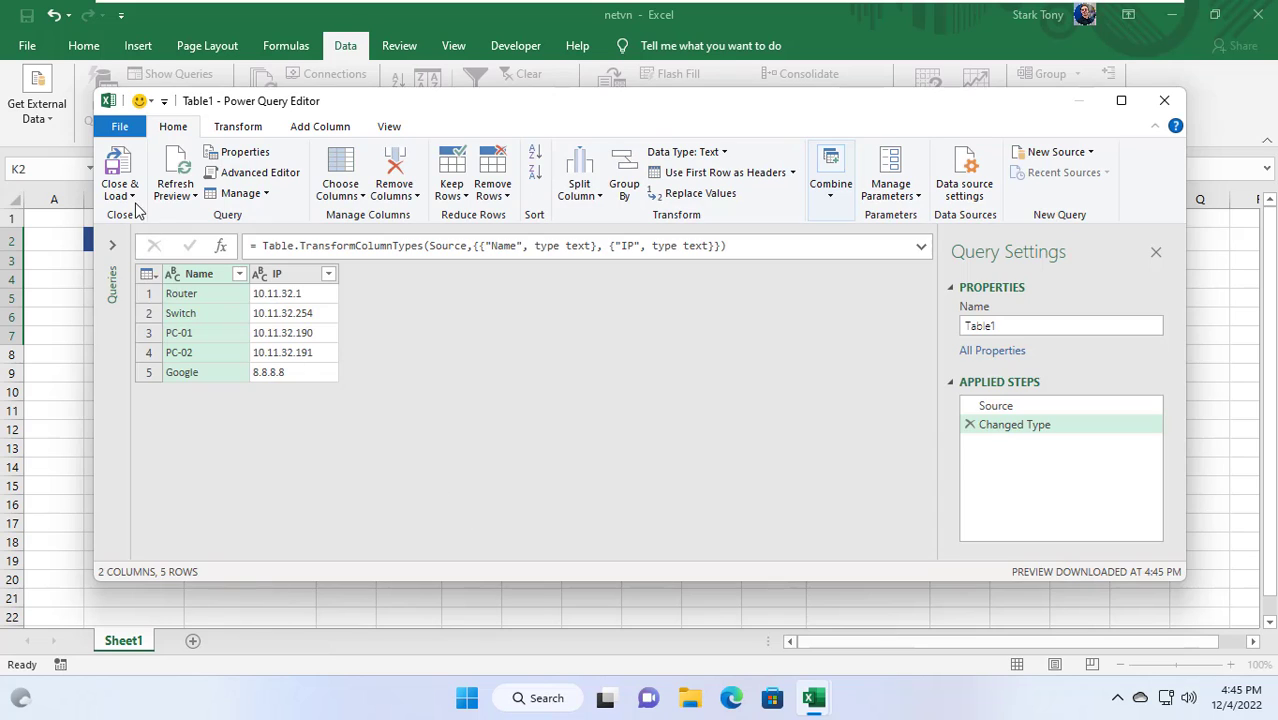
{"action": "left_click", "coordinate": [118, 170]}
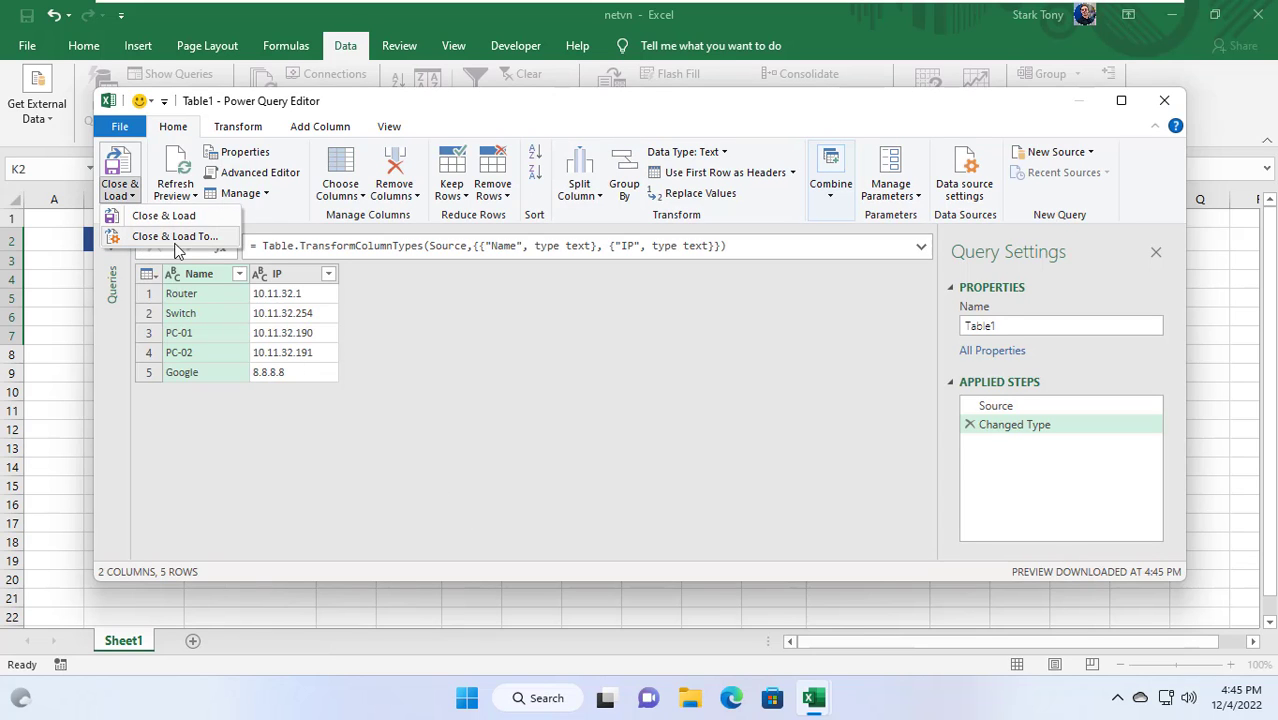
Step: Load the query as a table into the existing worksheet at $B$2:$C$7
{"action": "left_click", "coordinate": [175, 236]}
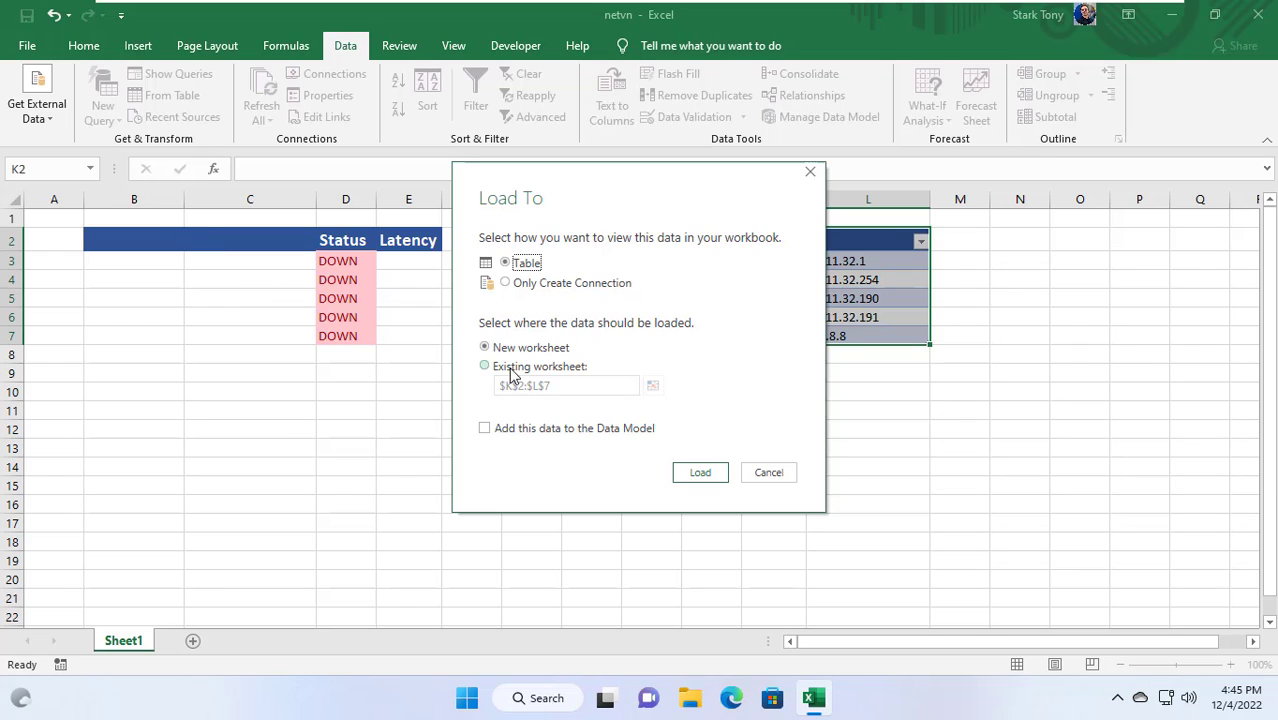
{"action": "left_click", "coordinate": [485, 365]}
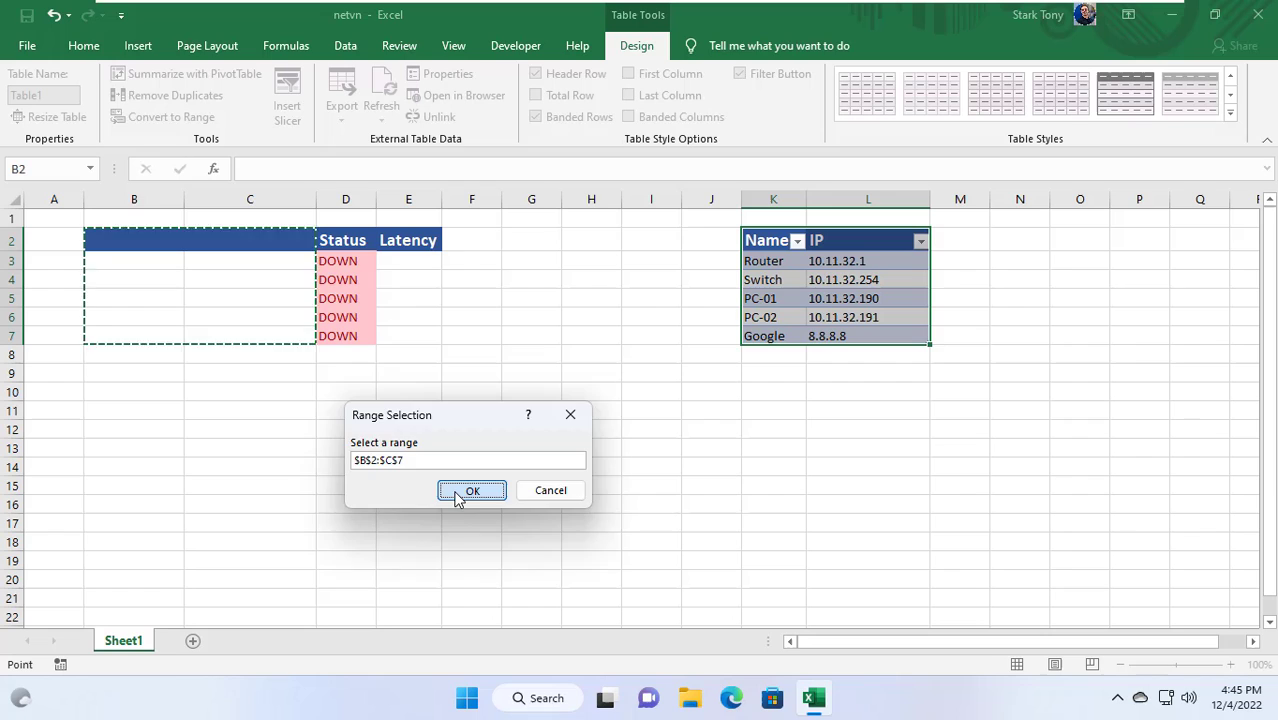
{"action": "left_click", "coordinate": [472, 490]}
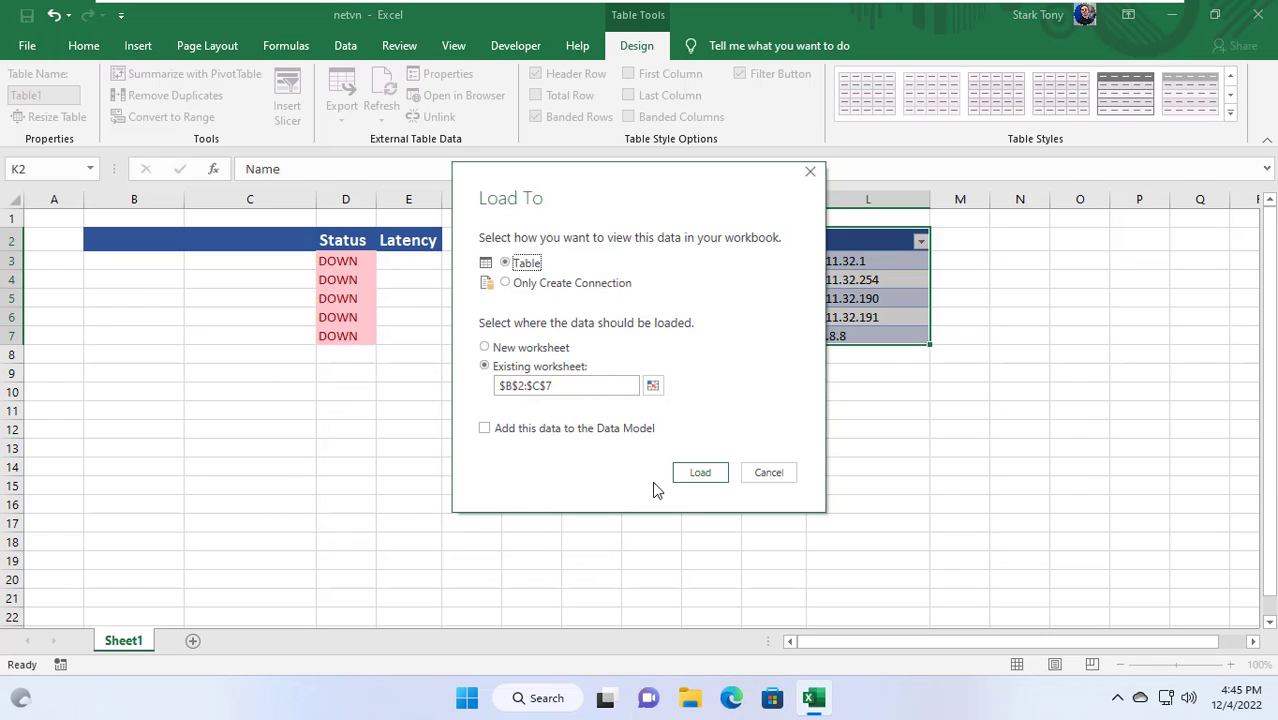
{"action": "left_click", "coordinate": [700, 472]}
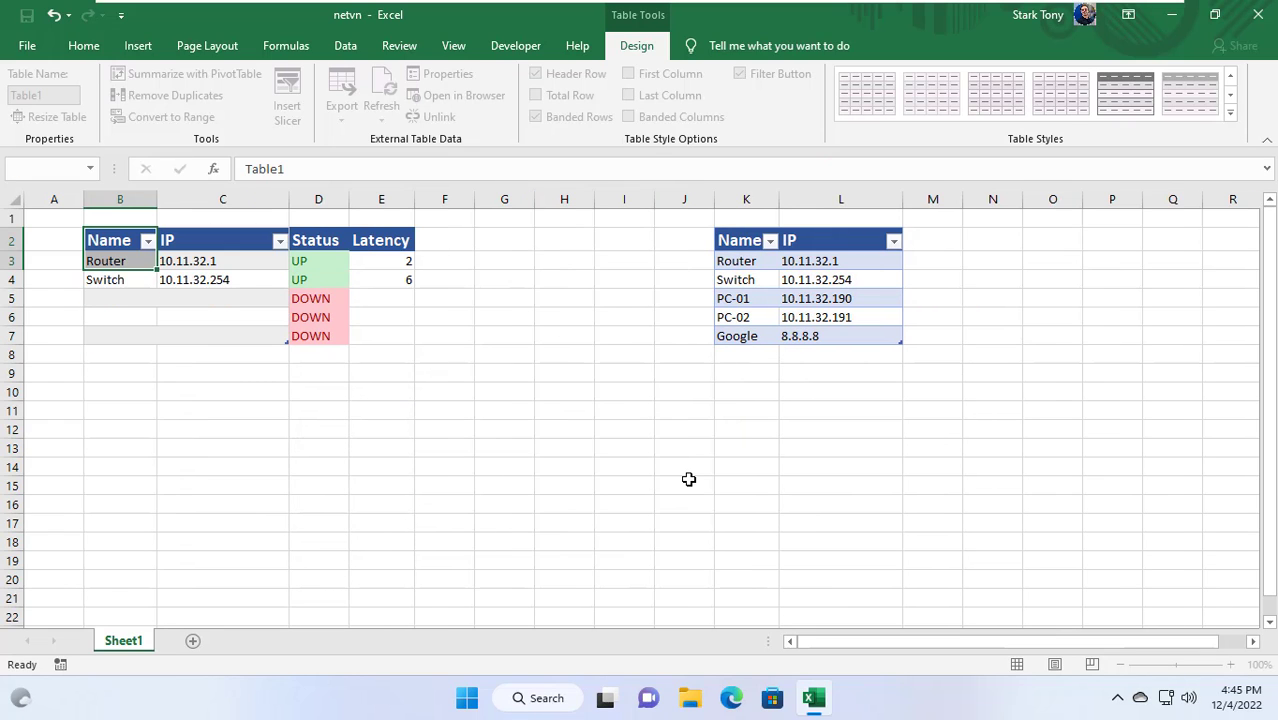
{"action": "left_click", "coordinate": [381, 90]}
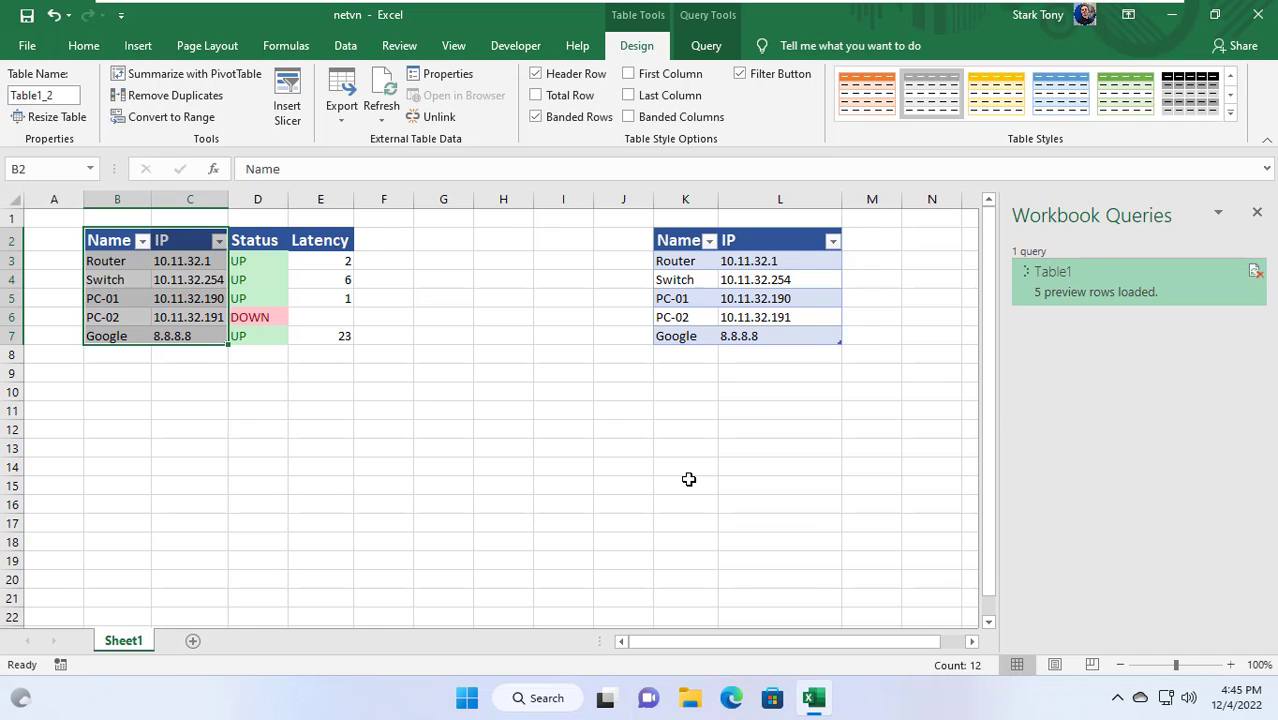
Step: Set the Table1 query connection to refresh every 1 minute in the background
{"action": "left_click", "coordinate": [345, 45]}
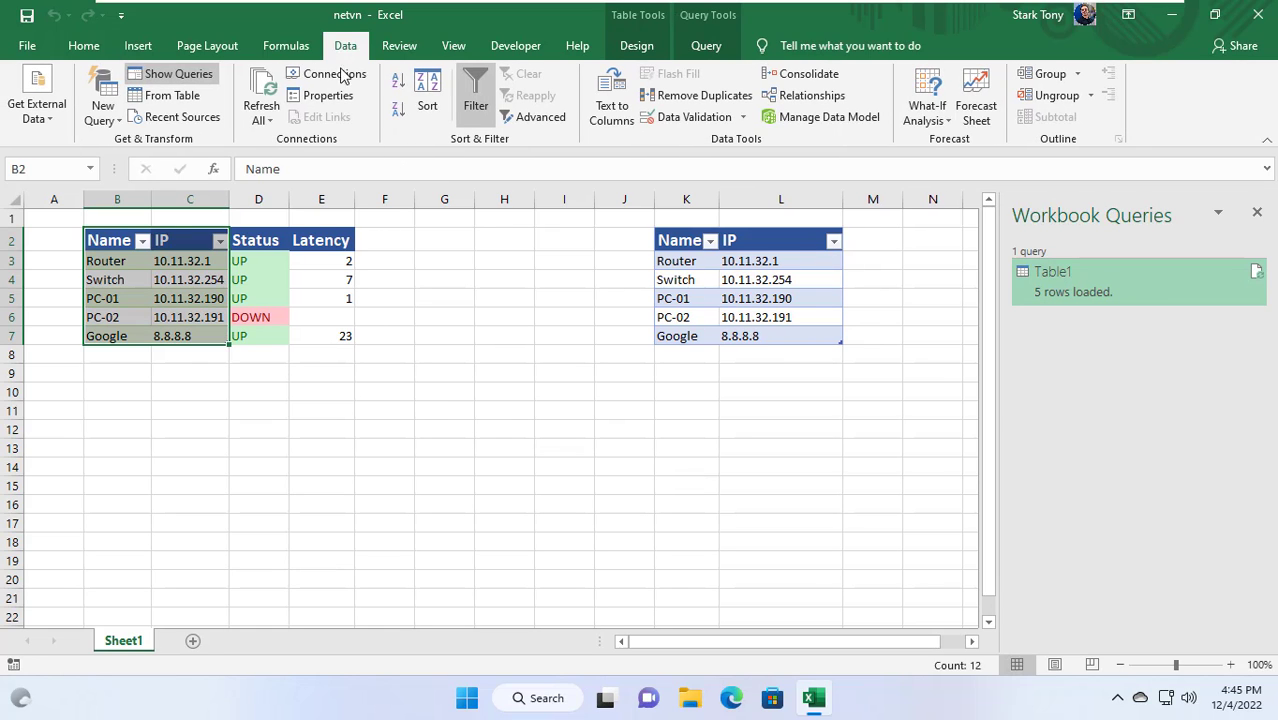
{"action": "left_click", "coordinate": [334, 73]}
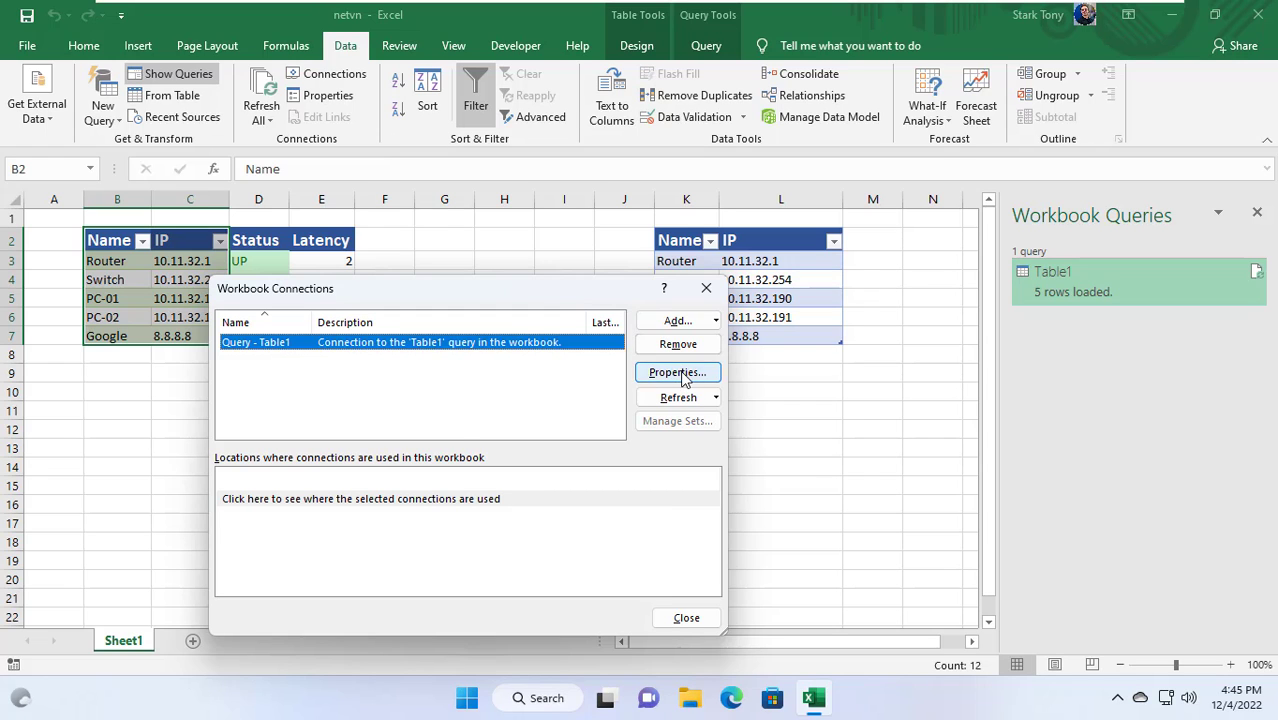
{"action": "left_click", "coordinate": [677, 372]}
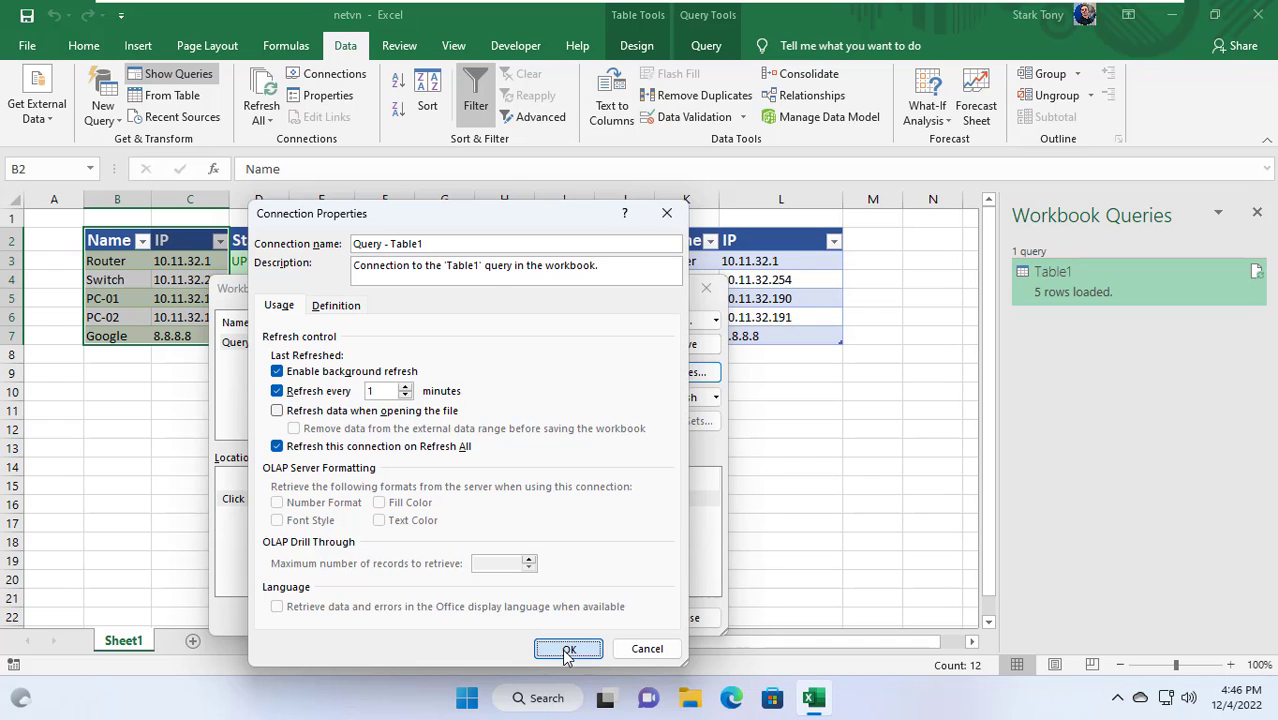
{"action": "left_click", "coordinate": [568, 648]}
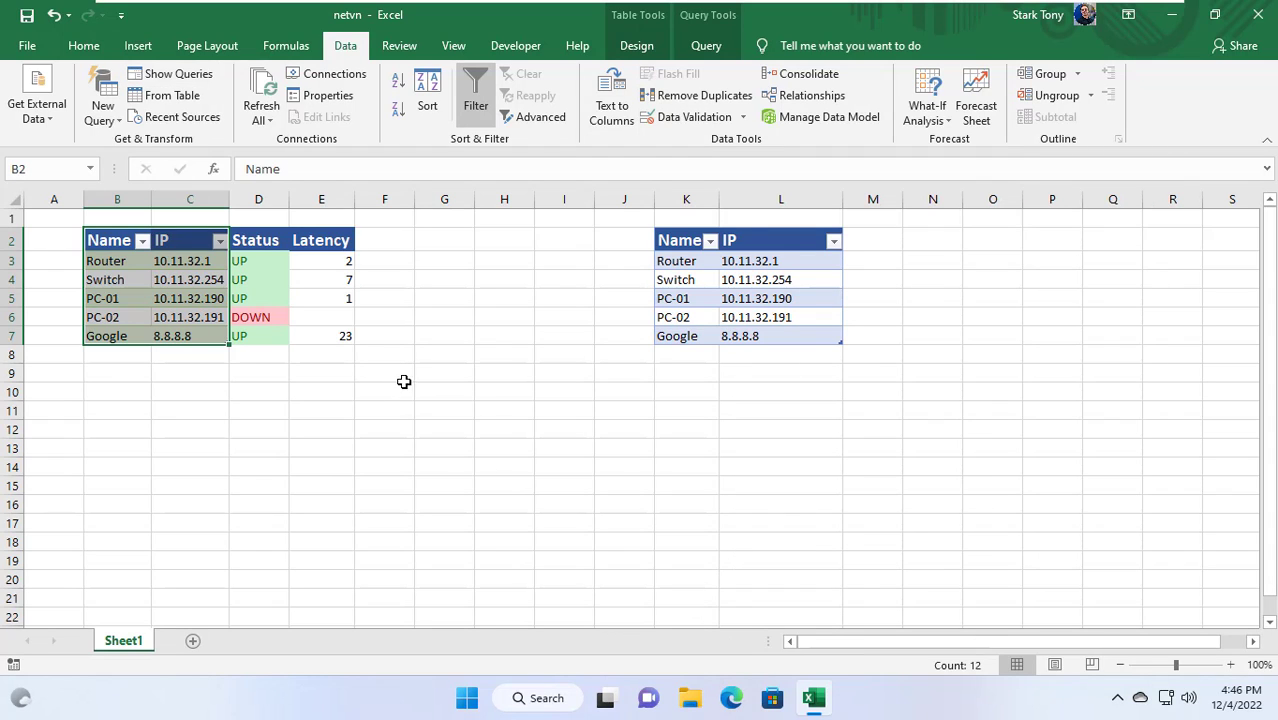
{"action": "left_click", "coordinate": [444, 390]}
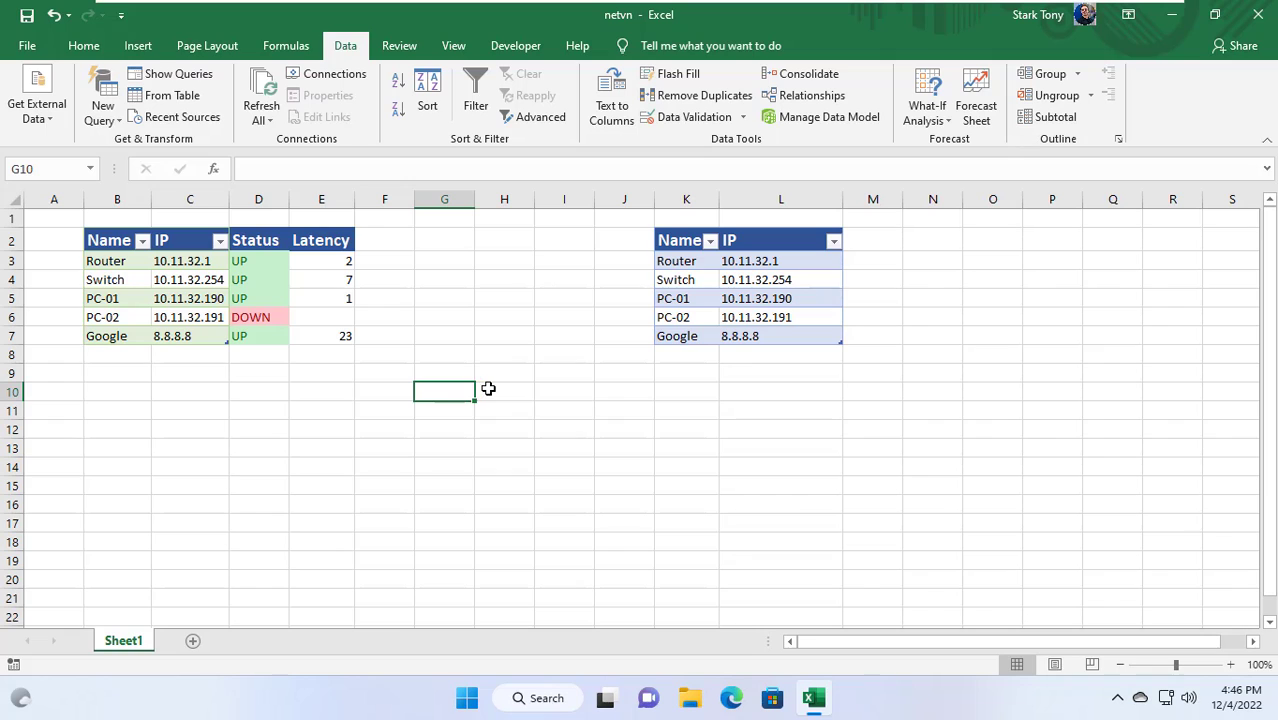
{"action": "left_click", "coordinate": [108, 239]}
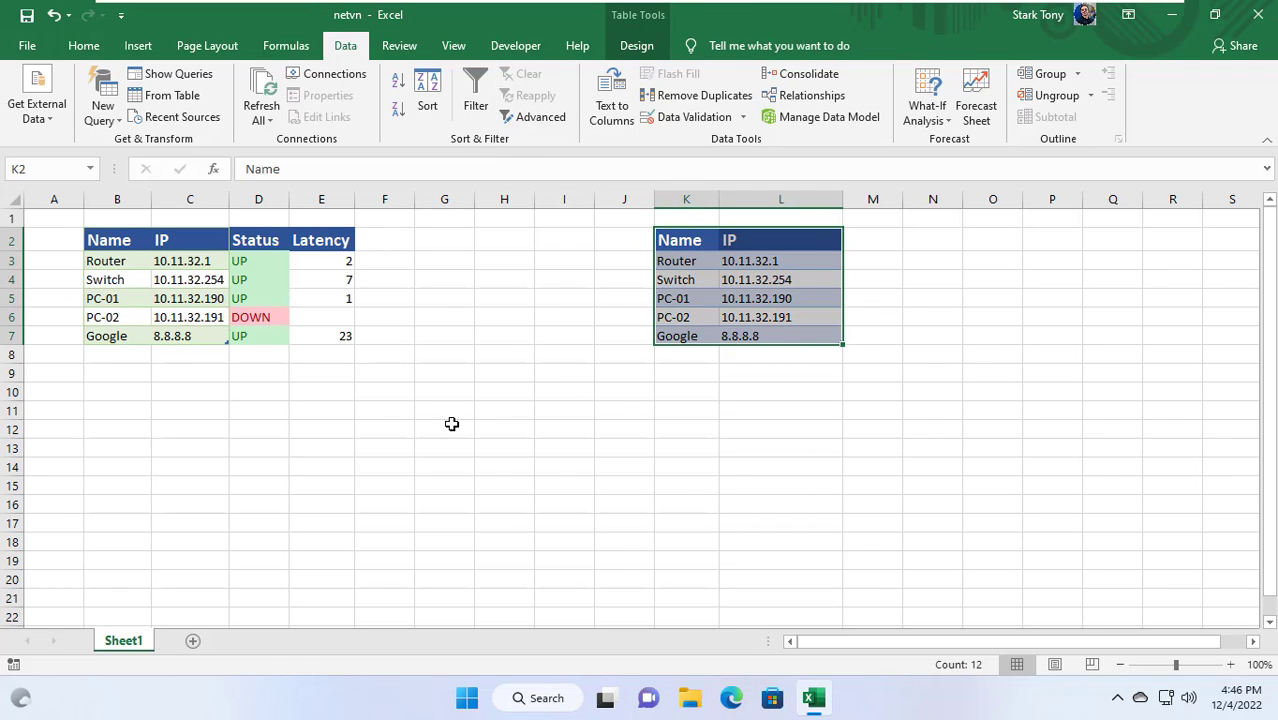
{"action": "left_click", "coordinate": [444, 429]}
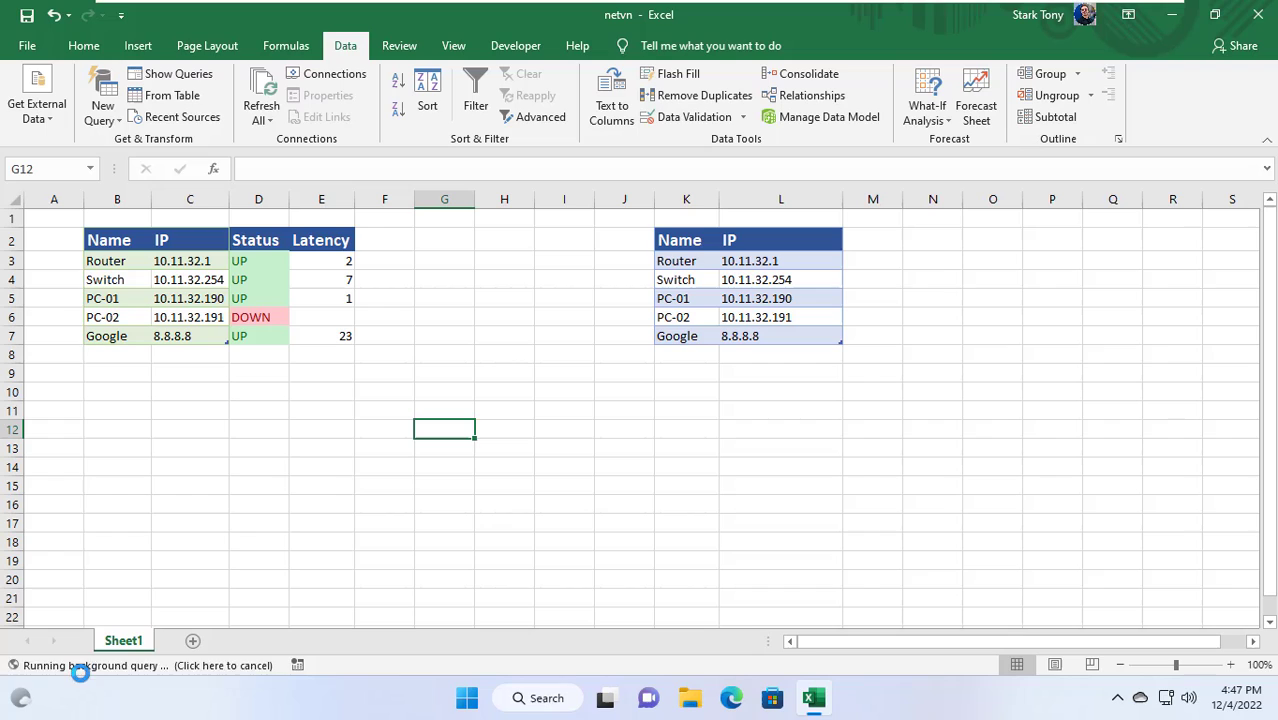